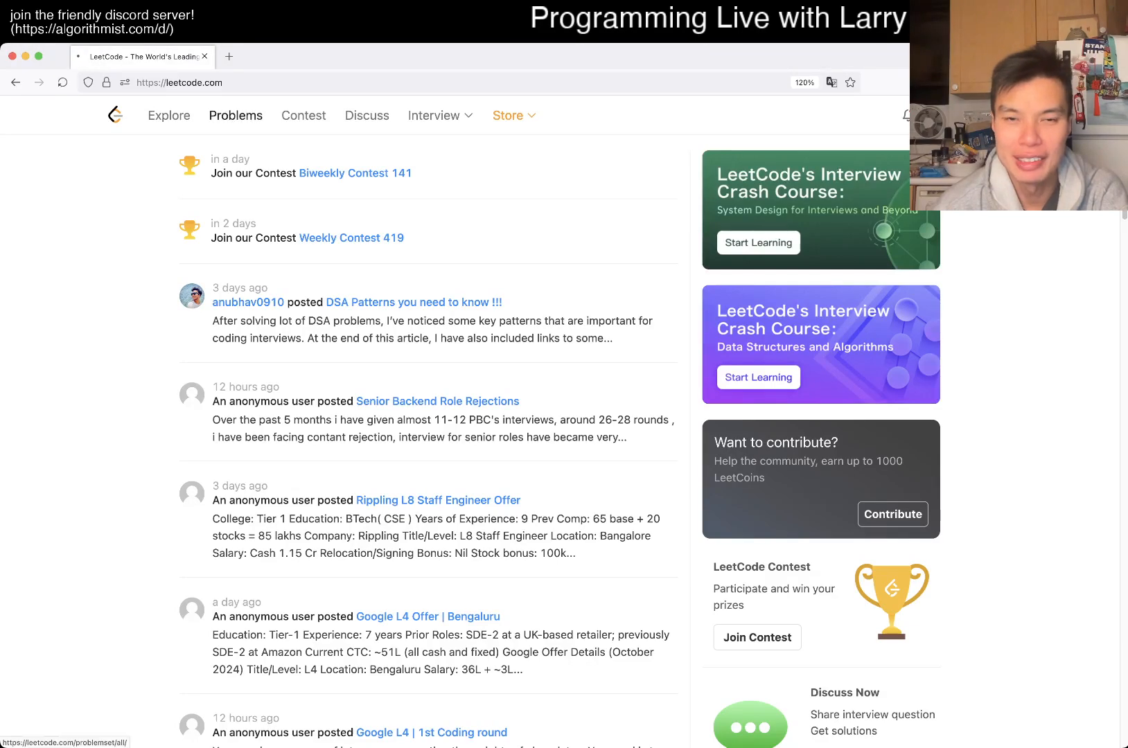
Step: From Problems, open daily problem 1942, The Number of the Smallest Unoccupied Chair, in Python3
{"action": "left_click", "coordinate": [237, 115]}
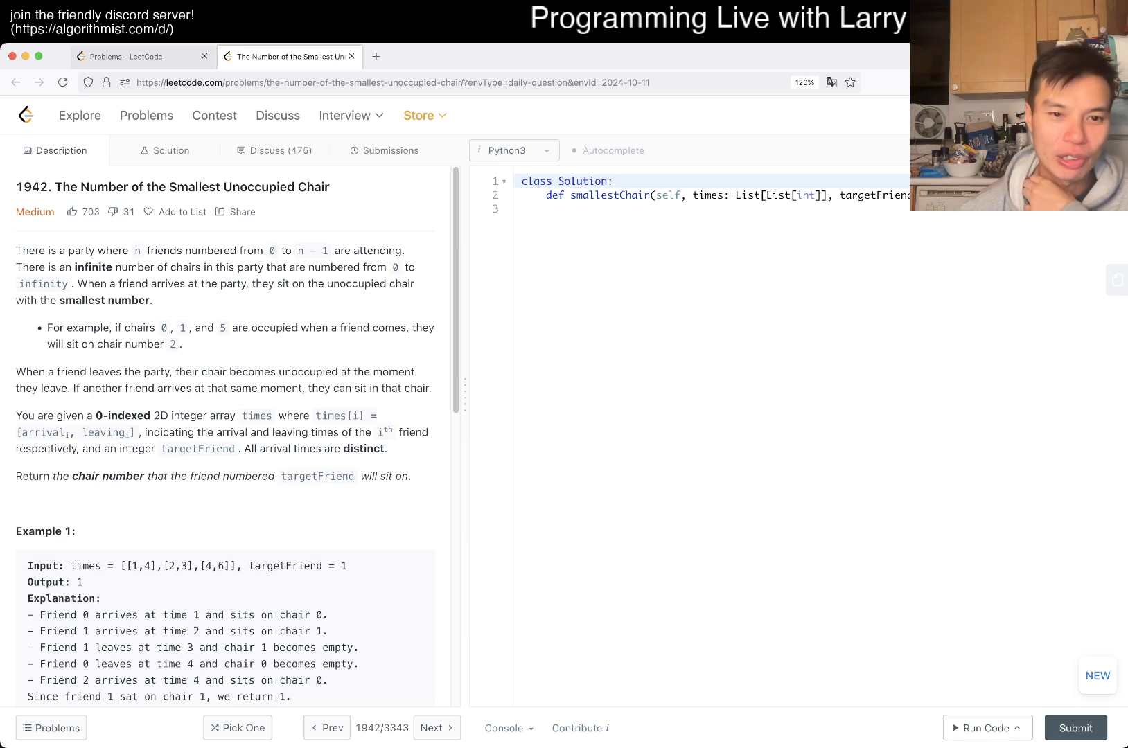
Step: Add the comment '# mex -> minimal excludant', correcting 'maximal' to 'minimal'
{"action": "type", "text": "#"}
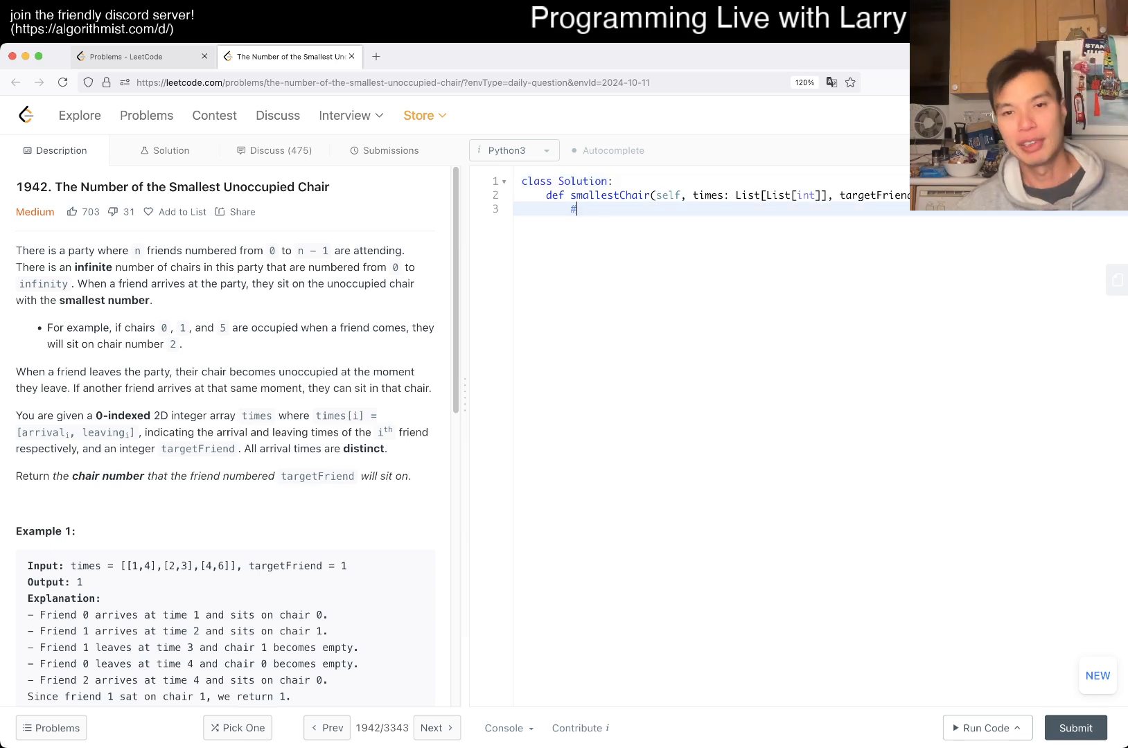
{"action": "type", "text": "mex ->"}
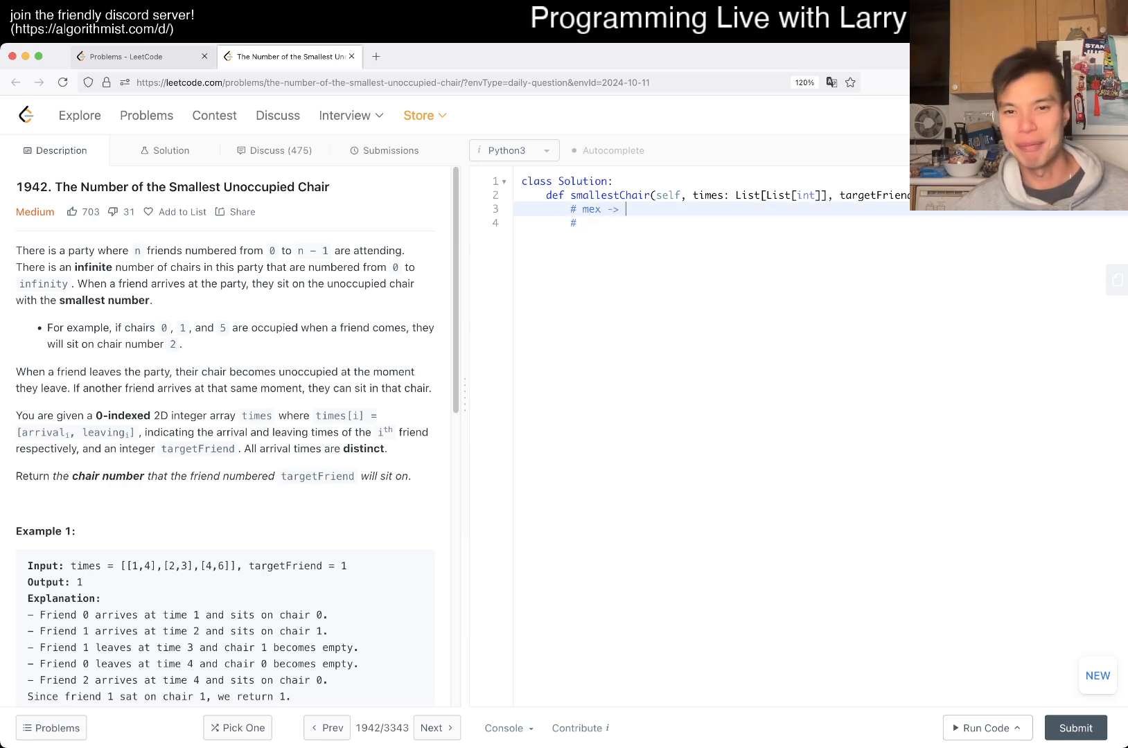
{"action": "type", "text": "maximal e"}
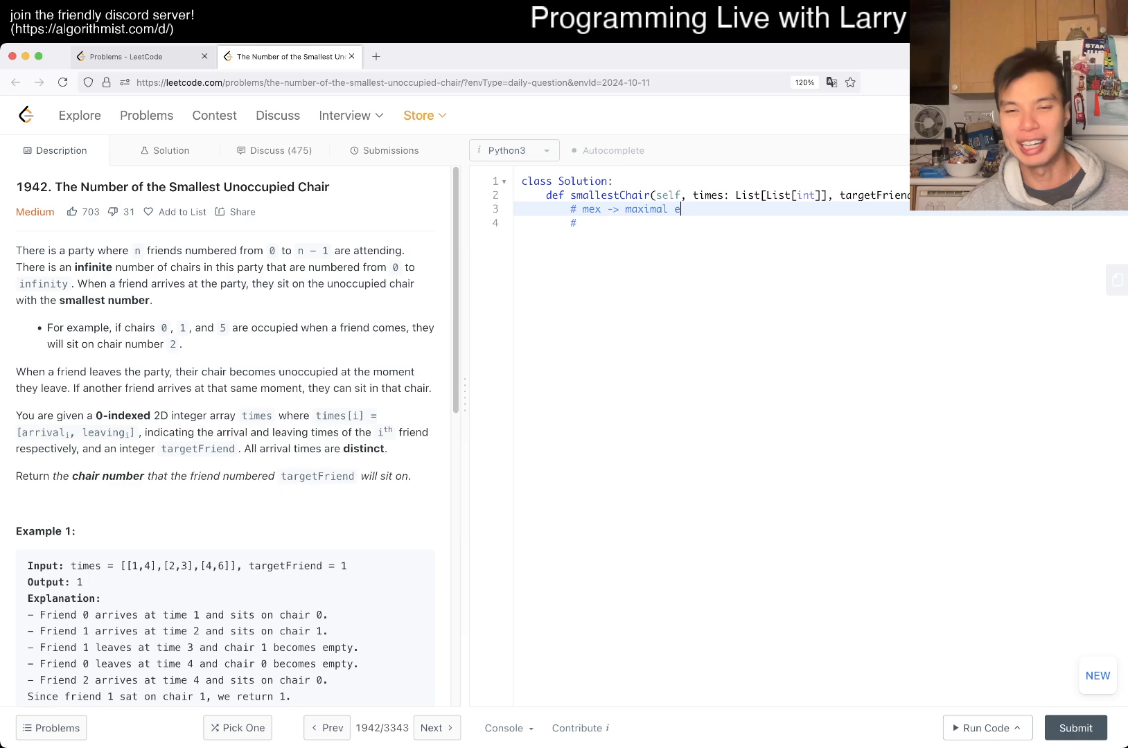
{"action": "type", "text": "xcludant"}
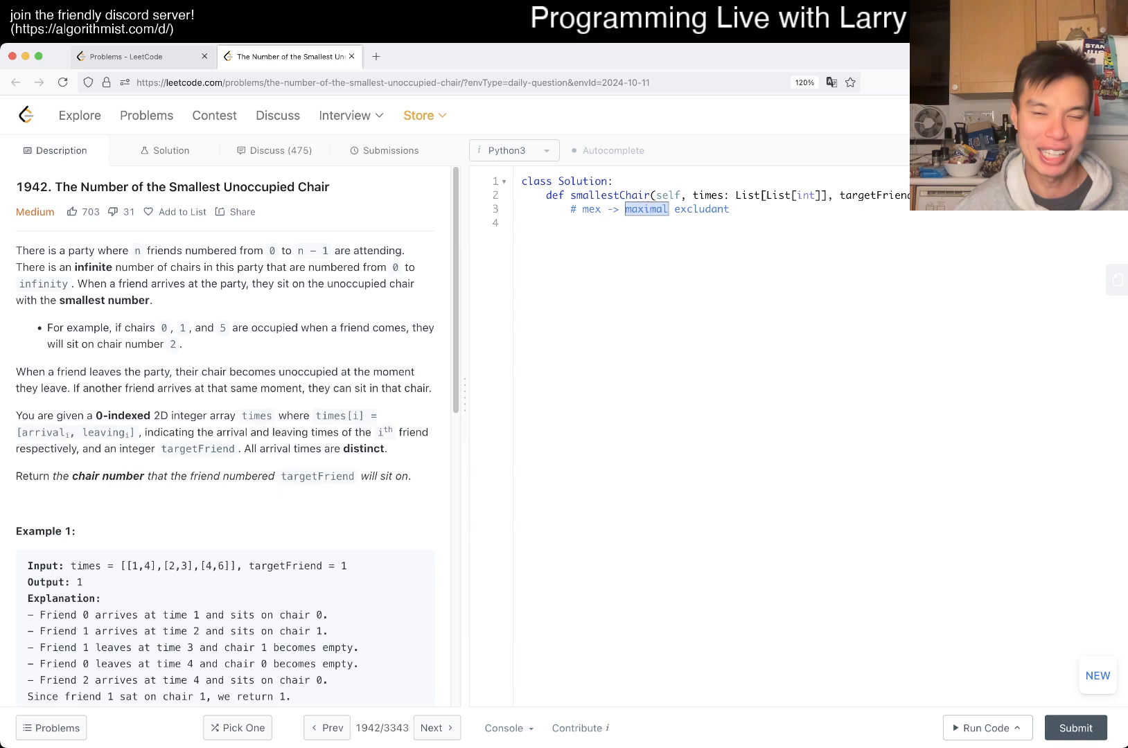
{"action": "type", "text": "minimal"}
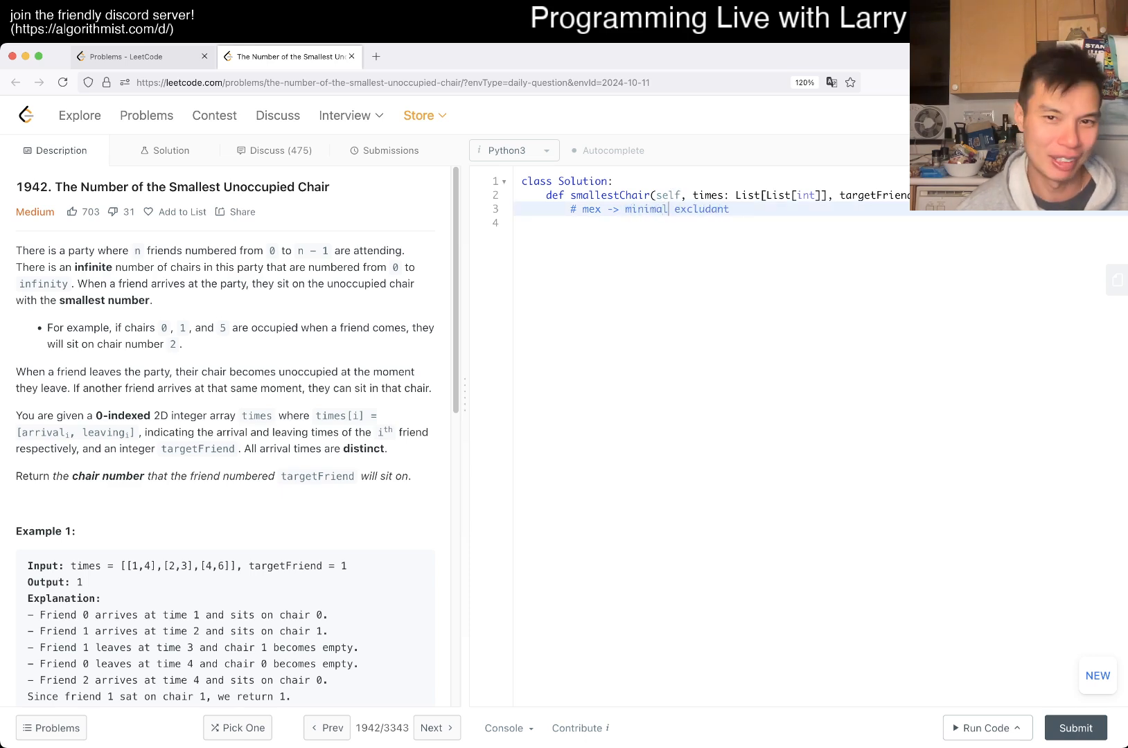
{"action": "key", "text": "Enter"}
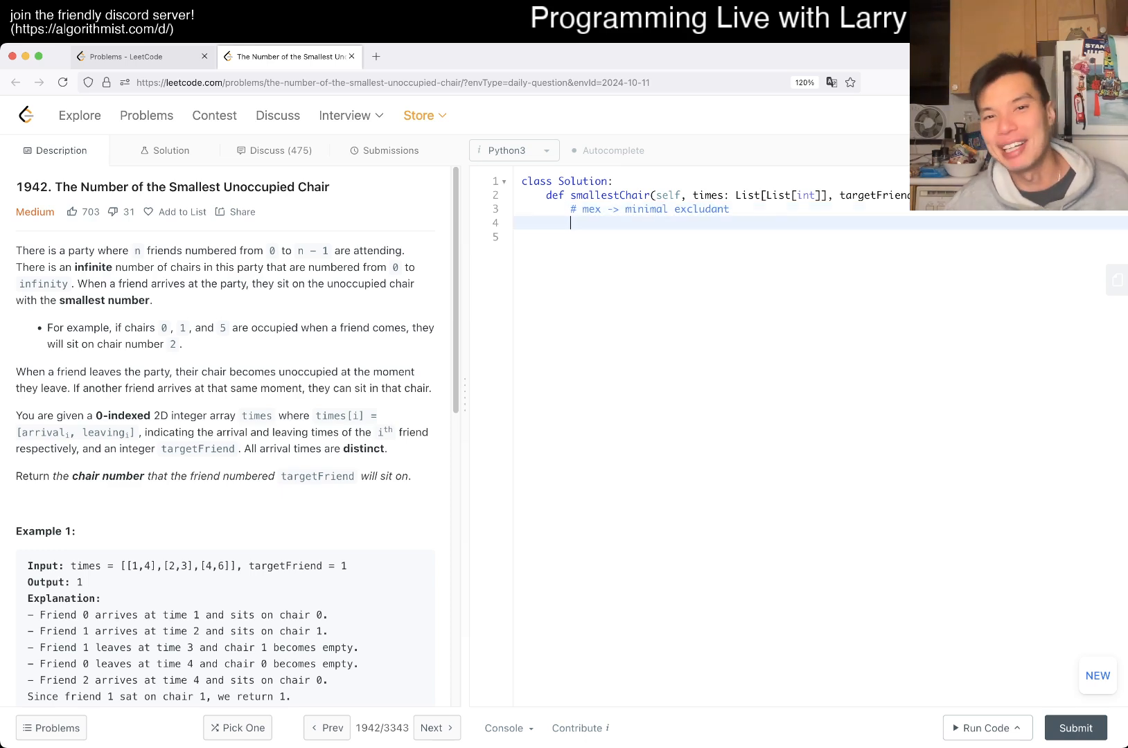
Step: Add the comment '# Game Theory -> nims nimbers'
{"action": "type", "text": "#"}
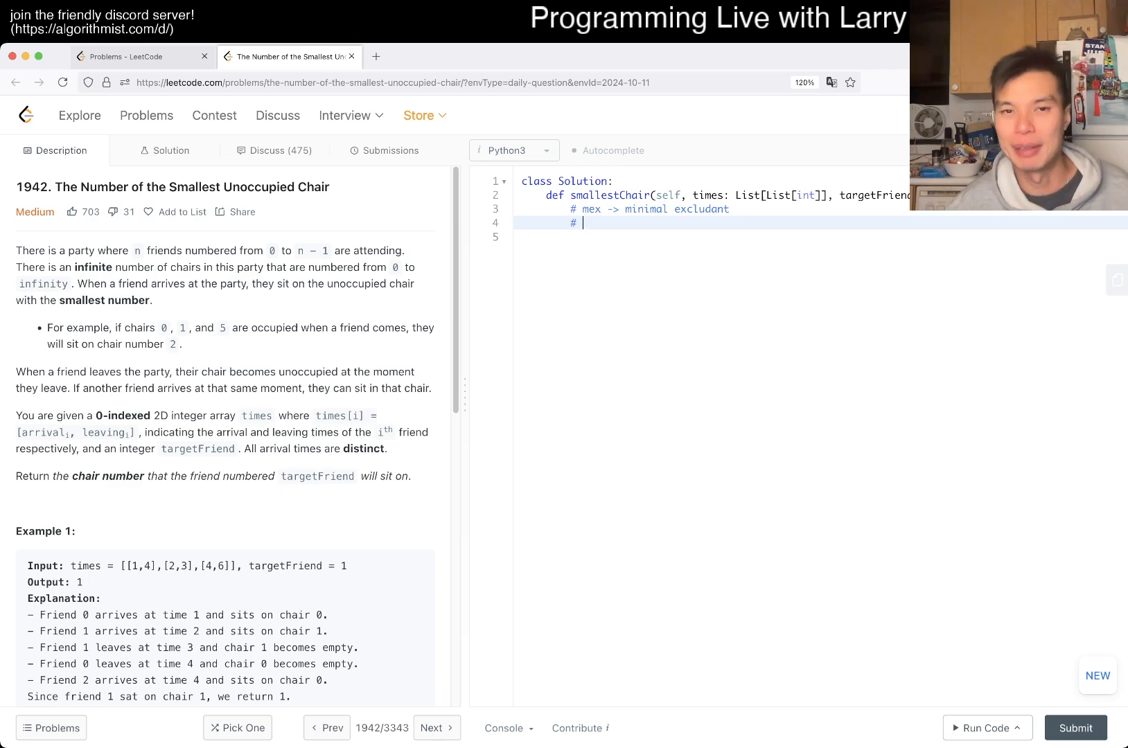
{"action": "type", "text": "Game"}
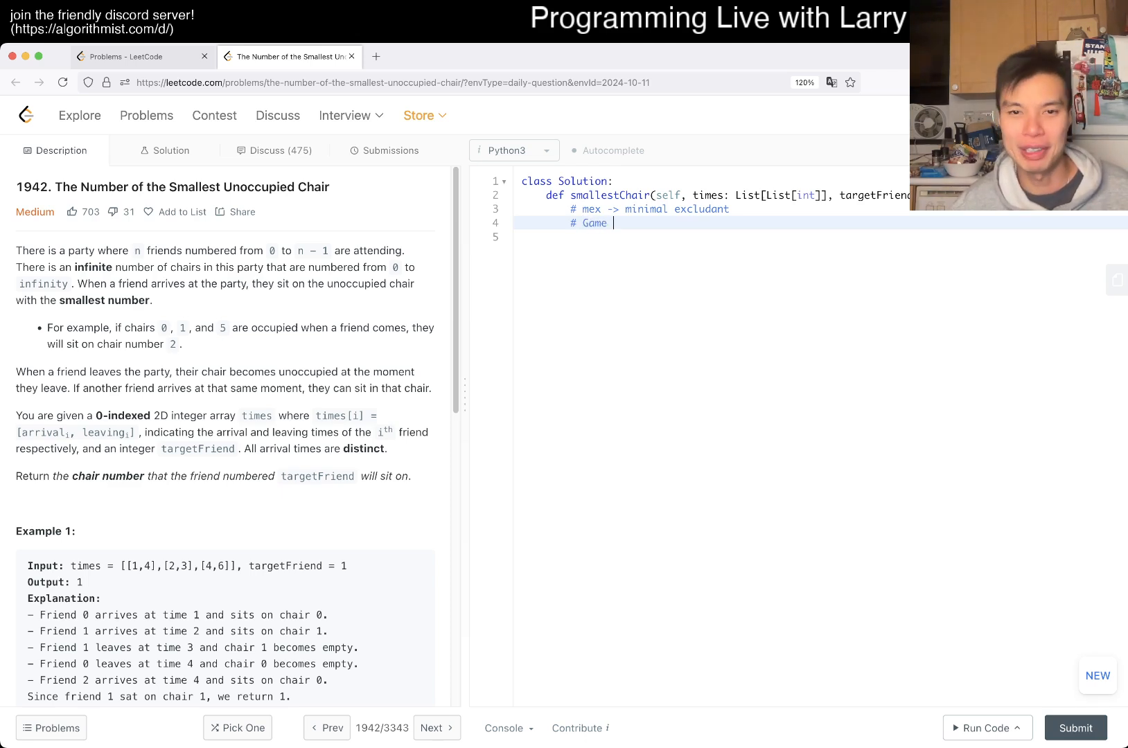
{"action": "type", "text": "Theory"}
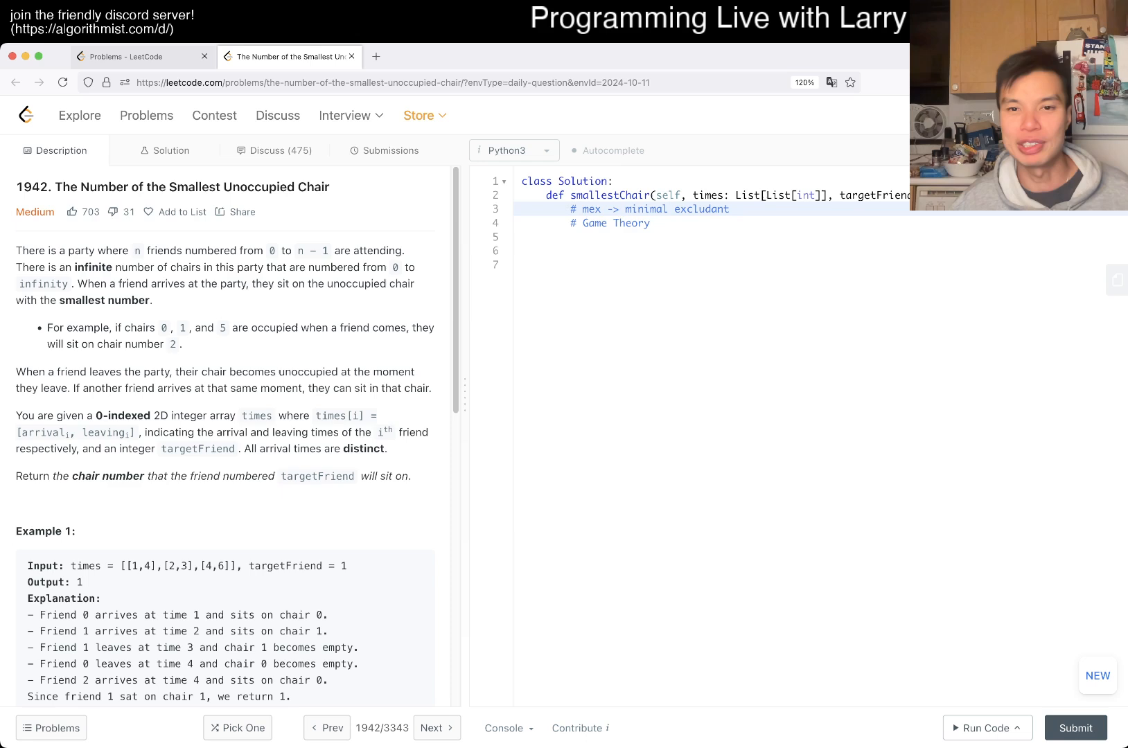
{"action": "type", "text": "-> nims nimbers"}
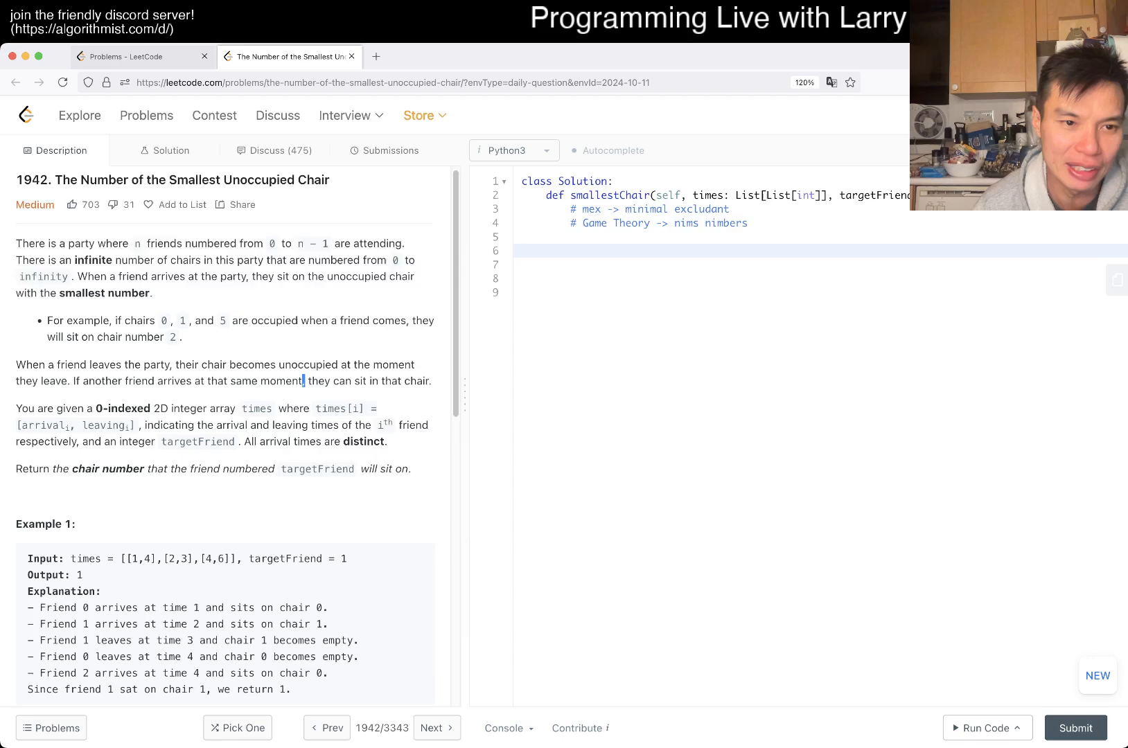
{"action": "scroll", "scroll_direction": "down", "scroll_amount": 3}
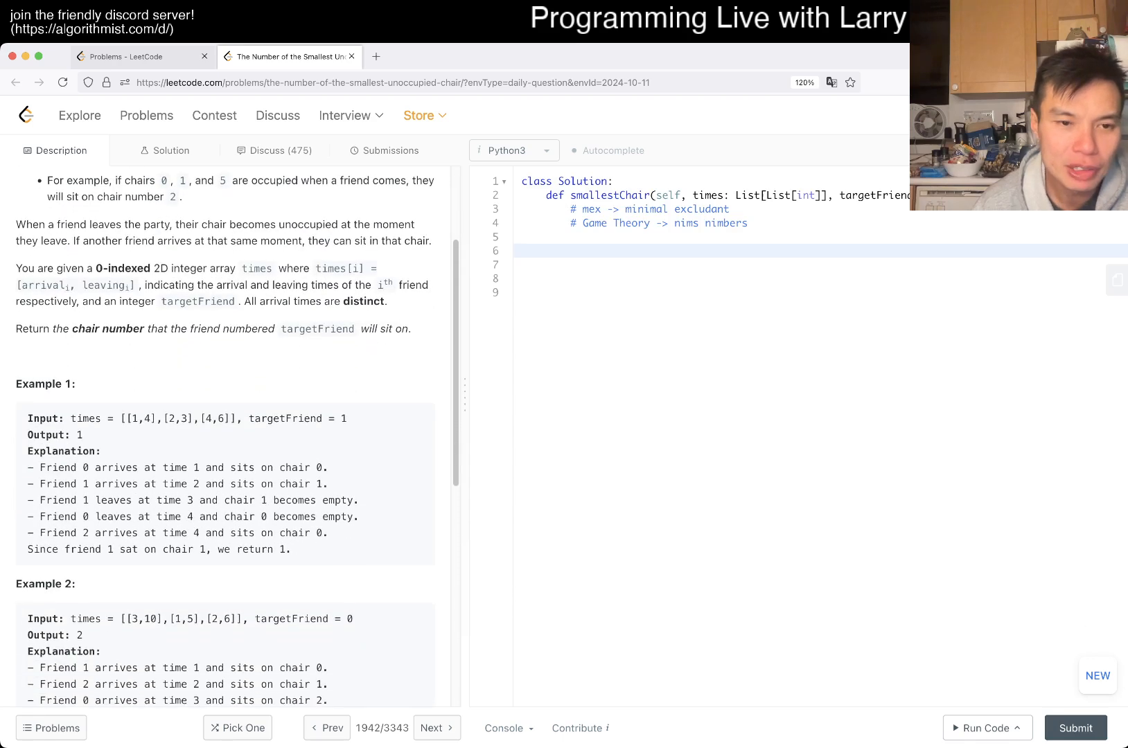
{"action": "scroll", "scroll_direction": "down", "scroll_amount": 3}
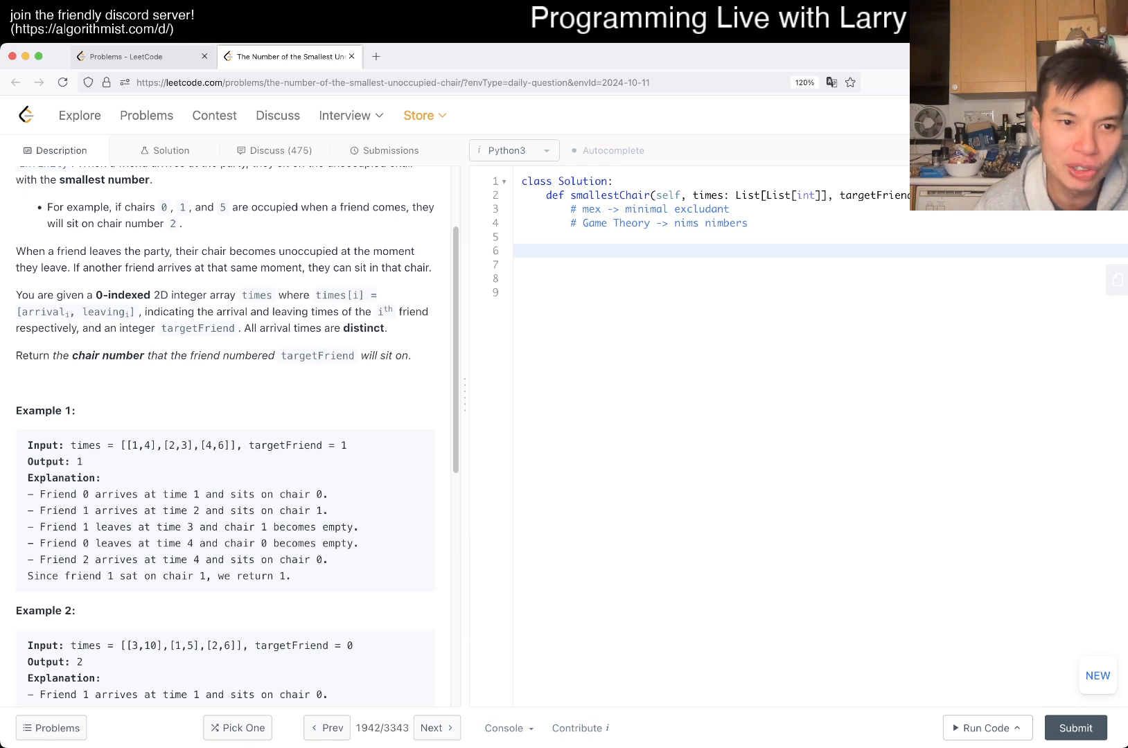
{"action": "double_click", "coordinate": [222, 445]}
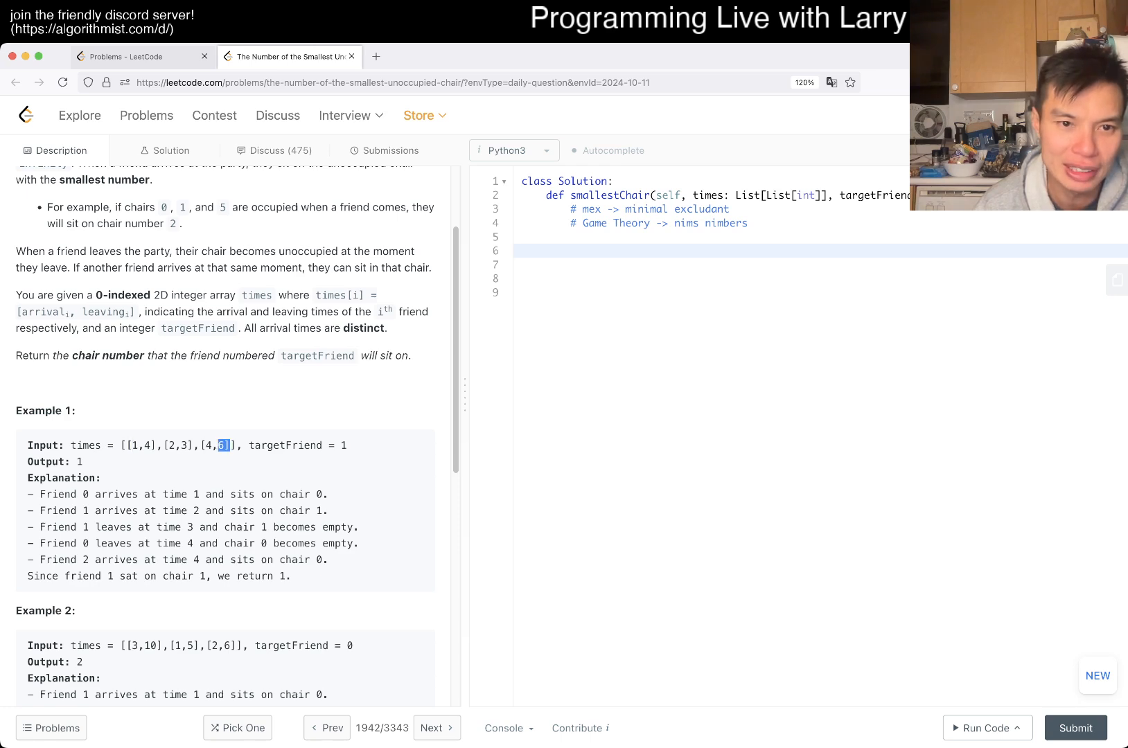
{"action": "scroll", "scroll_direction": "down", "scroll_amount": 3}
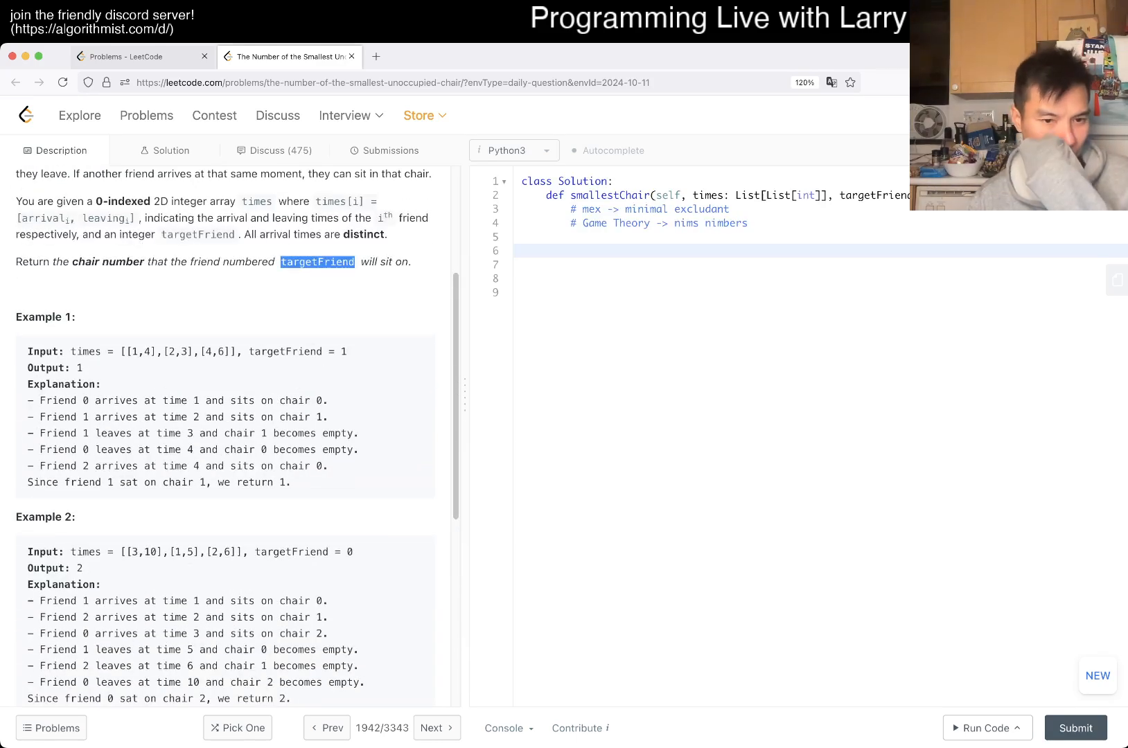
{"action": "scroll", "scroll_direction": "down", "scroll_amount": 3}
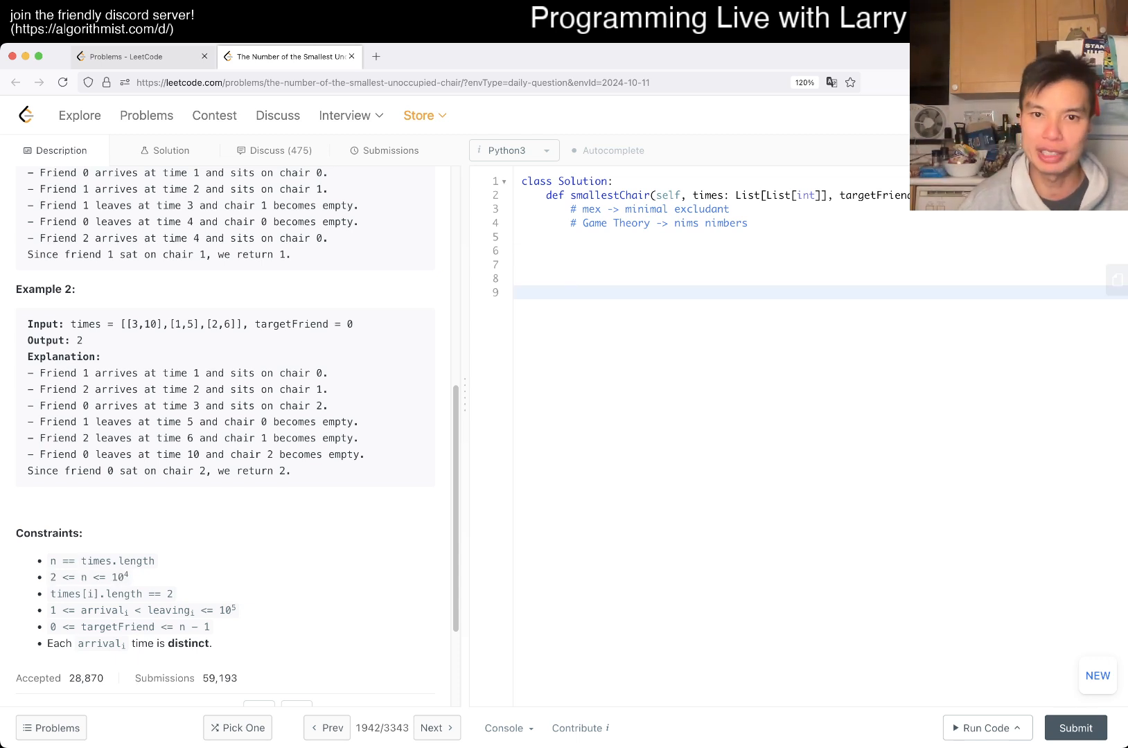
Step: Define N = len(times) in the solution
{"action": "type", "text": "N ="}
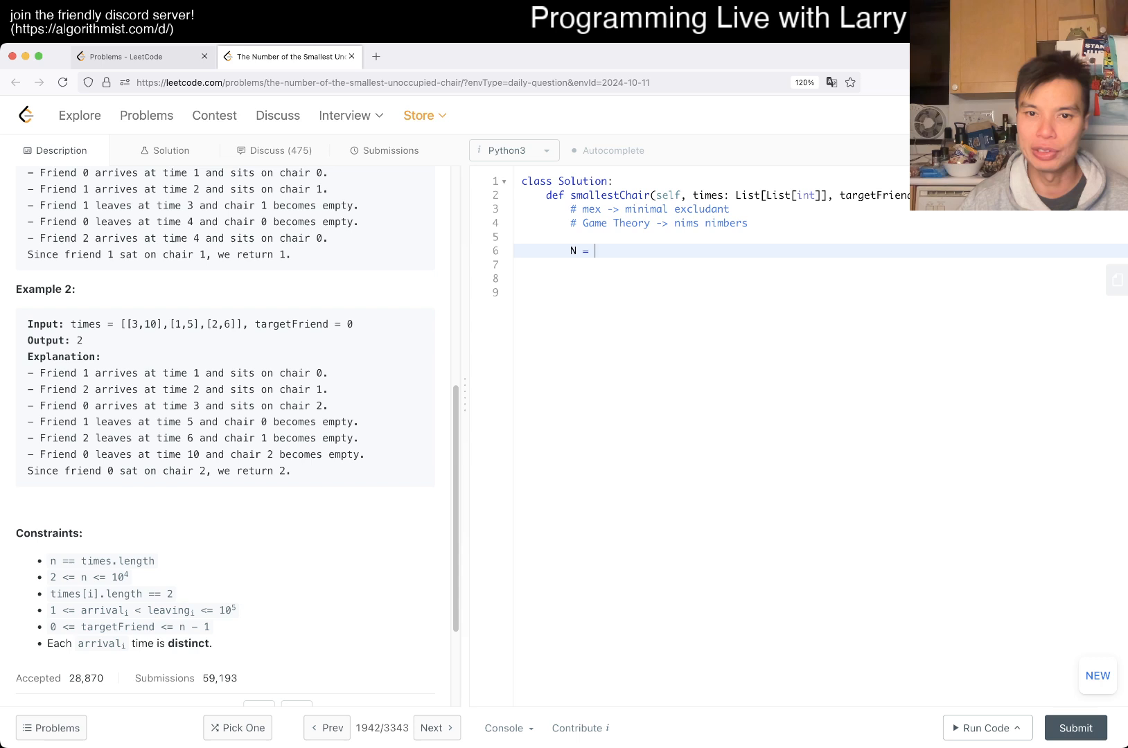
{"action": "type", "text": "len(times)"}
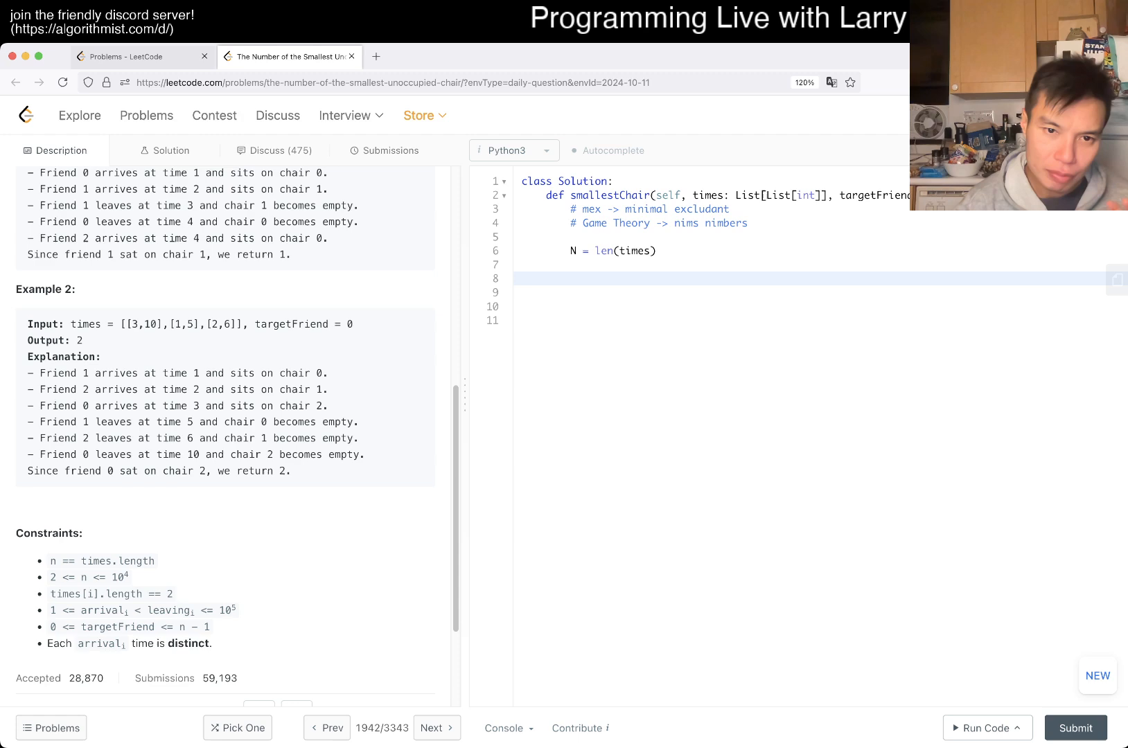
{"action": "scroll", "scroll_direction": "down", "scroll_amount": 3}
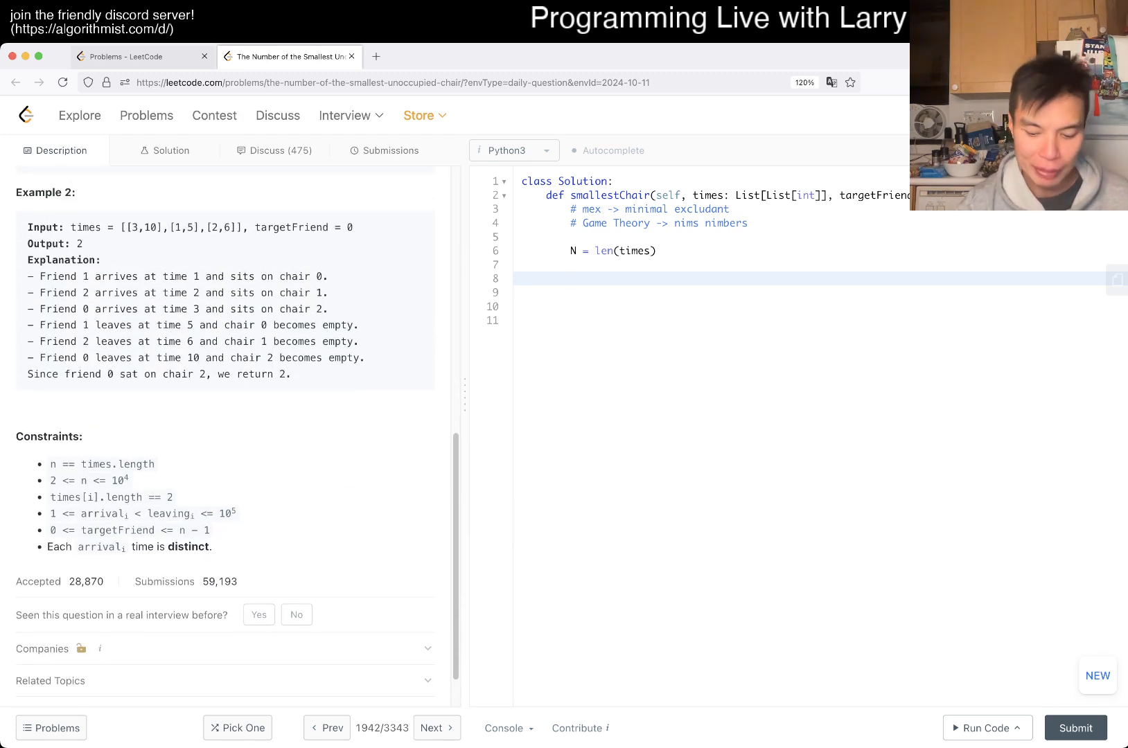
Step: Push chairs 0 to N-1 onto heap h, commented '# h will contain available chairs'
{"action": "type", "text": "hea"}
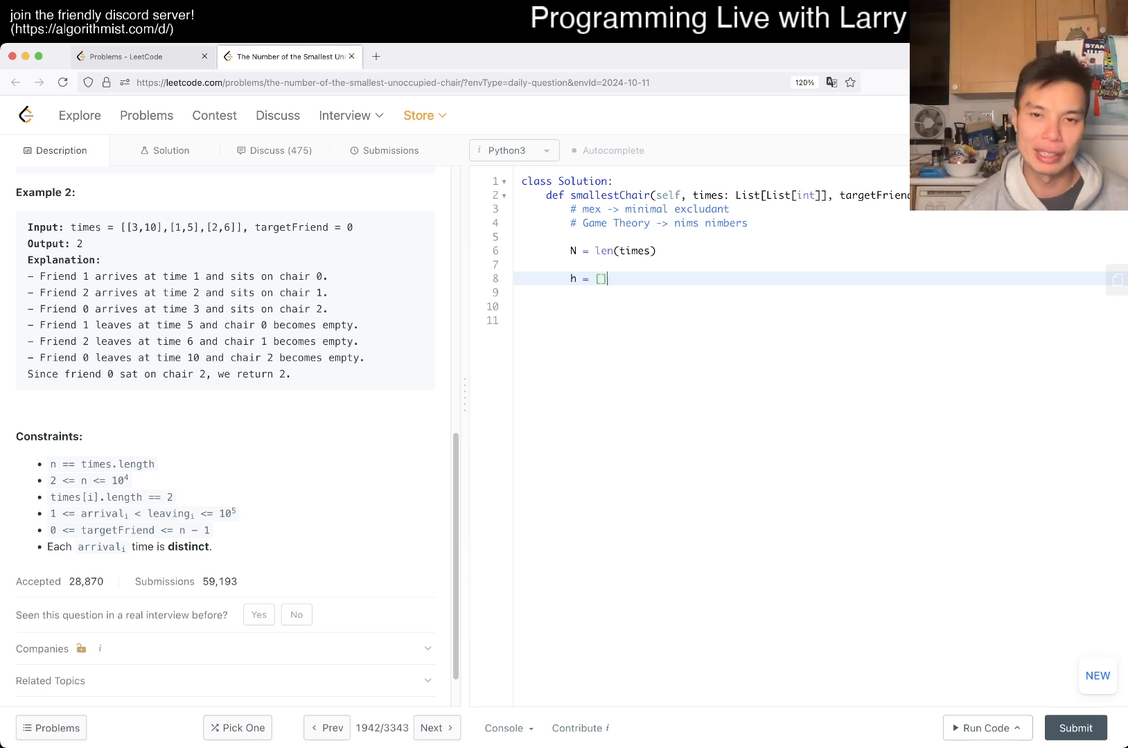
{"action": "type", "text": "for x in"}
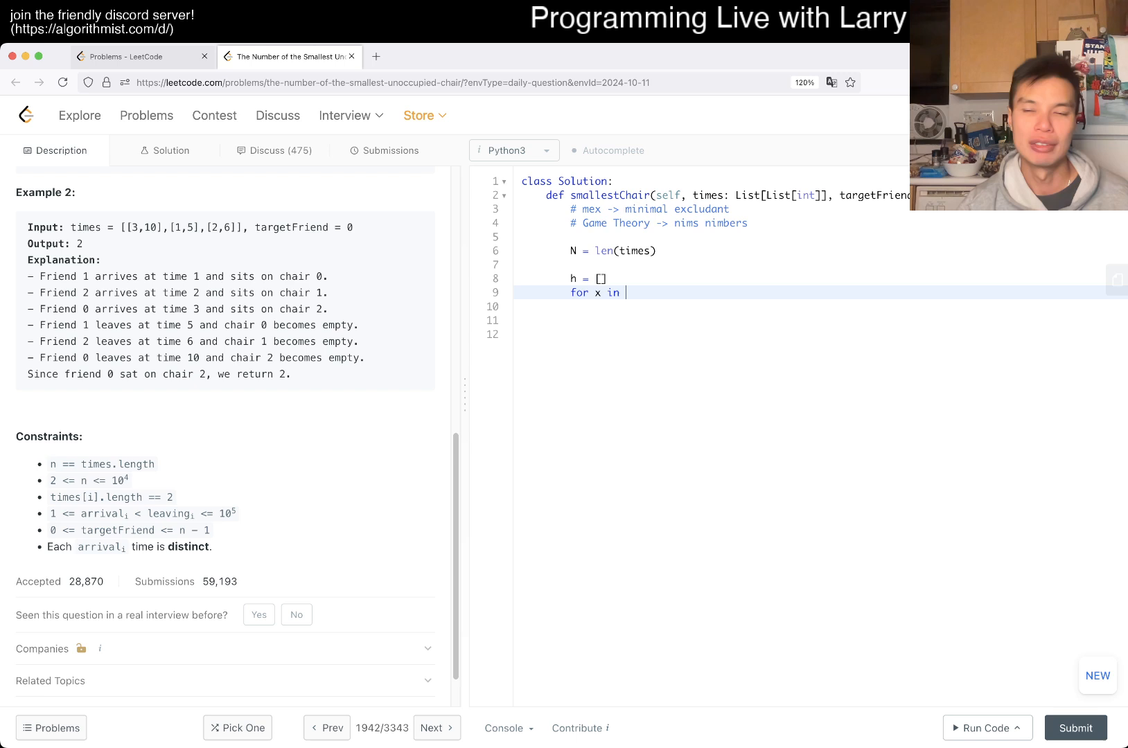
{"action": "type", "text": "ra"}
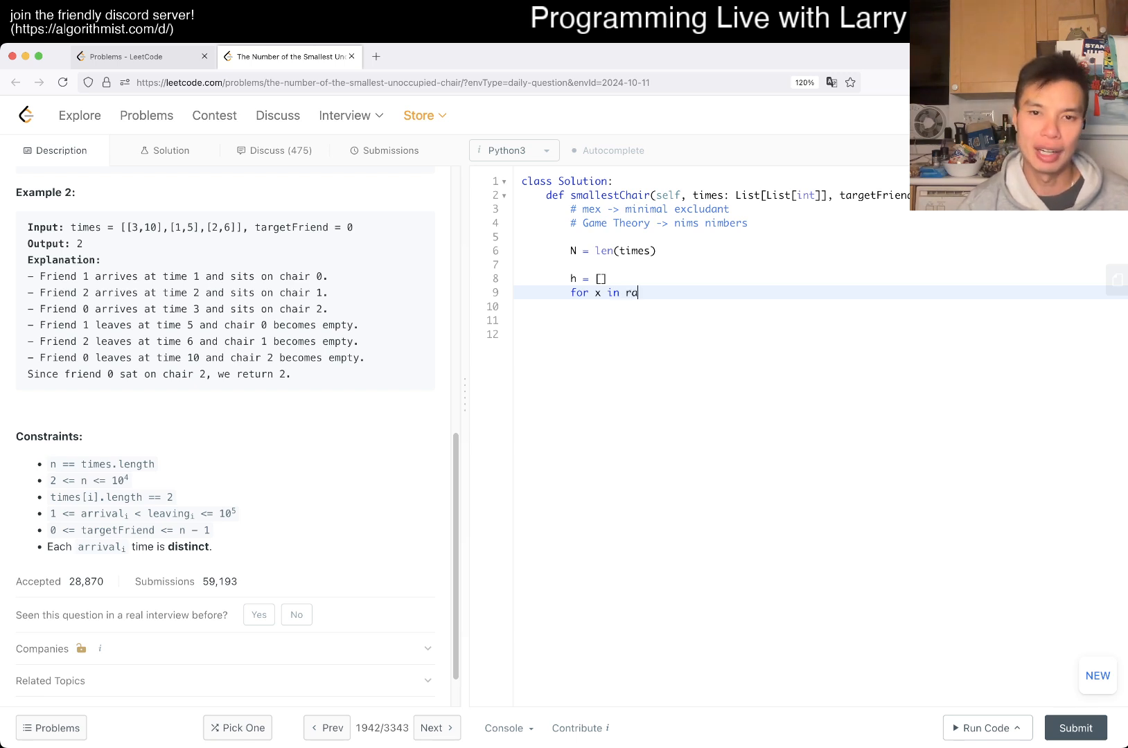
{"action": "type", "text": "ange(N):"}
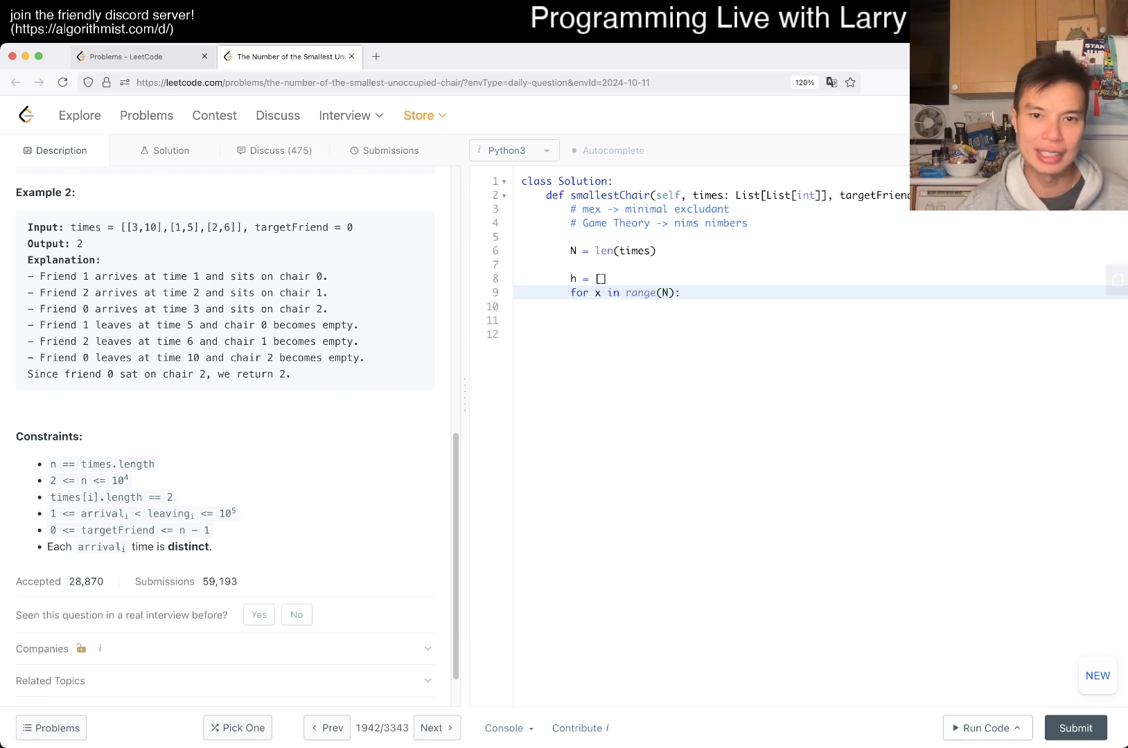
{"action": "key", "text": "Return"}
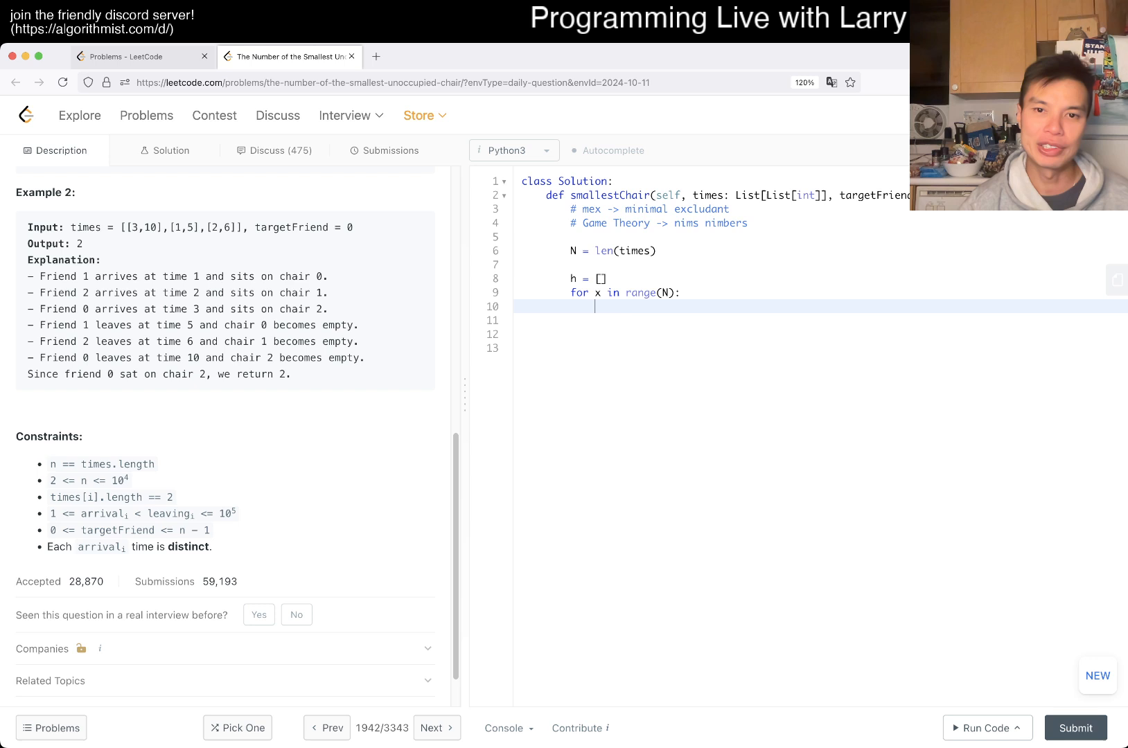
{"action": "type", "text": "heapq.heappush(x)"}
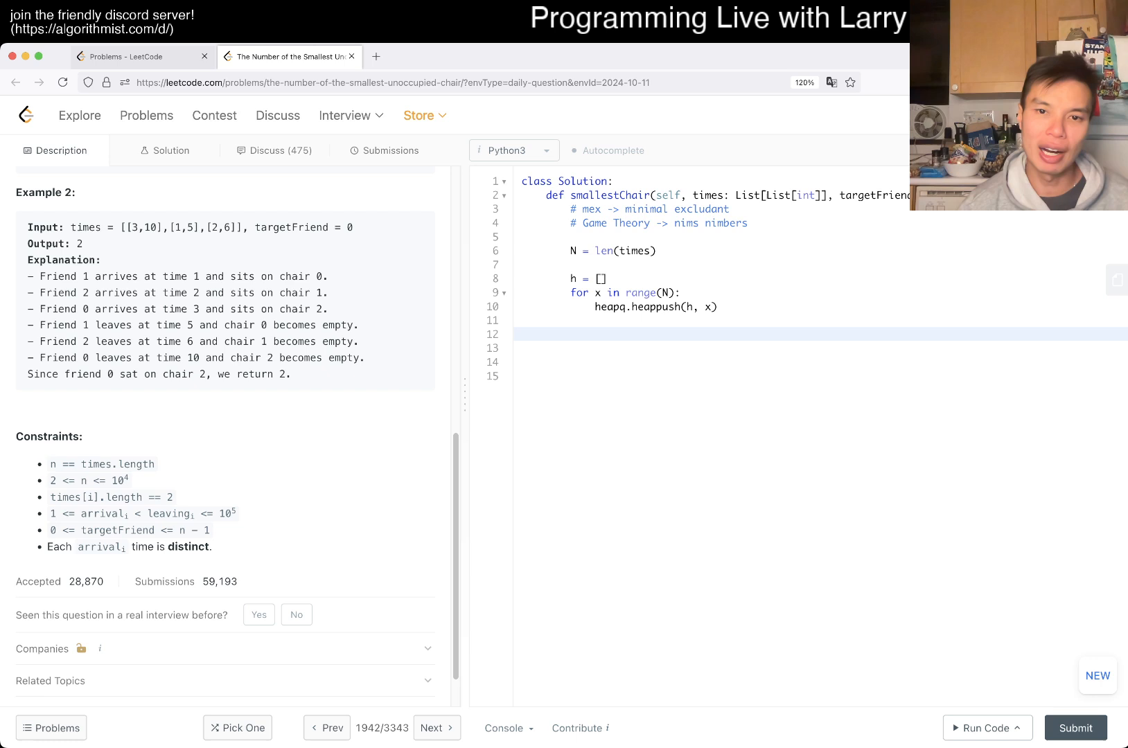
{"action": "type", "text": "# h will contain"}
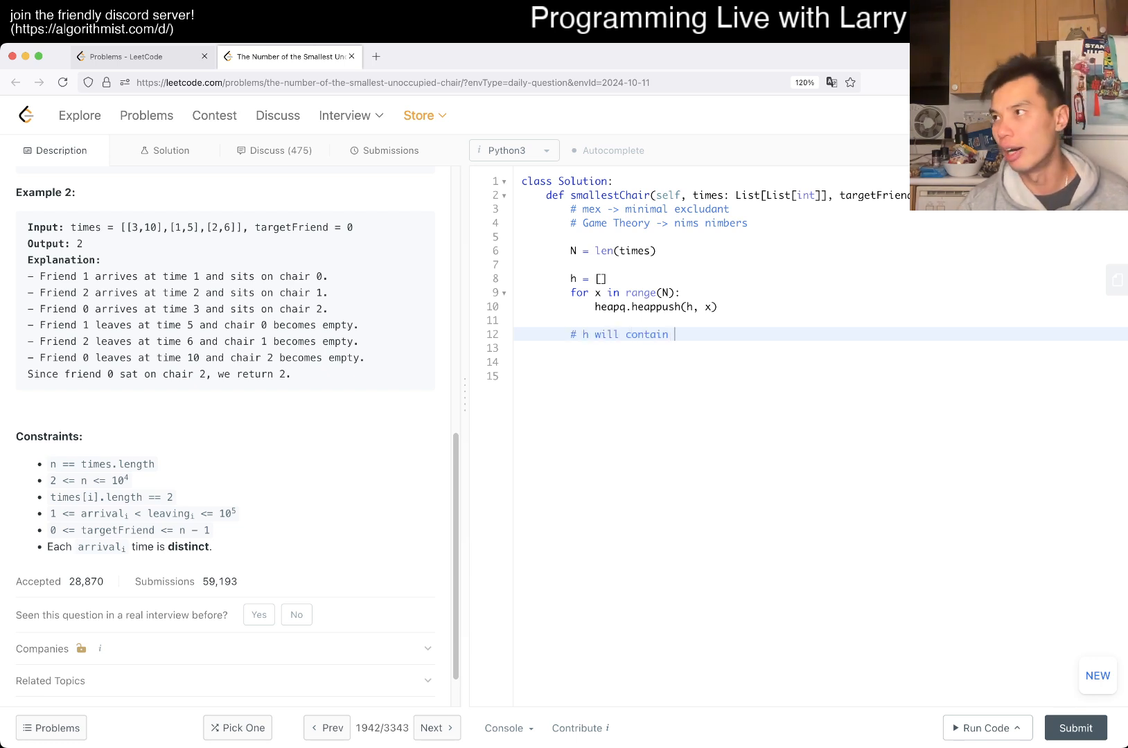
{"action": "type", "text": "available chairs"}
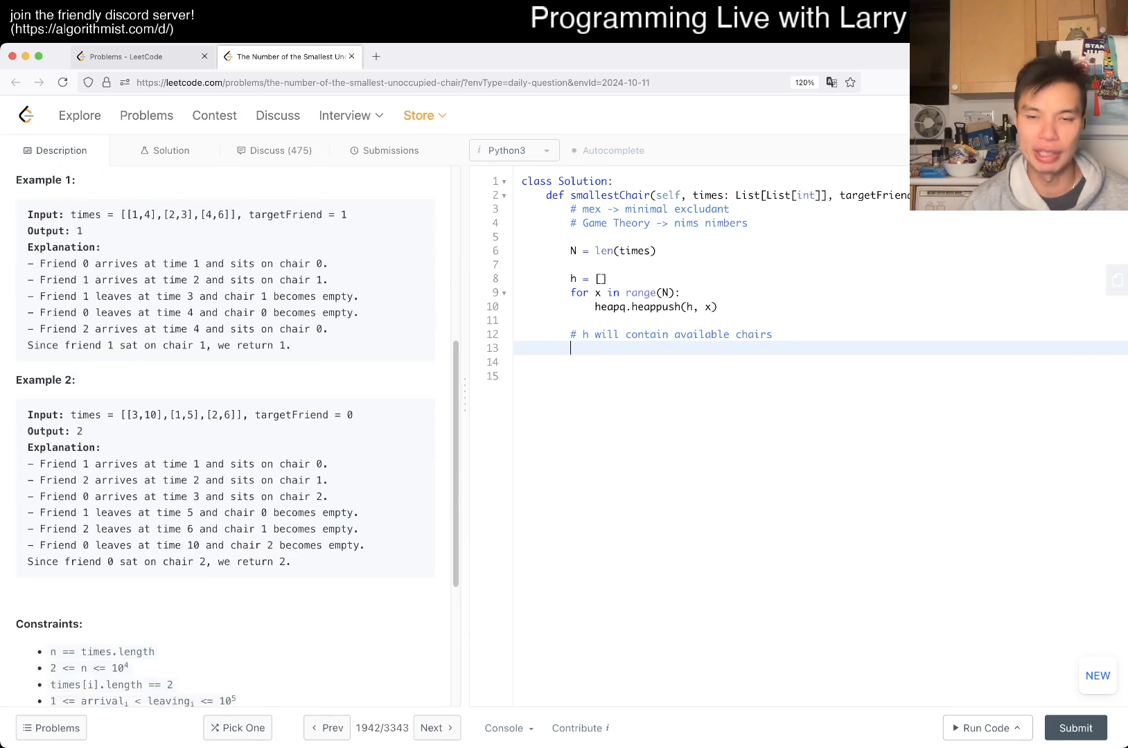
Step: Create events = [] and loop over enumerate(times) appending arrival events (s, 1, index)
{"action": "type", "text": "for"}
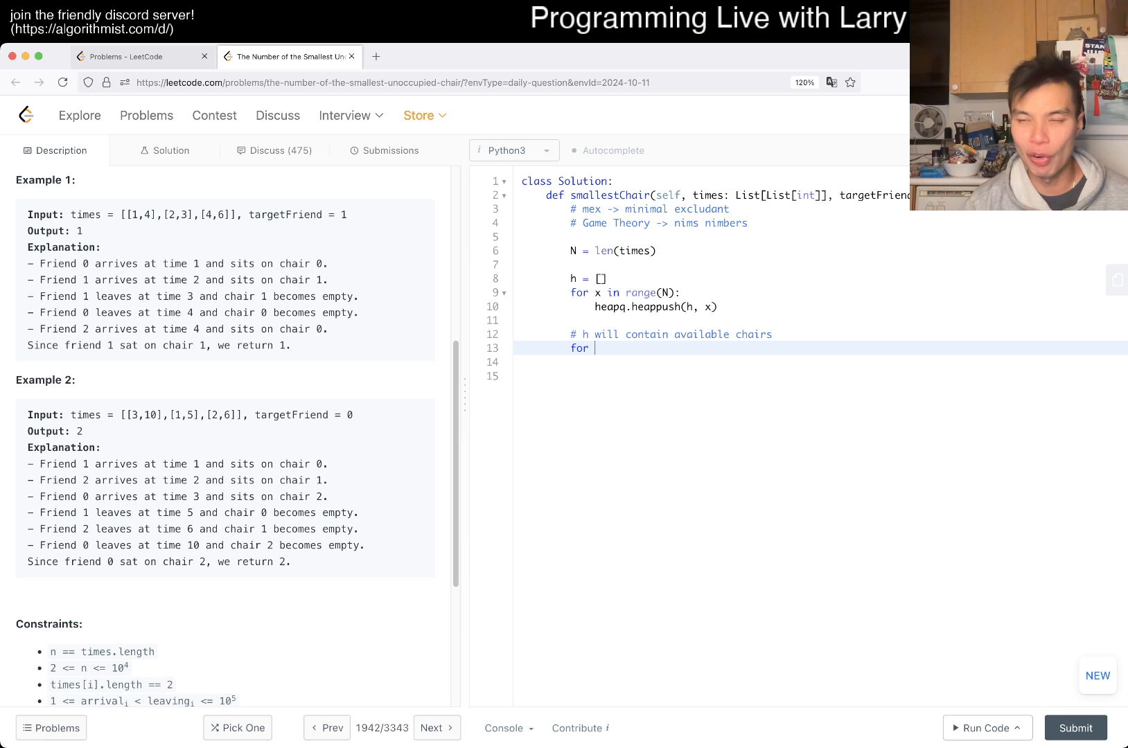
{"action": "type", "text": "s, e in enumerate(times):"}
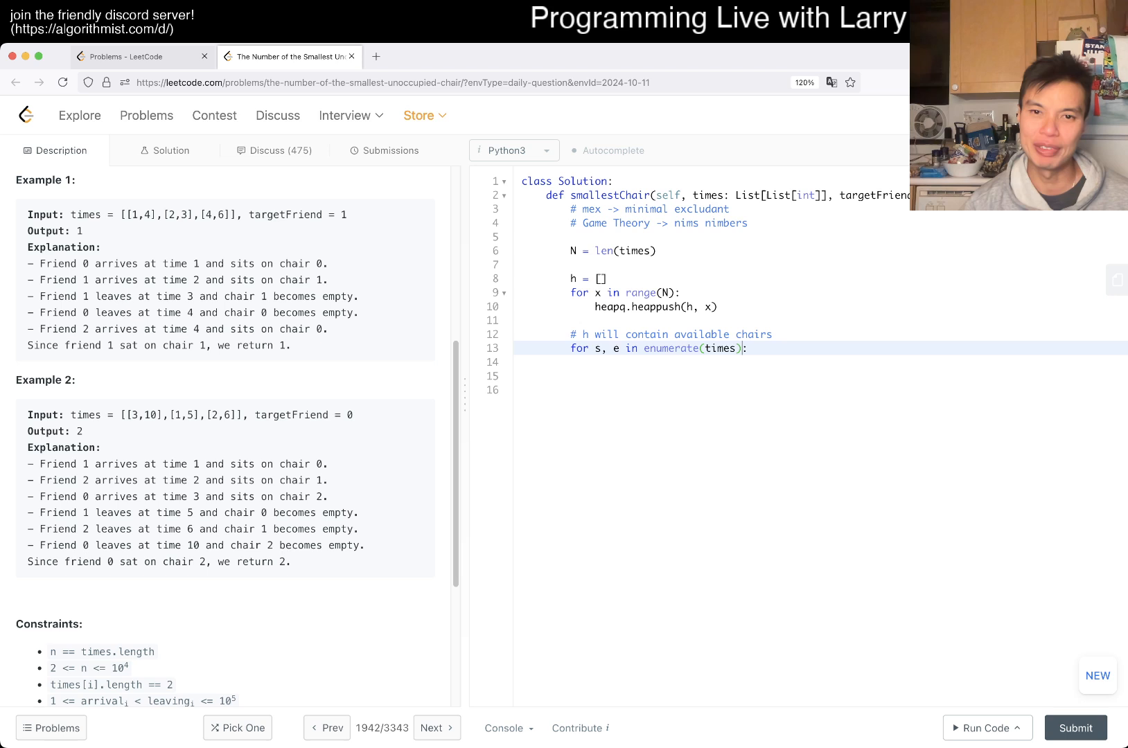
{"action": "type", "text": "index, ("}
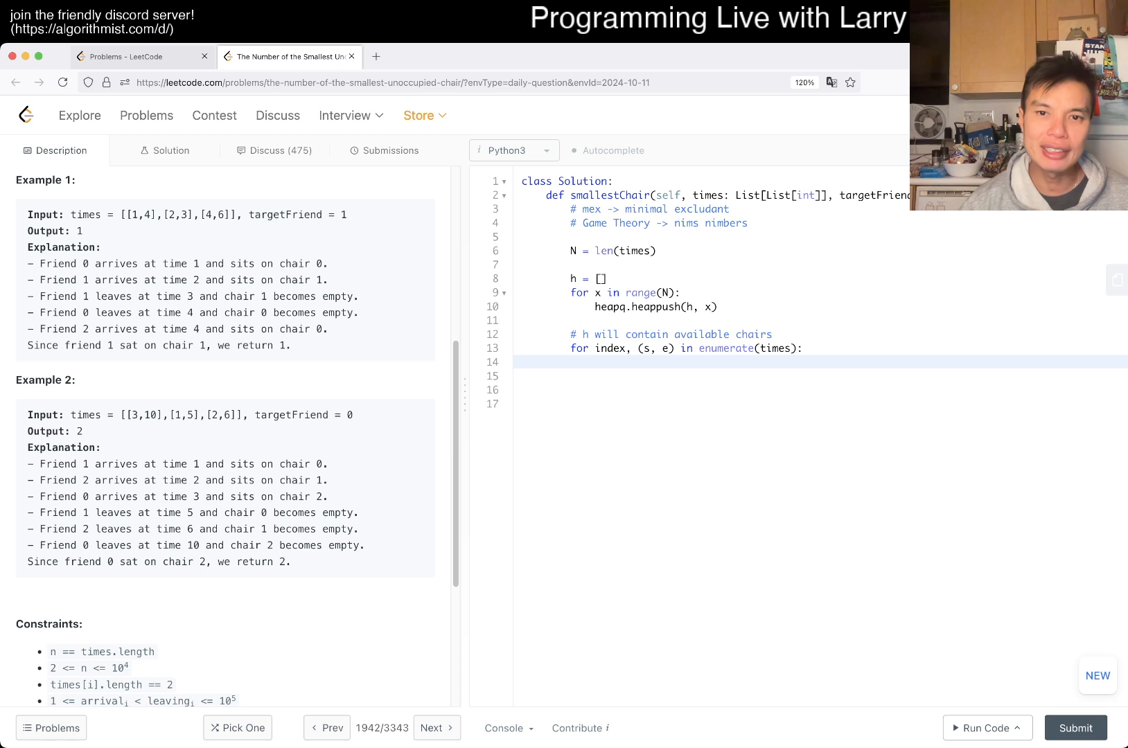
{"action": "type", "text": "e"}
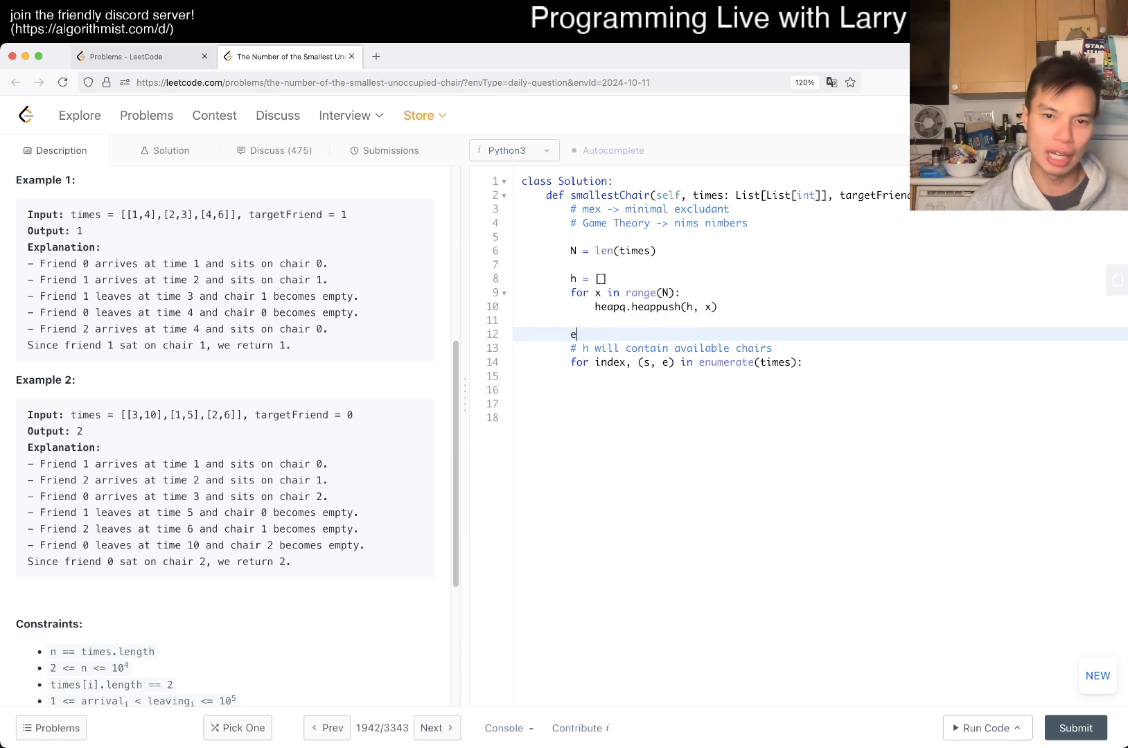
{"action": "type", "text": "vents = []"}
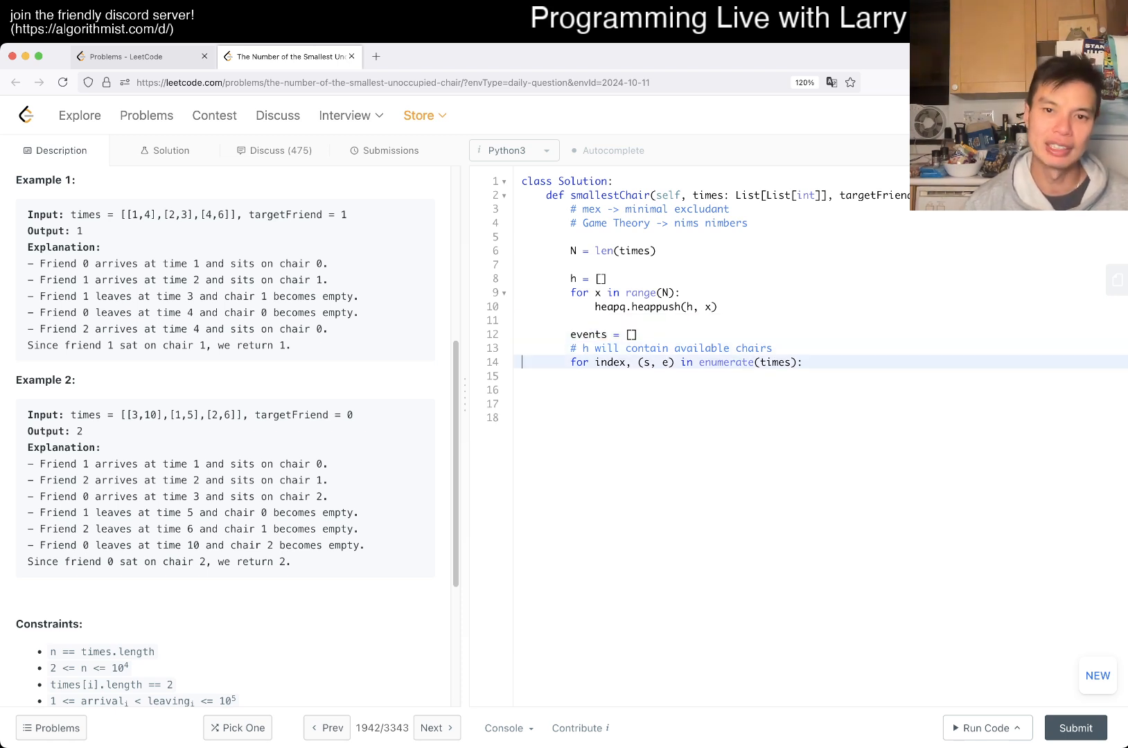
{"action": "type", "text": "events.append(("}
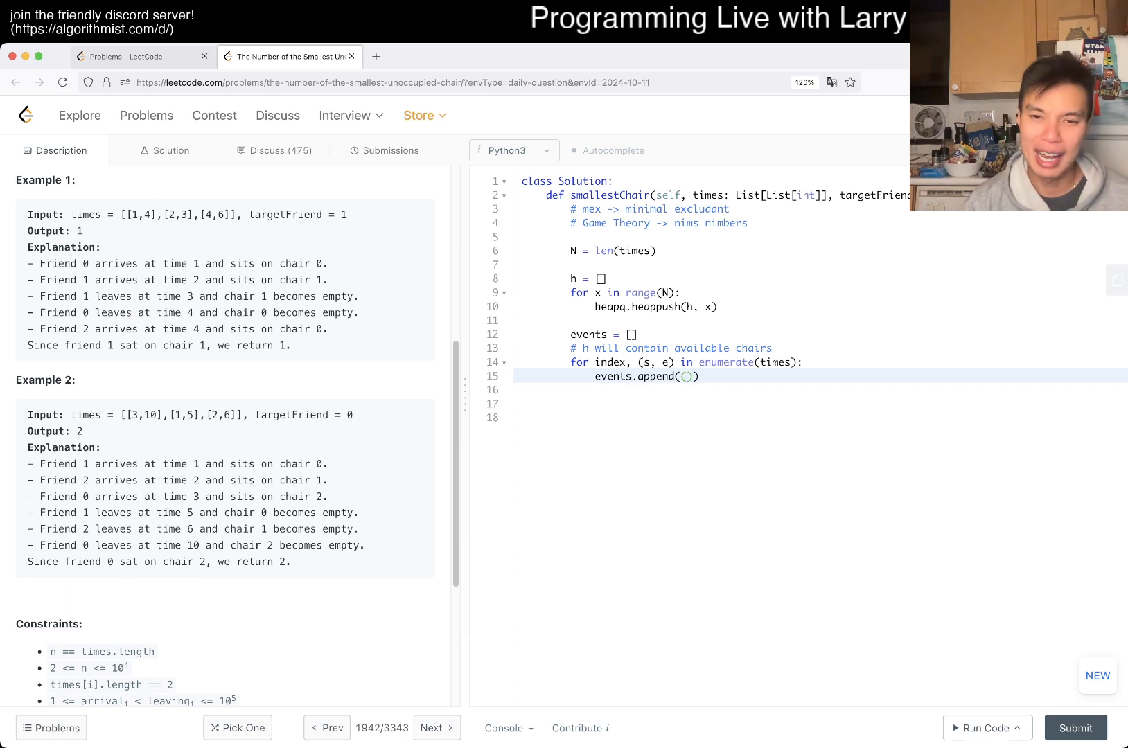
{"action": "type", "text": "s, index,"}
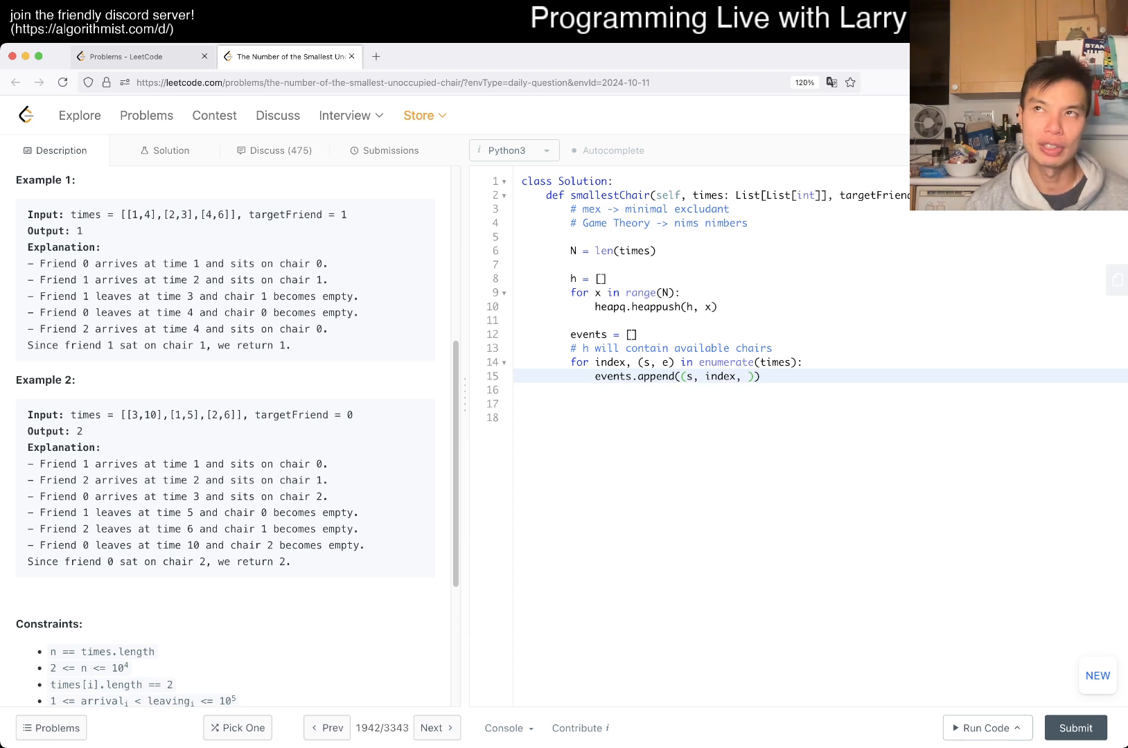
{"action": "type", "text": "1"}
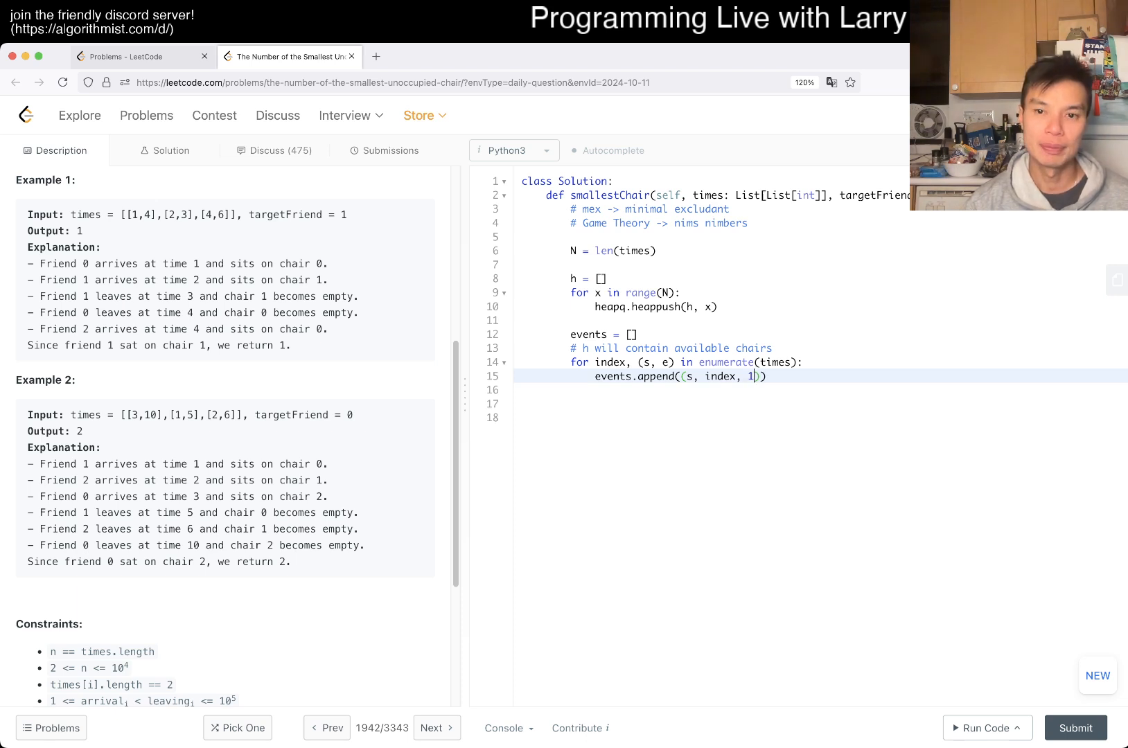
{"action": "type", "text": "events.append((e"}
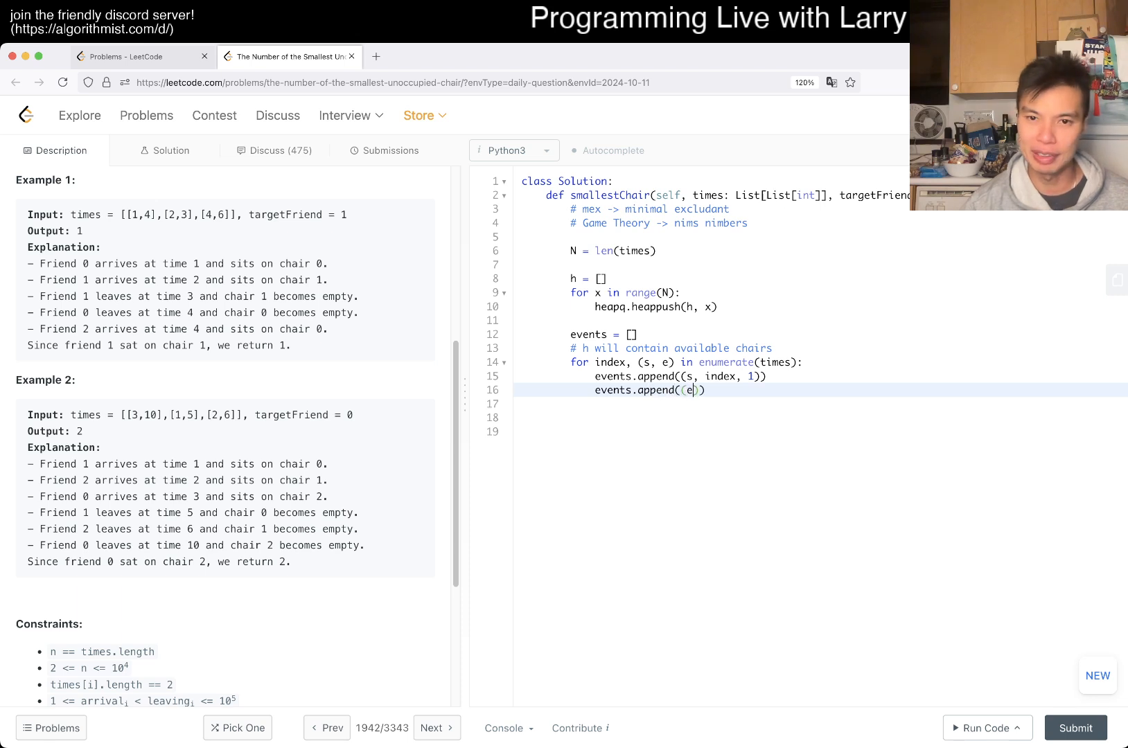
{"action": "type", "text": ", index,"}
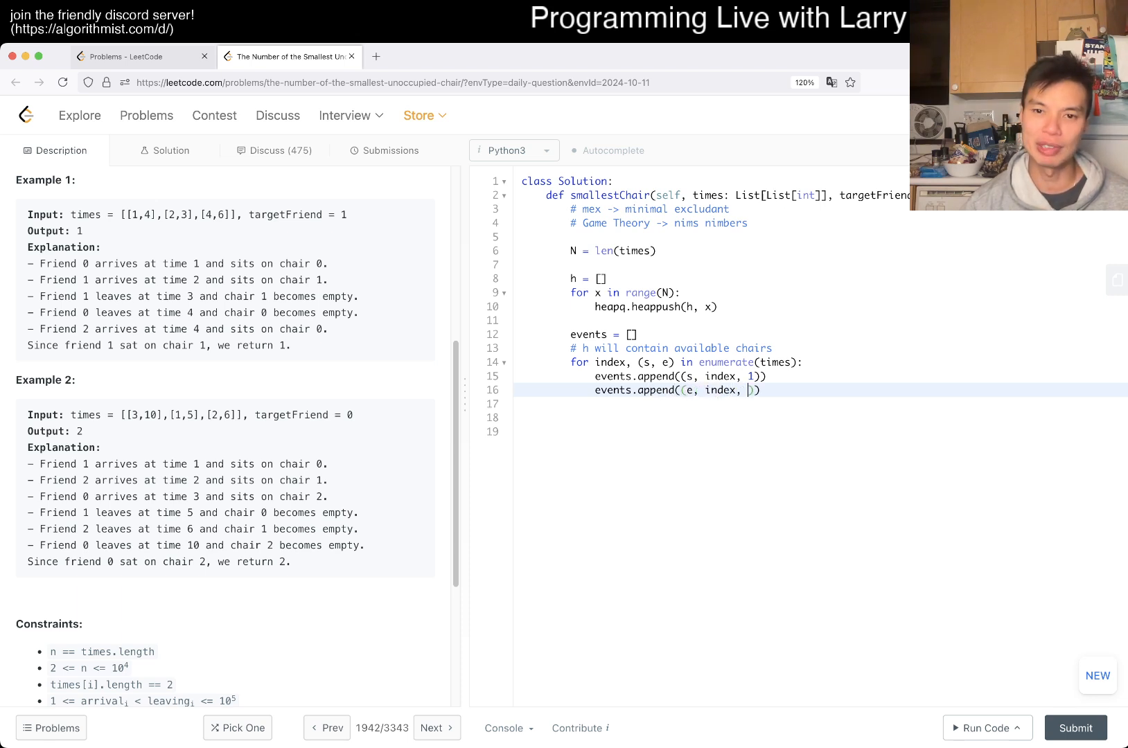
{"action": "type", "text": "-1"}
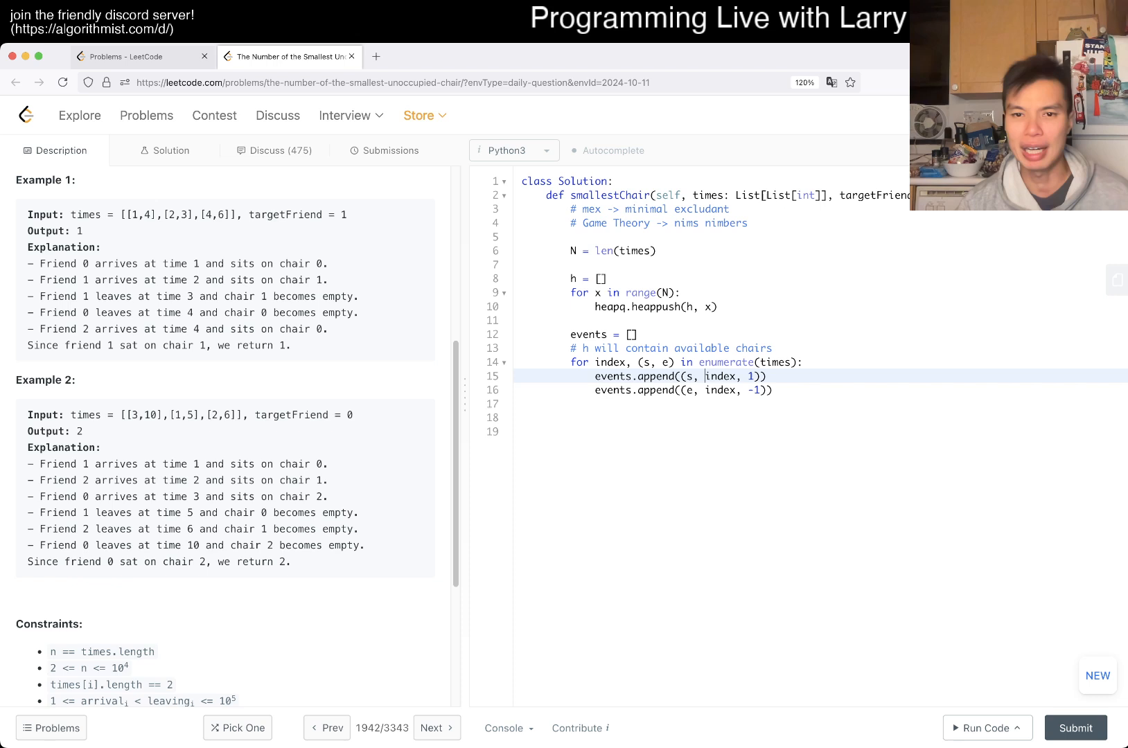
{"action": "type", "text": "1,"}
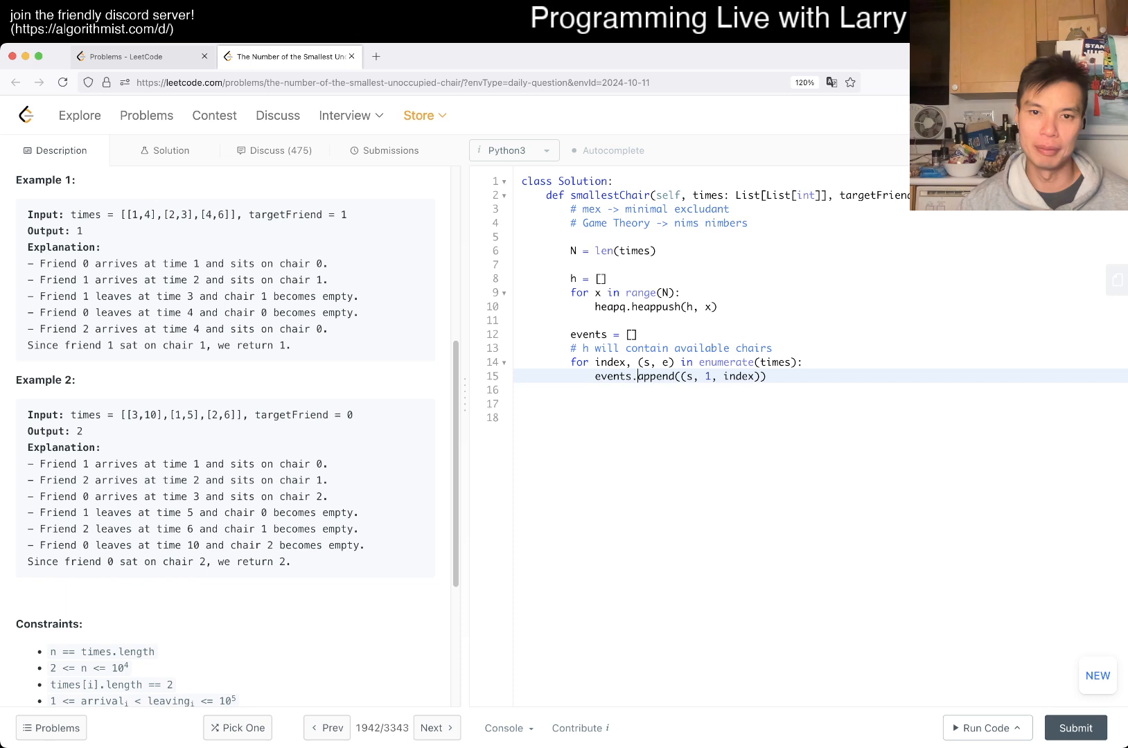
Step: Push arrivals with heapq.heappush and loop while len(events) > 0, popping from events
{"action": "type", "text": "heapq,"}
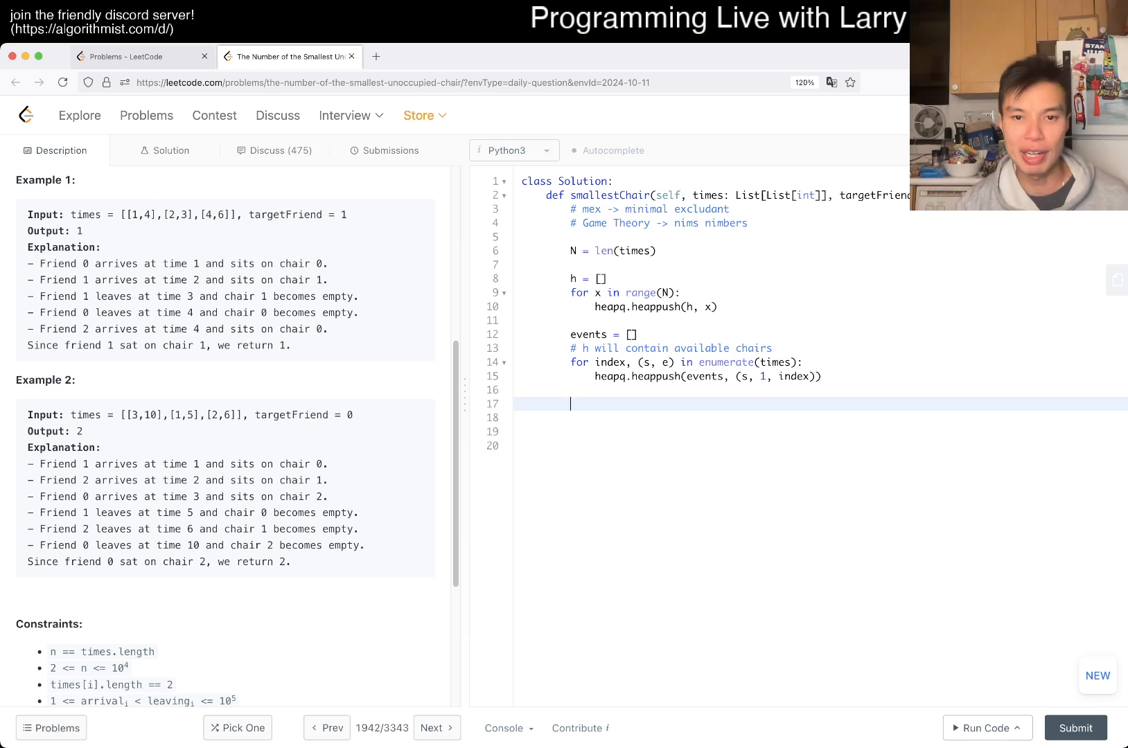
{"action": "type", "text": "while len(event"}
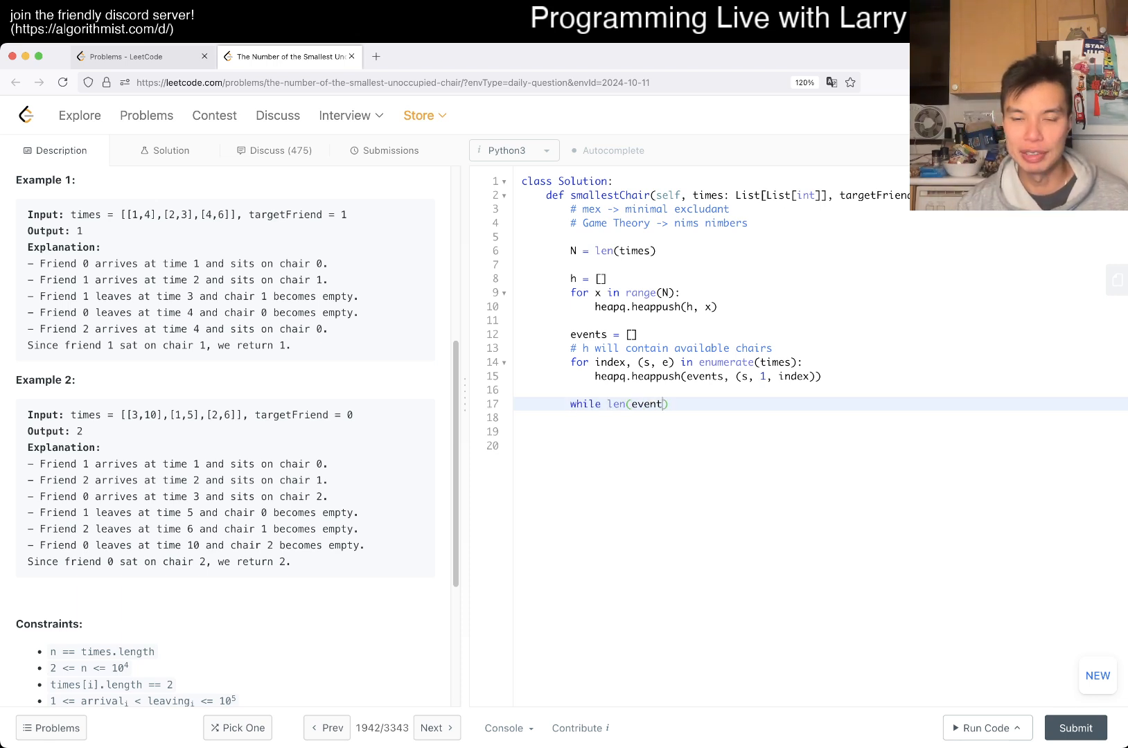
{"action": "type", "text": "s) > 0:"}
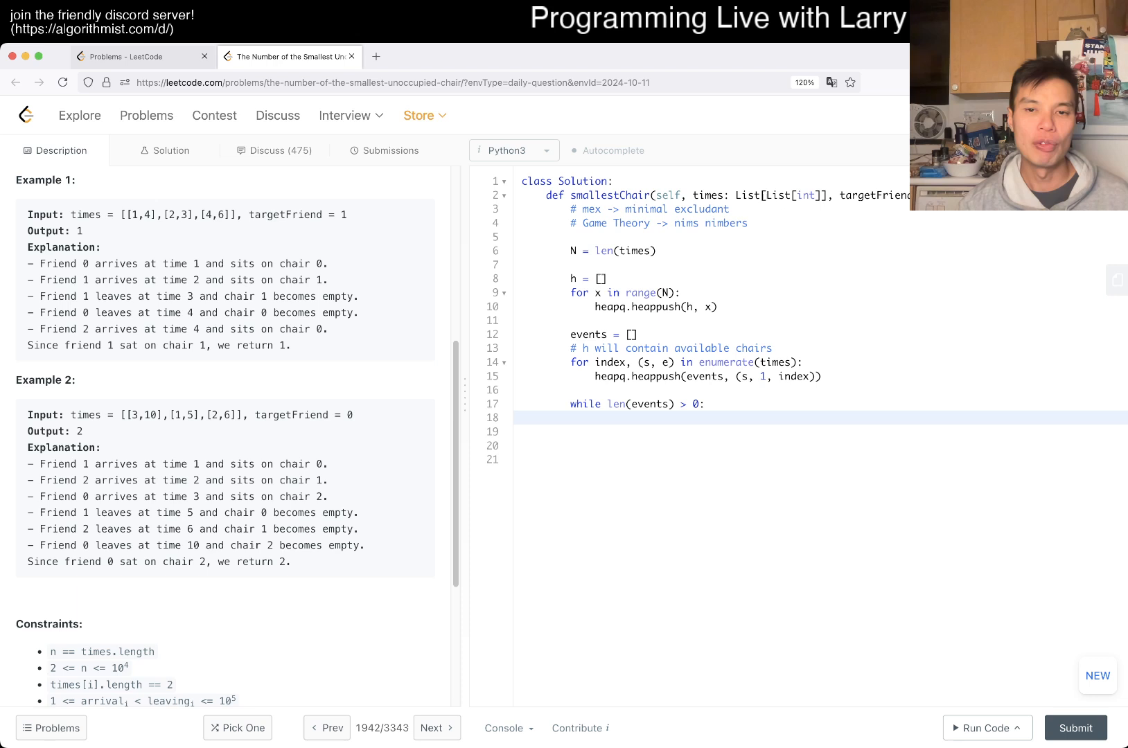
{"action": "type", "text": "heapq.heapp"}
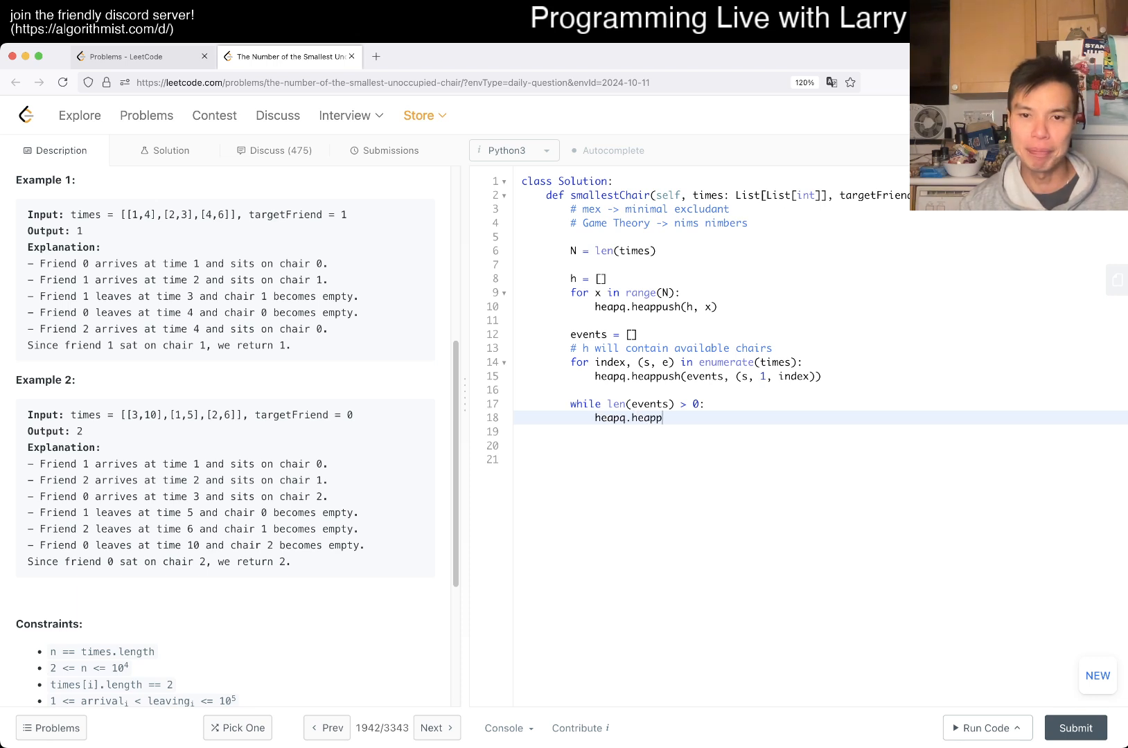
{"action": "type", "text": "op(events)"}
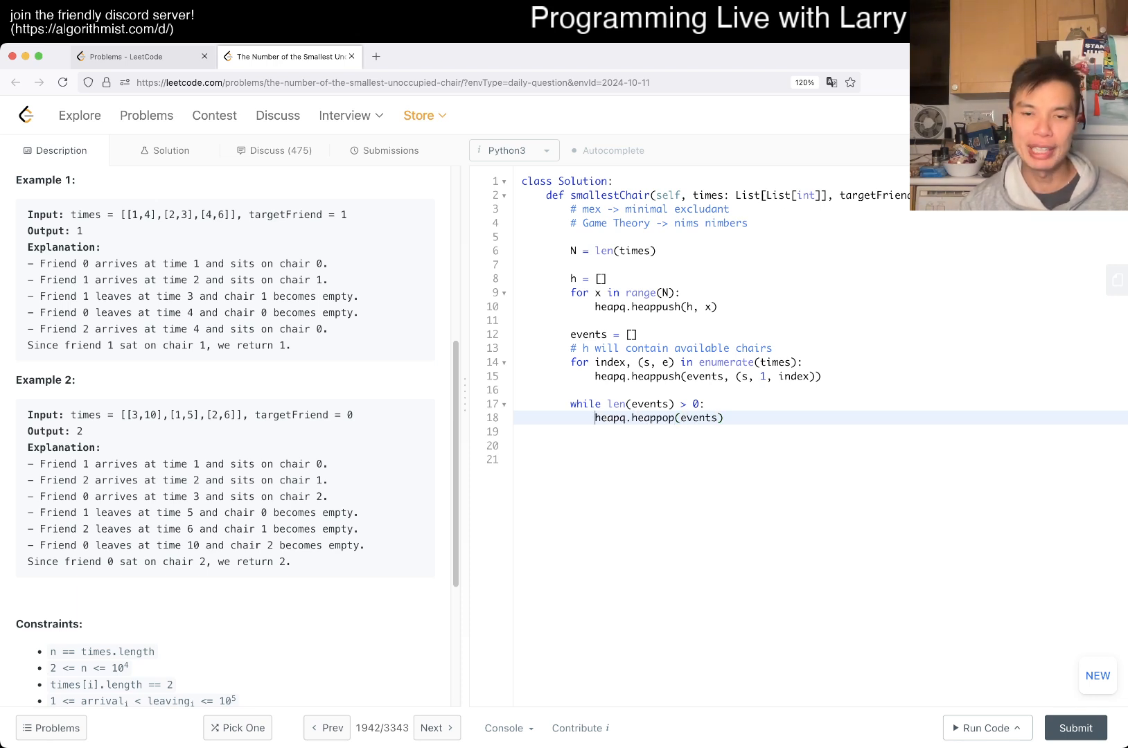
Step: Unpack each popped event into t, ty, index
{"action": "type", "text": "t,"}
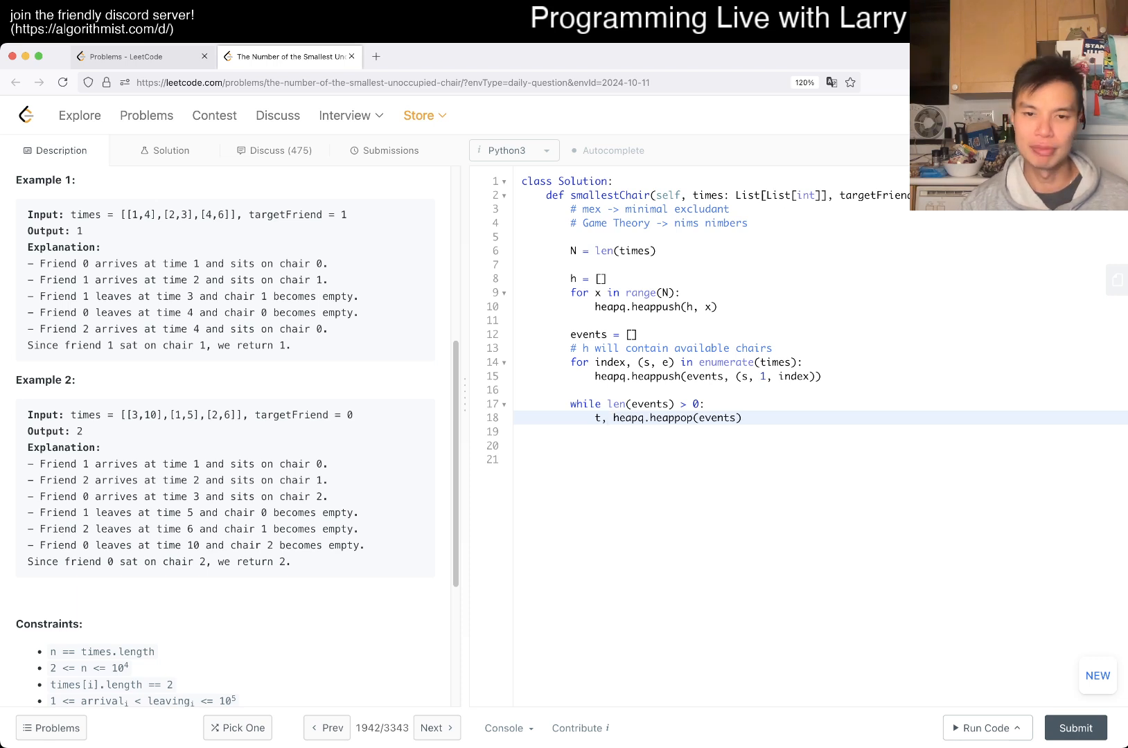
{"action": "key", "text": "Backspace"}
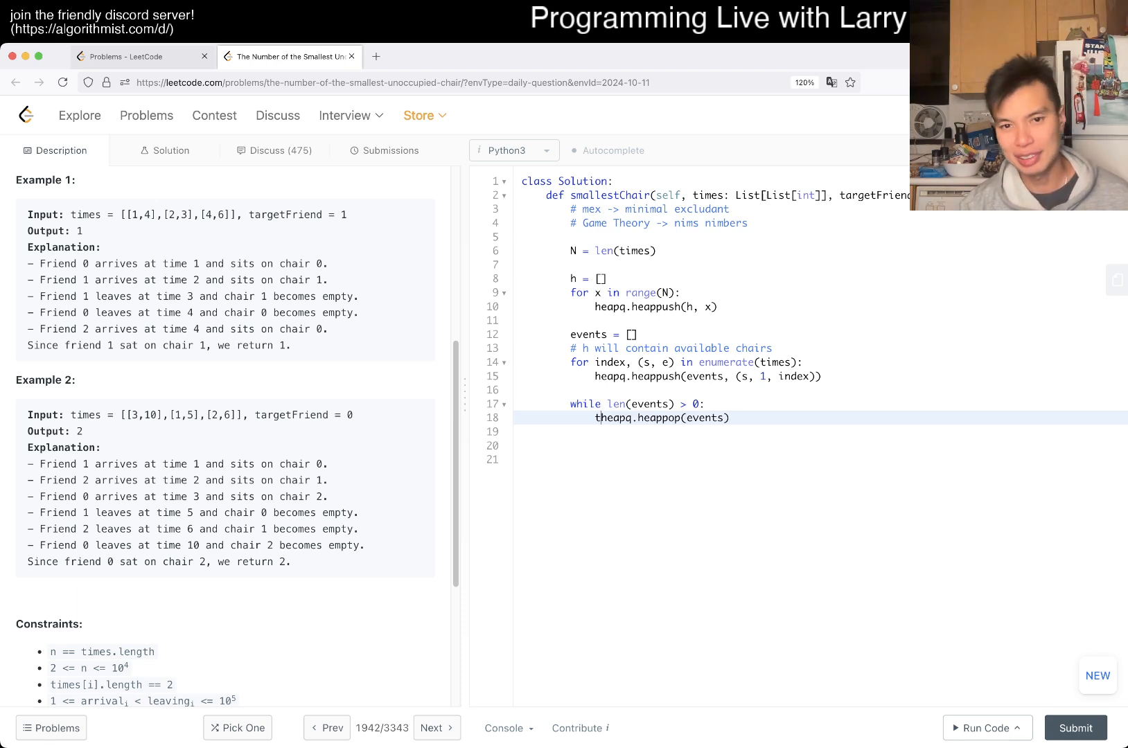
{"action": "type", "text": "t,"}
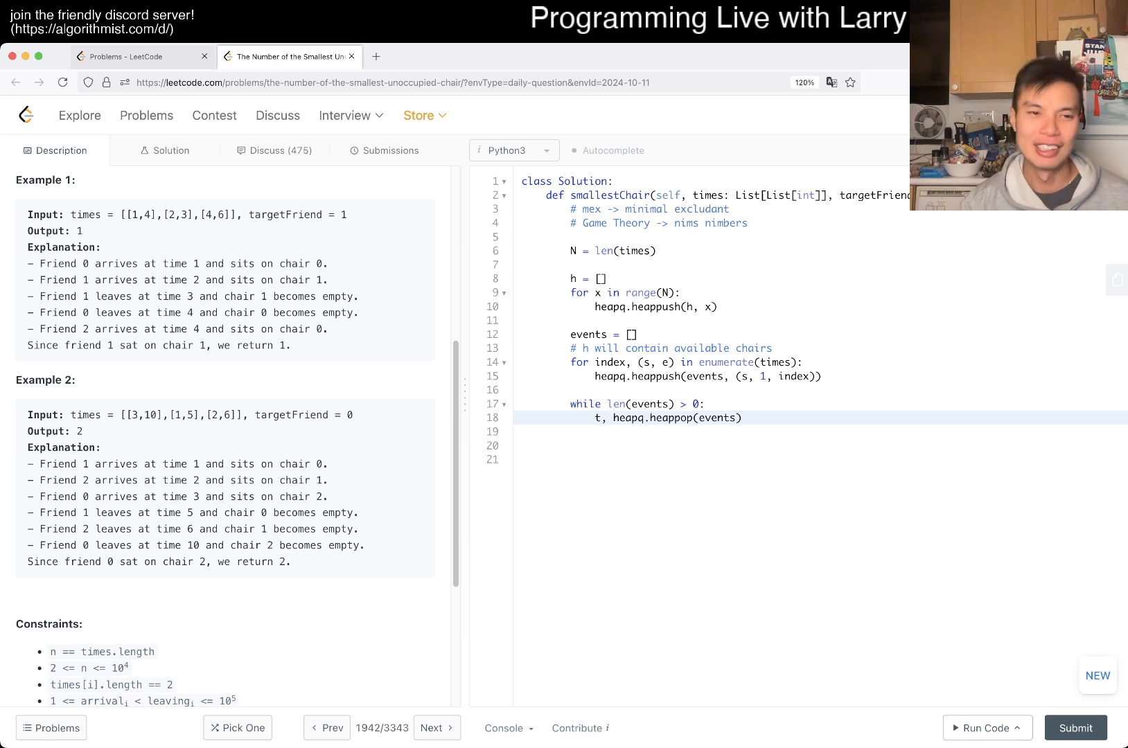
{"action": "type", "text": "type"}
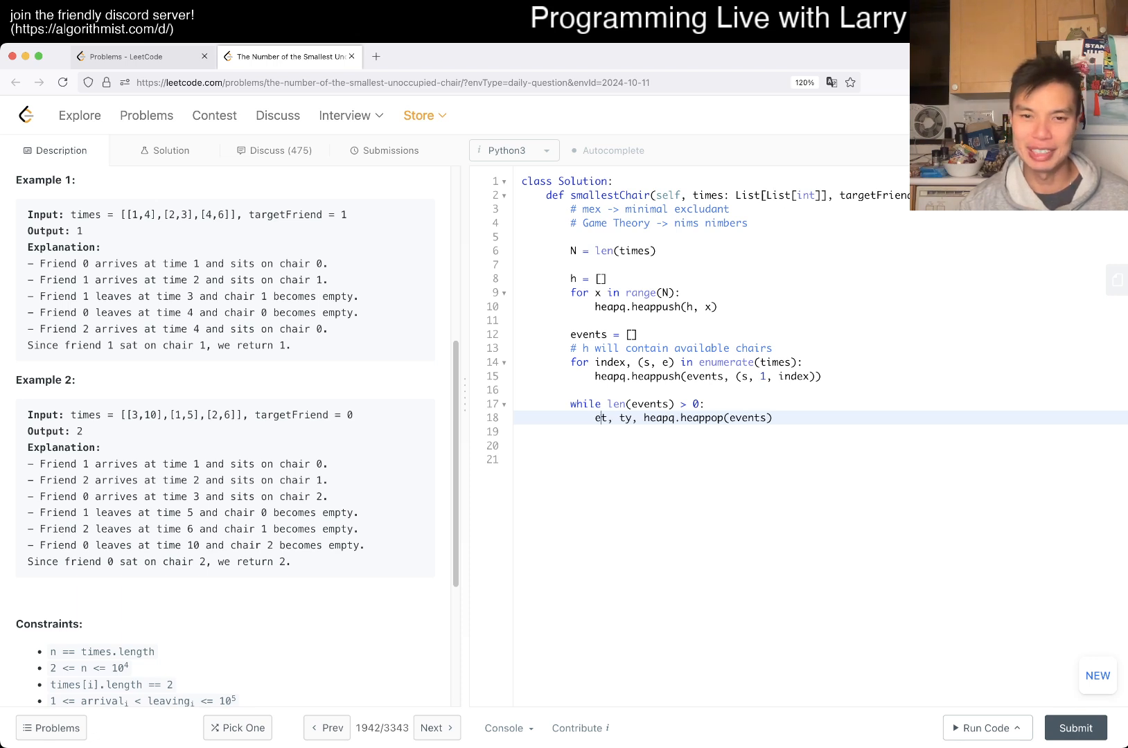
{"action": "key", "text": "Backspace"}
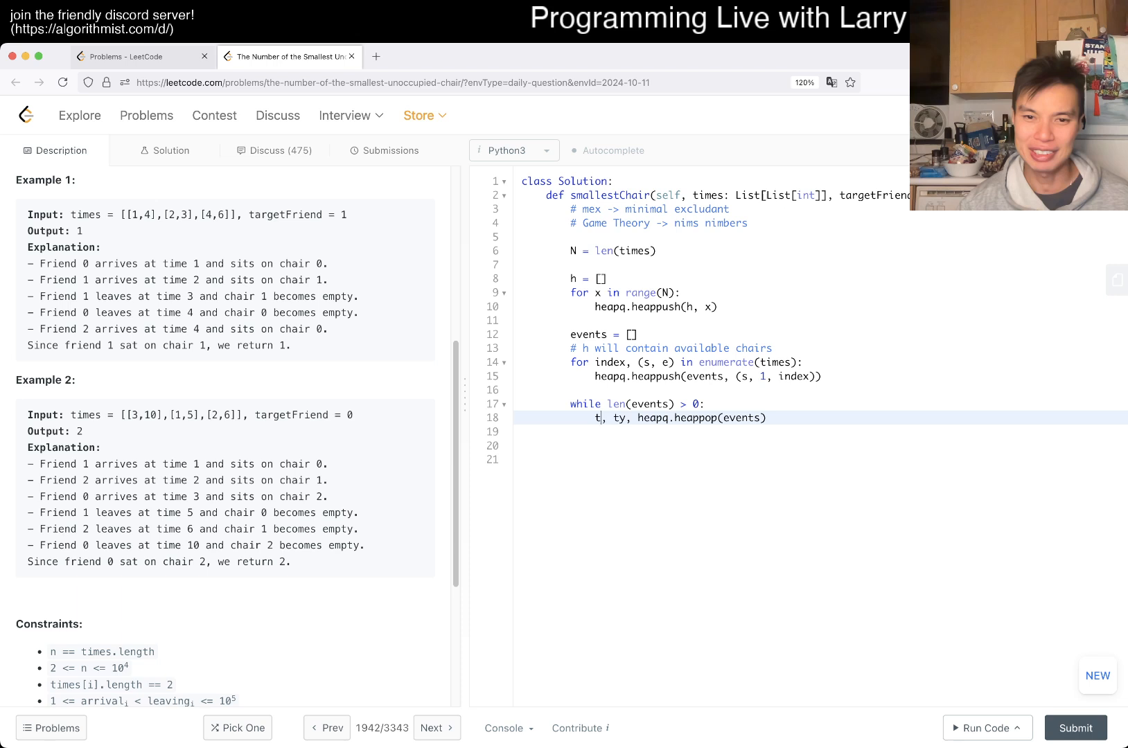
{"action": "type", "text": ", index ="}
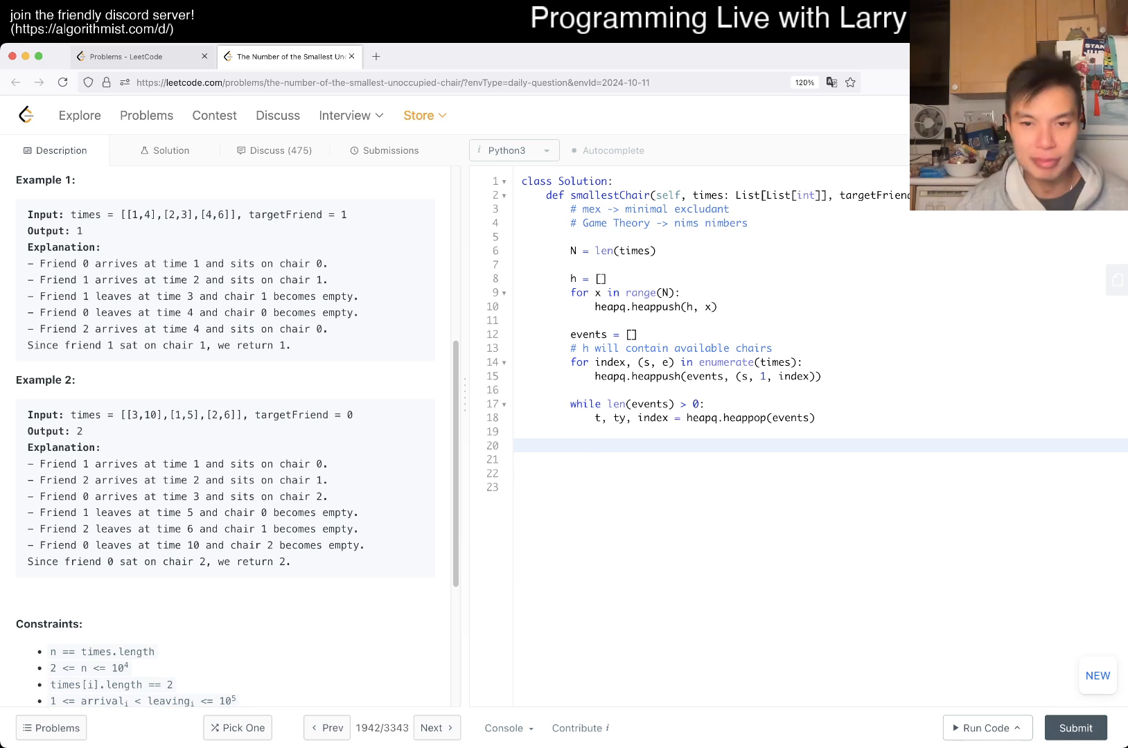
Step: Add an if ty == 1 branch commented '# assign the smallest chair to index'
{"action": "type", "text": "if ty == 1:"}
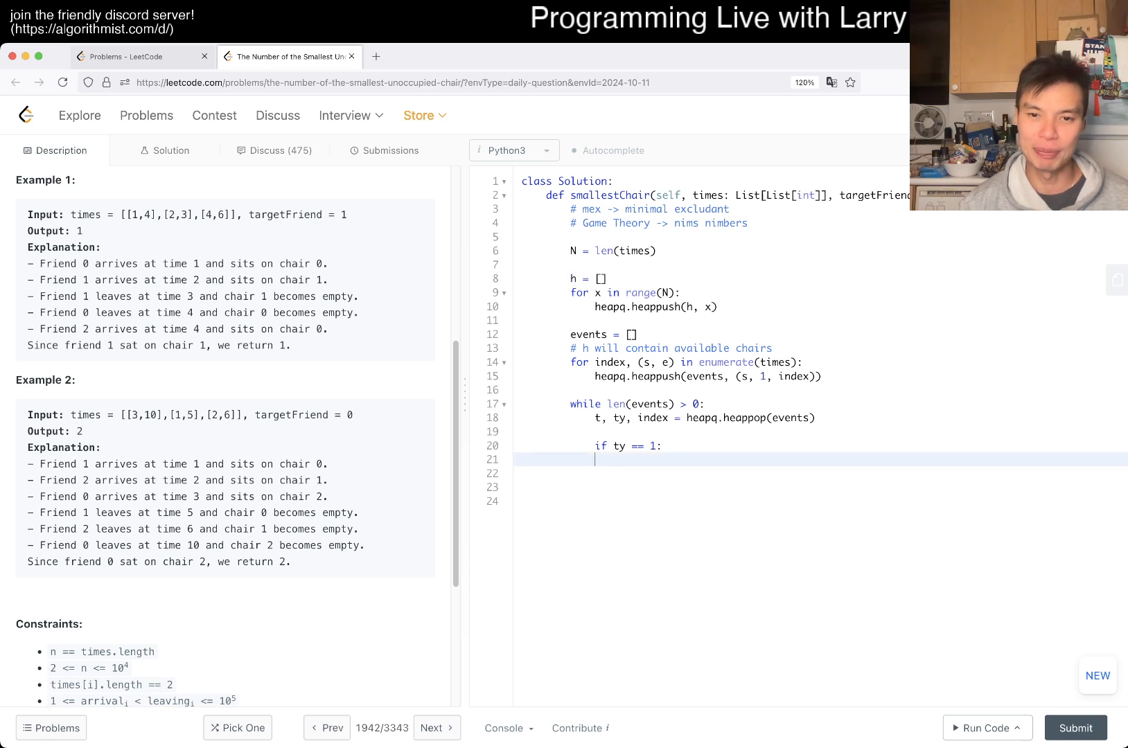
{"action": "type", "text": "# assign"}
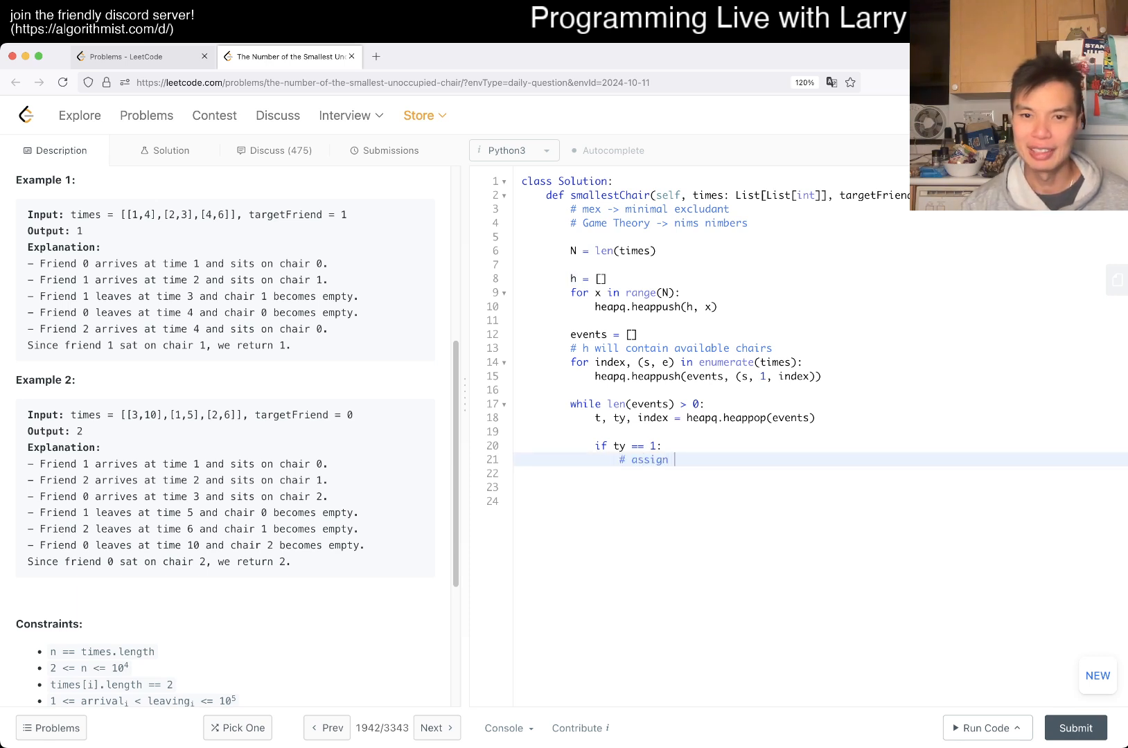
{"action": "type", "text": "the smallest cha"}
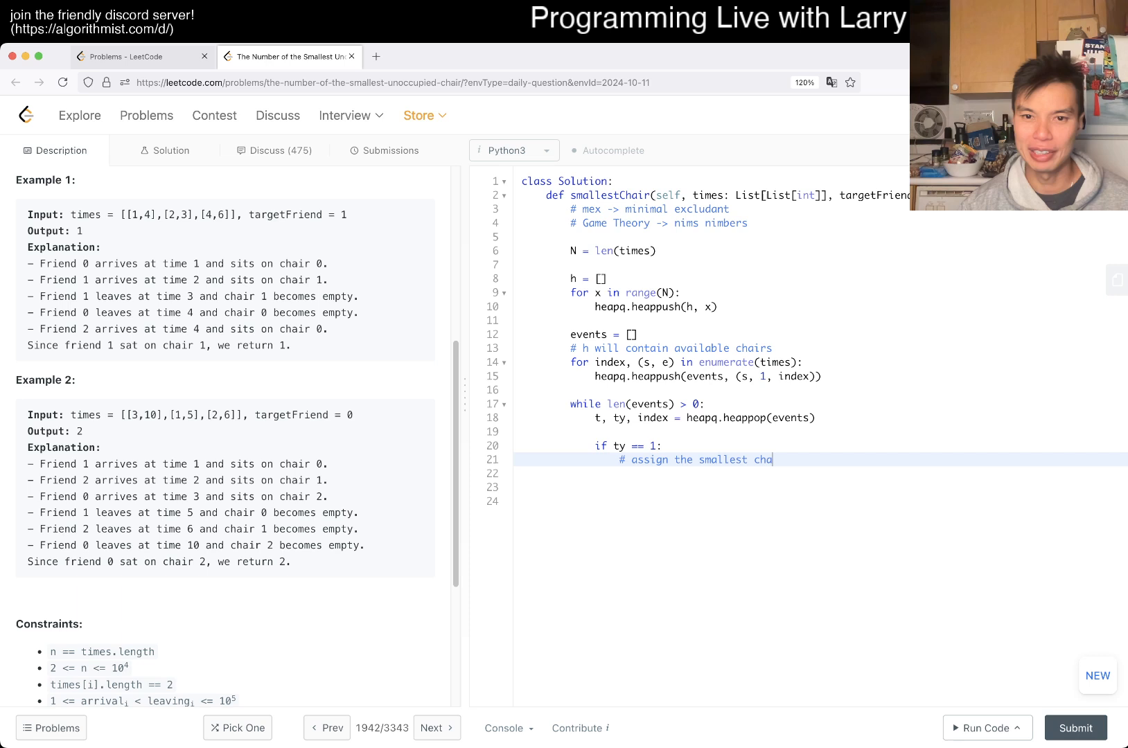
{"action": "type", "text": "ir to"}
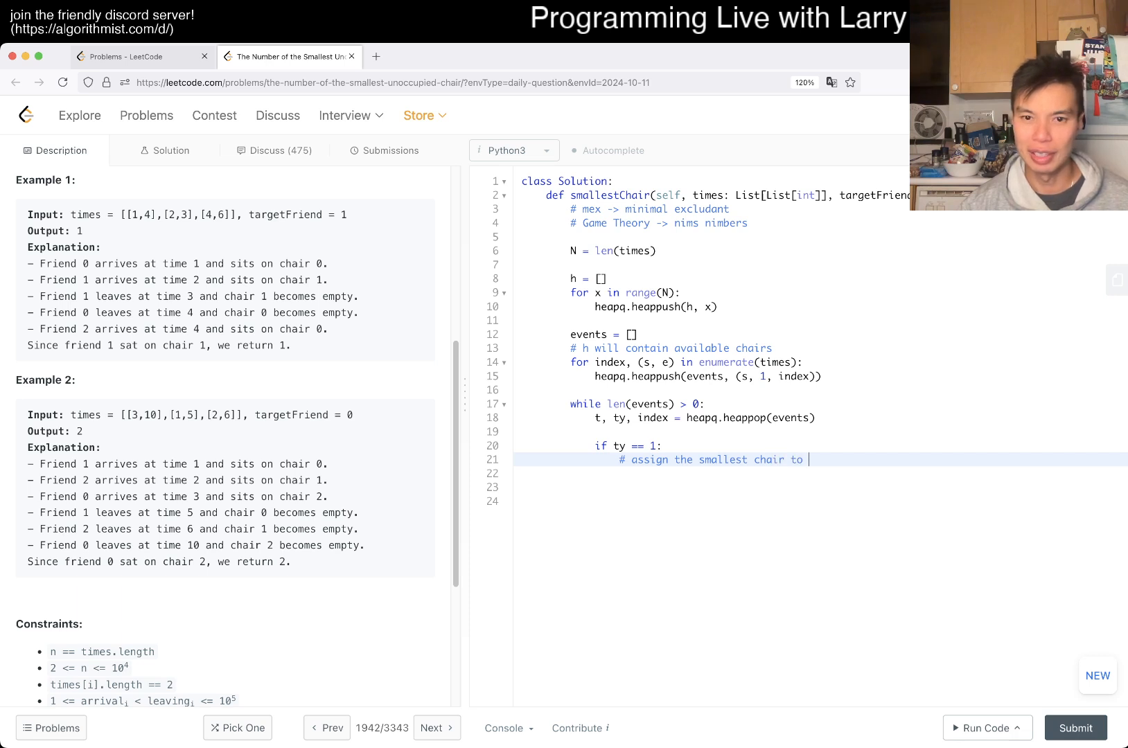
{"action": "type", "text": "index"}
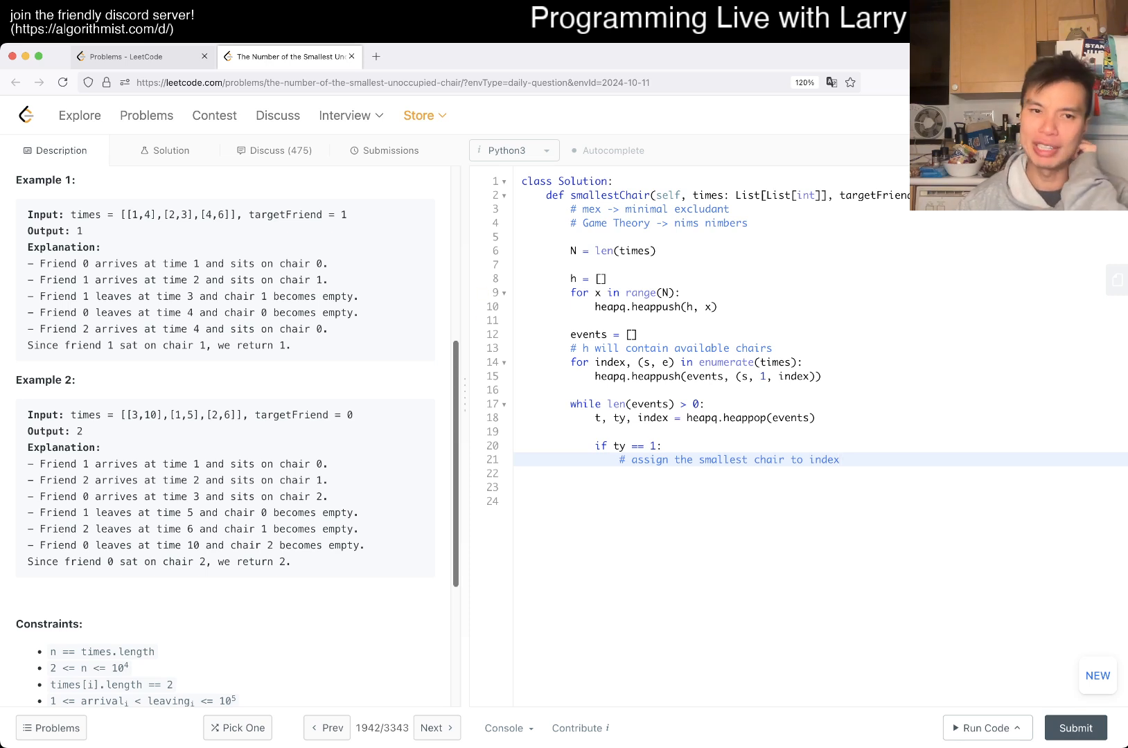
{"action": "left_click", "coordinate": [838, 460]}
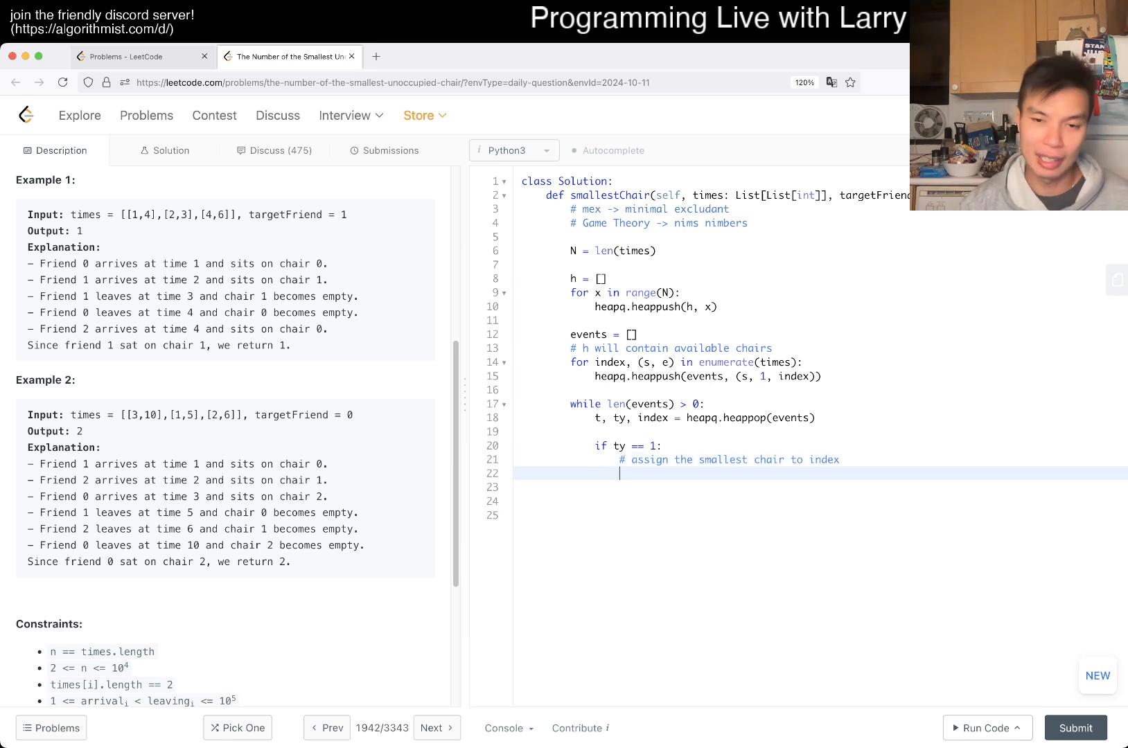
Step: Pop the smallest chair from h and push departure event (e, -1, chair) onto events
{"action": "type", "text": "chair = h."}
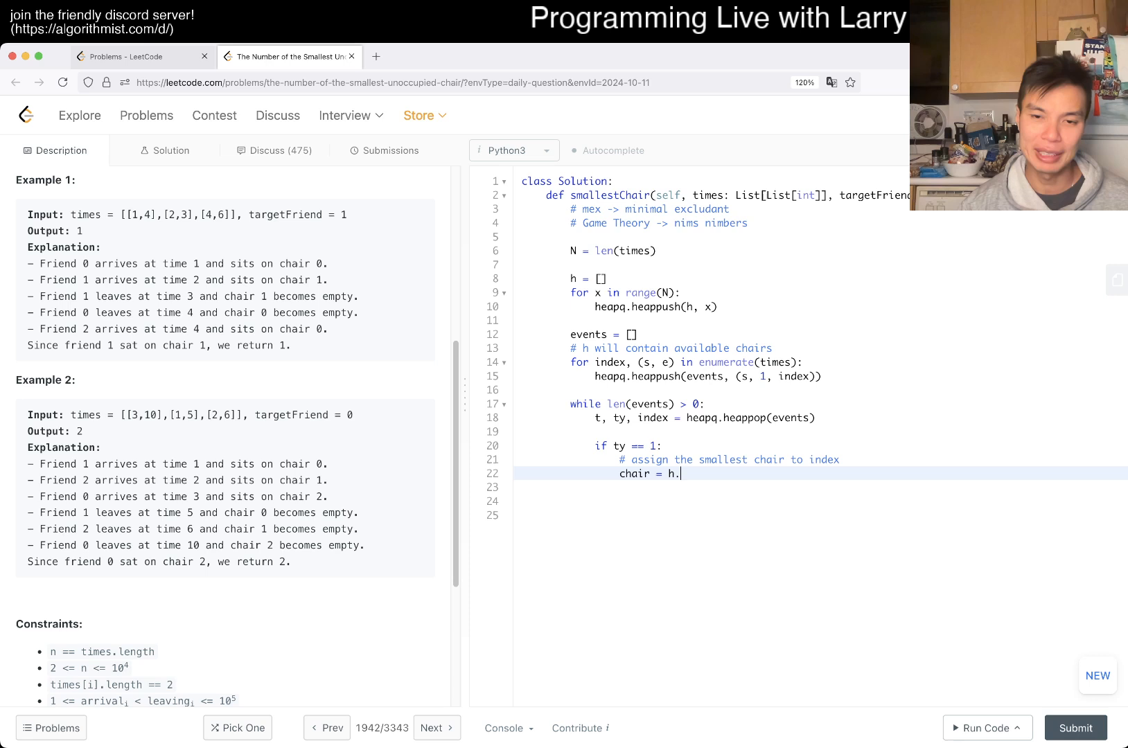
{"action": "type", "text": "eapq"}
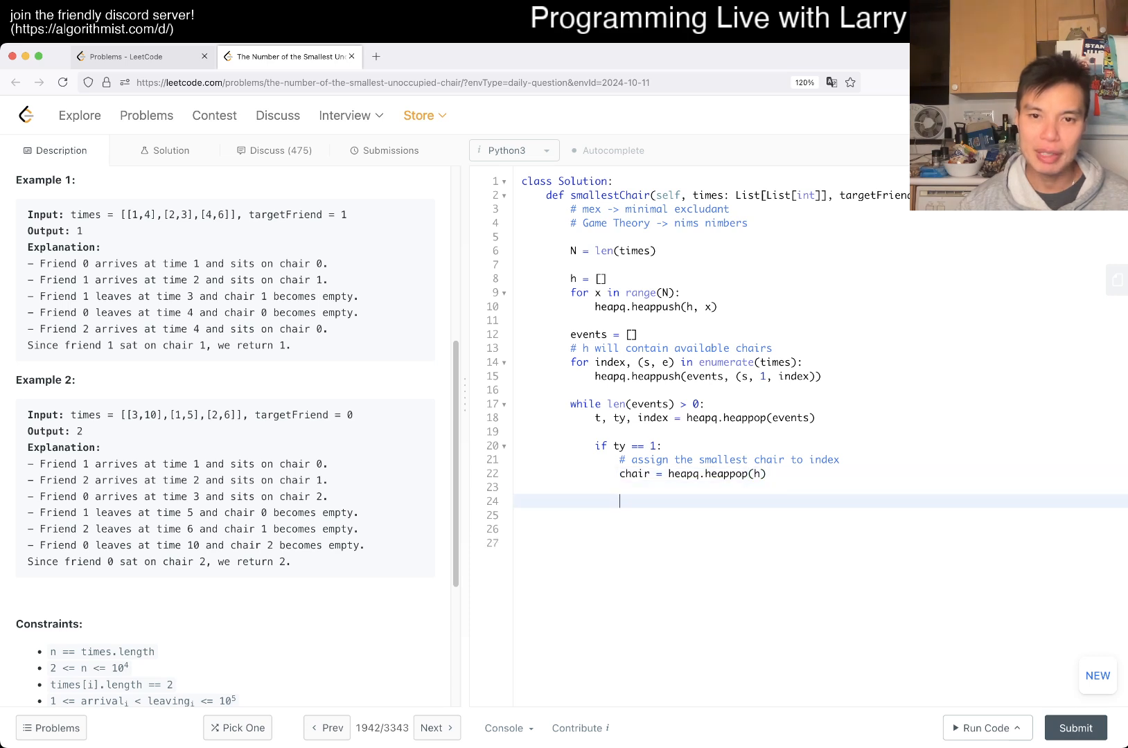
{"action": "type", "text": "heapq.h"}
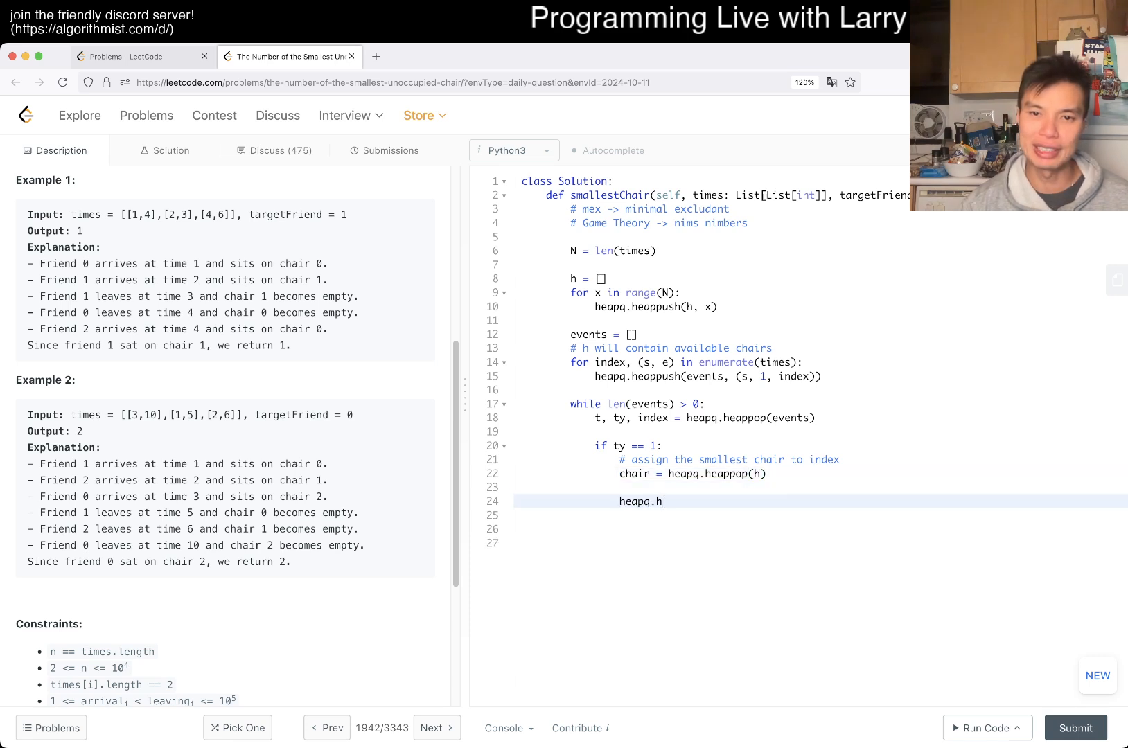
{"action": "type", "text": "eappush(events)"}
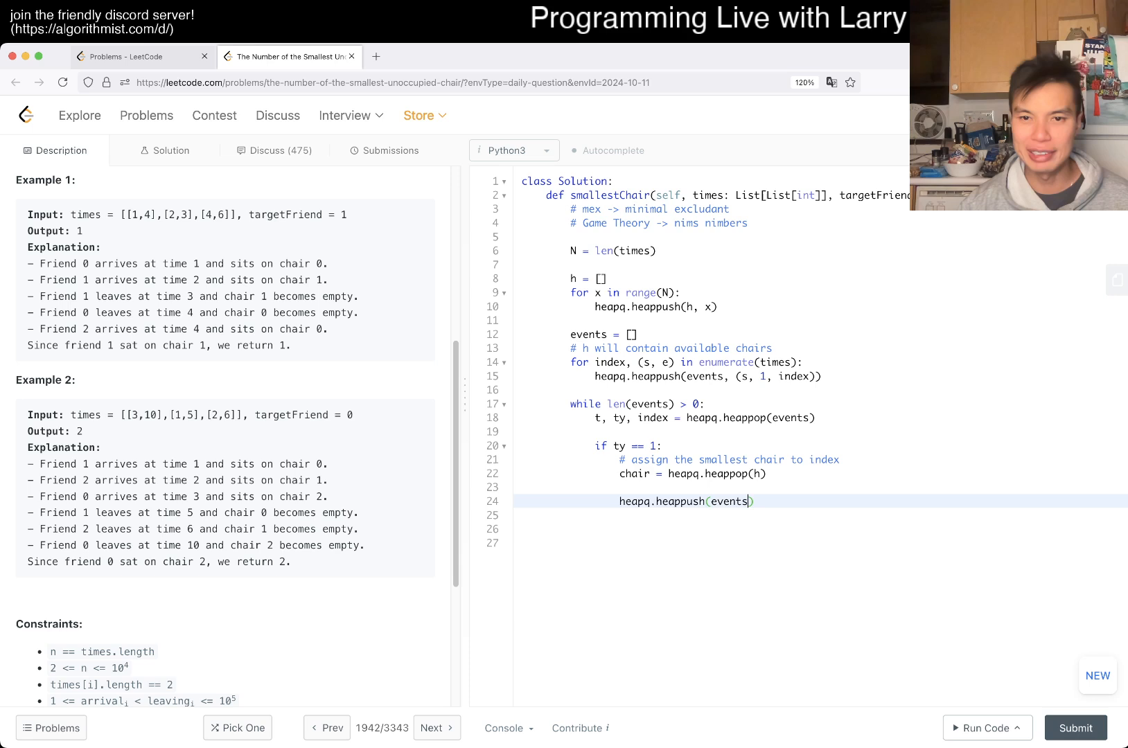
{"action": "type", "text": "(e,"}
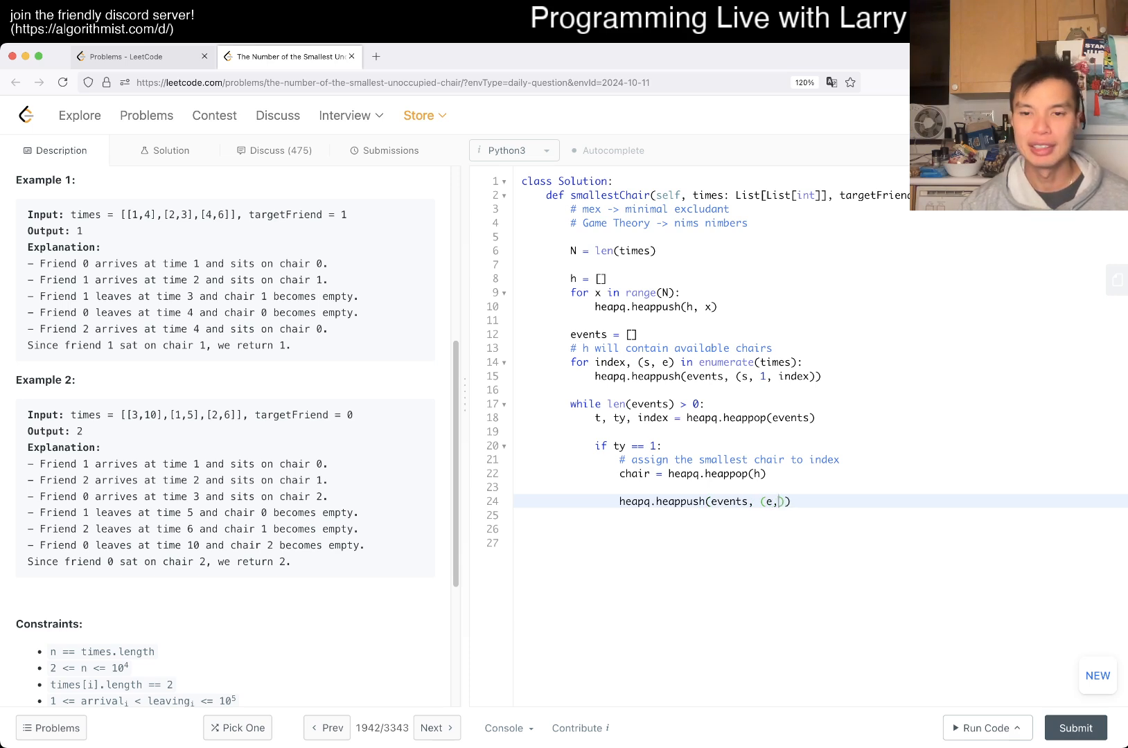
{"action": "type", "text": "-1,"}
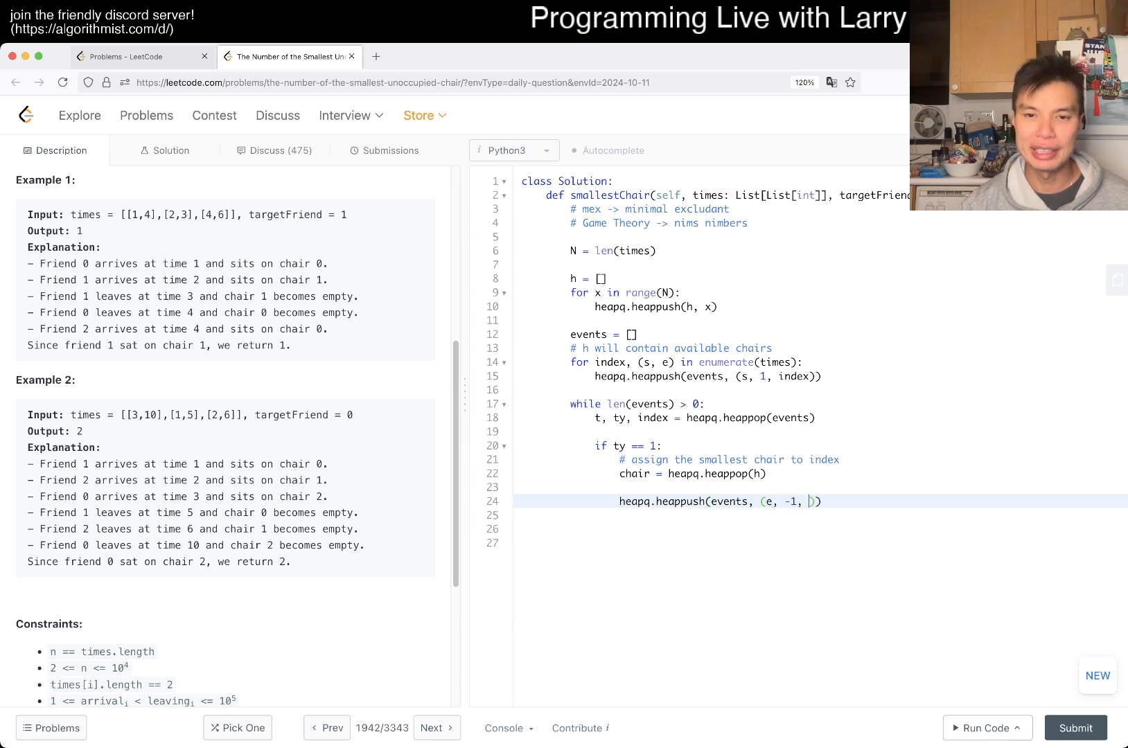
{"action": "type", "text": "chair"}
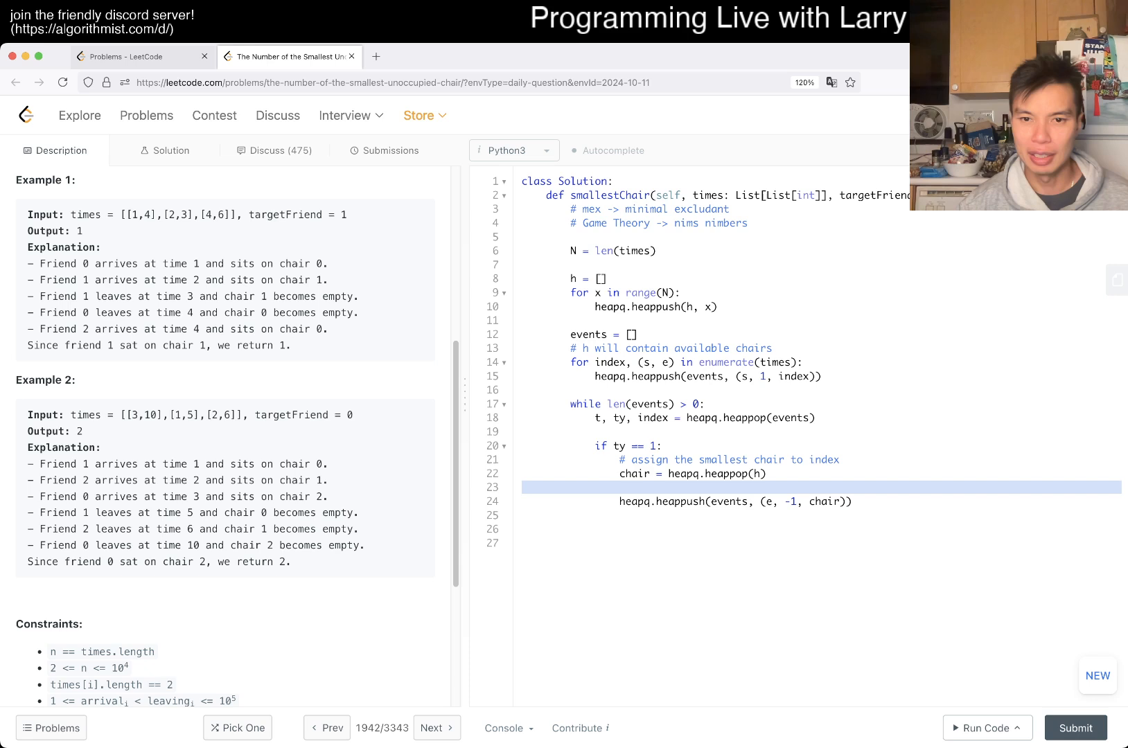
{"action": "key", "text": "Backspace"}
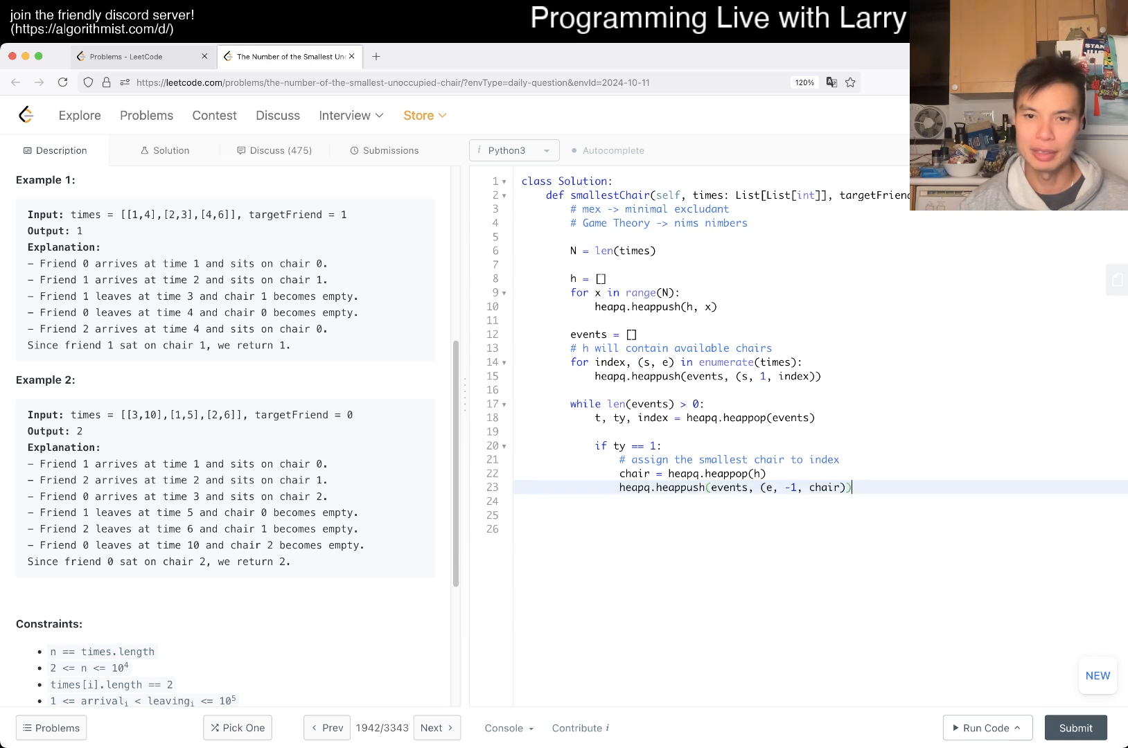
{"action": "key", "text": "enter"}
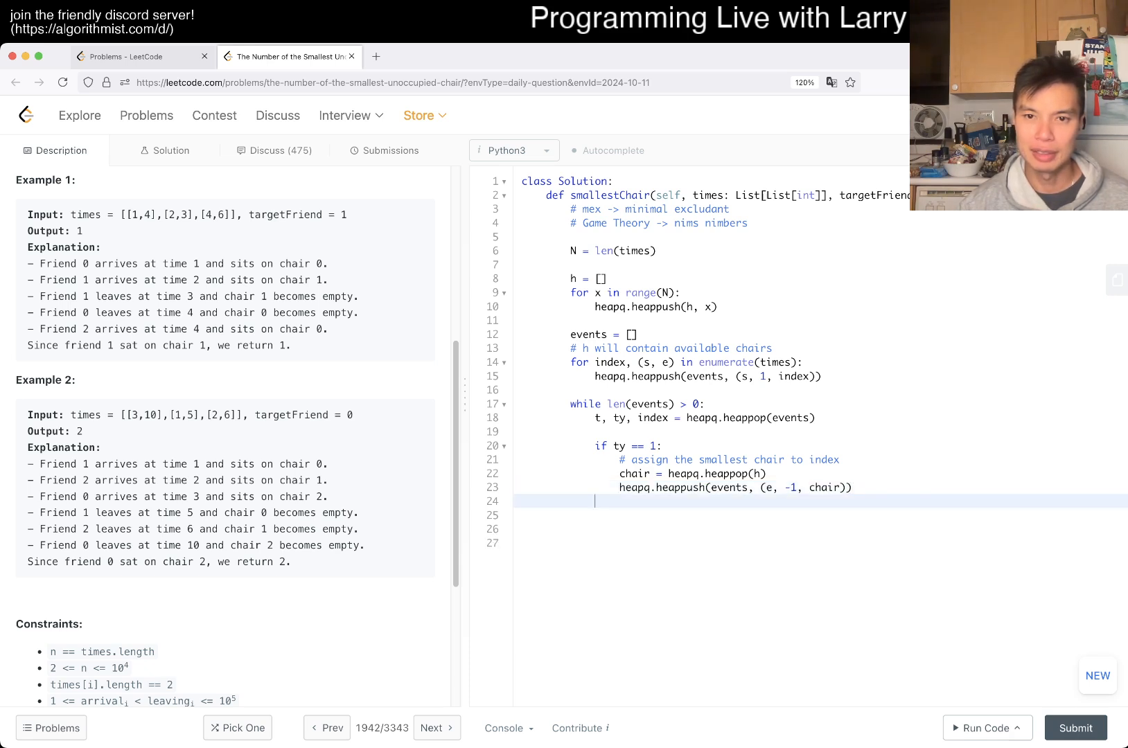
Step: Add an else branch commented '# ty == -1' calling heapq.heappush(h, index)
{"action": "type", "text": "else:"}
{"action": "type", "text": "#"}
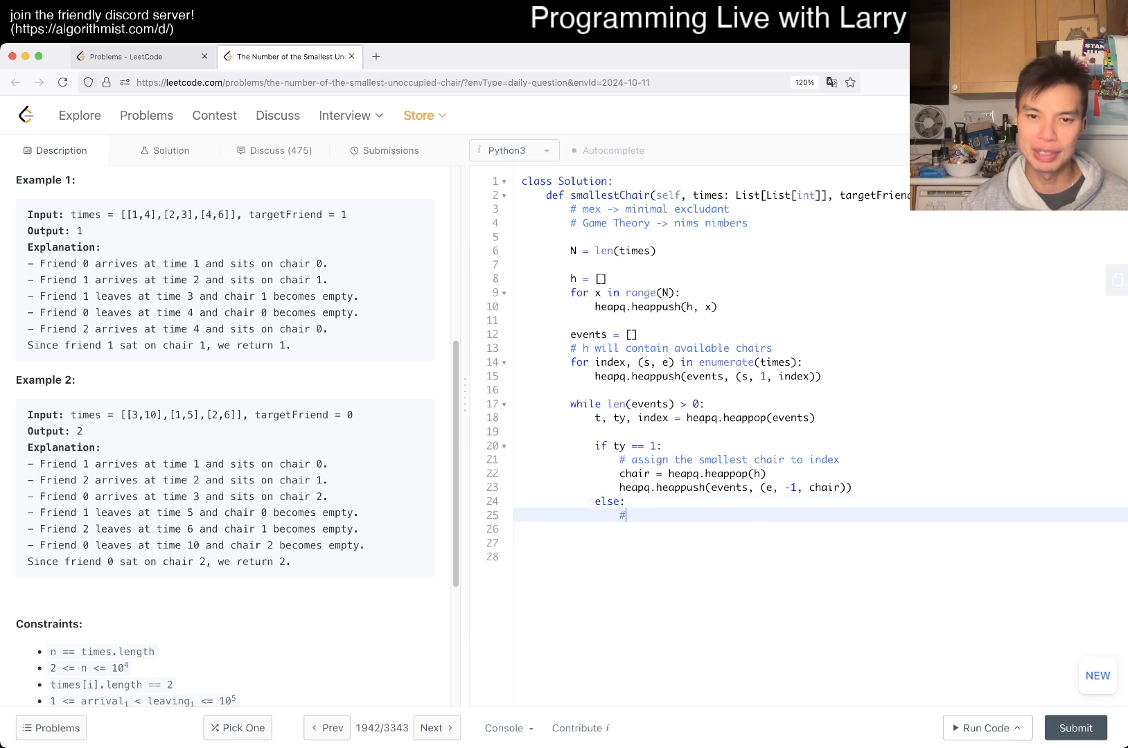
{"action": "type", "text": "ty == -1"}
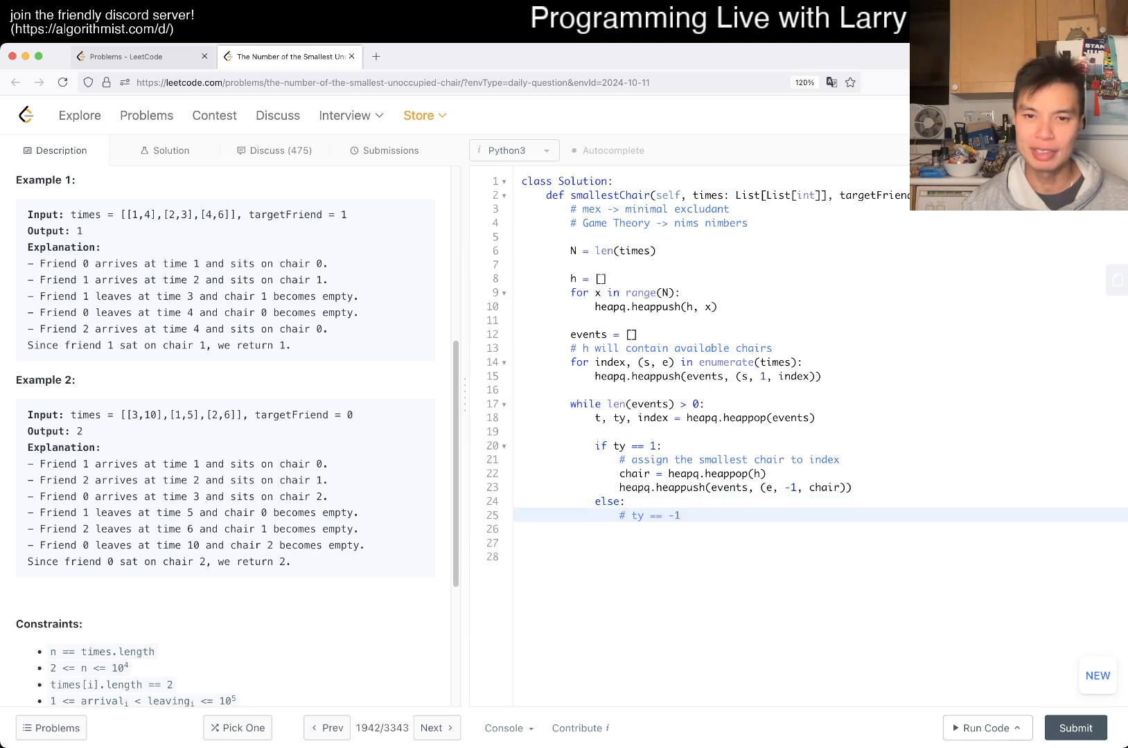
{"action": "key", "text": "enter"}
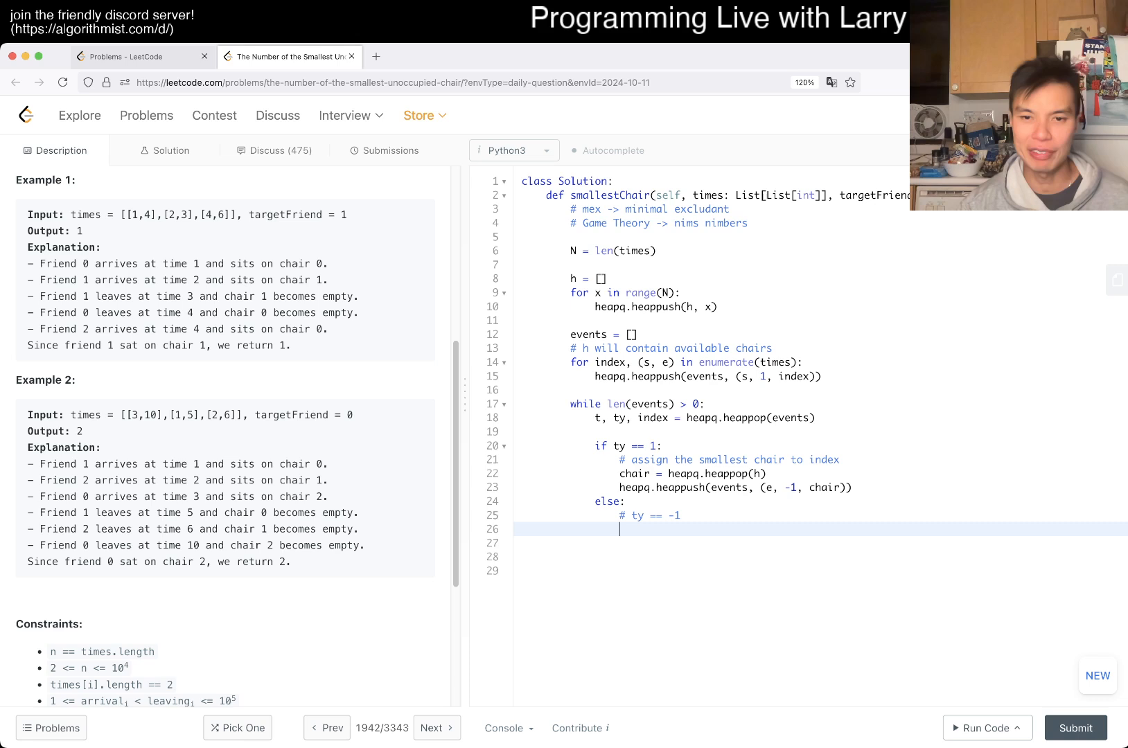
{"action": "type", "text": "heapq.h"}
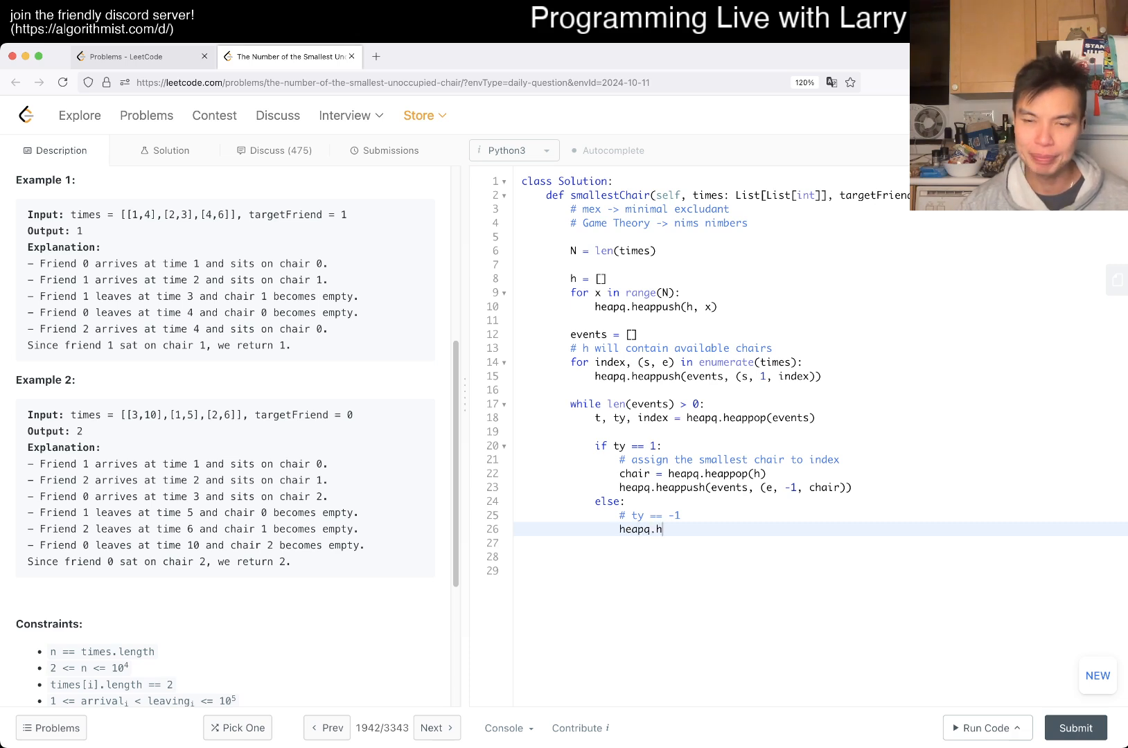
{"action": "key", "text": "Backspace"}
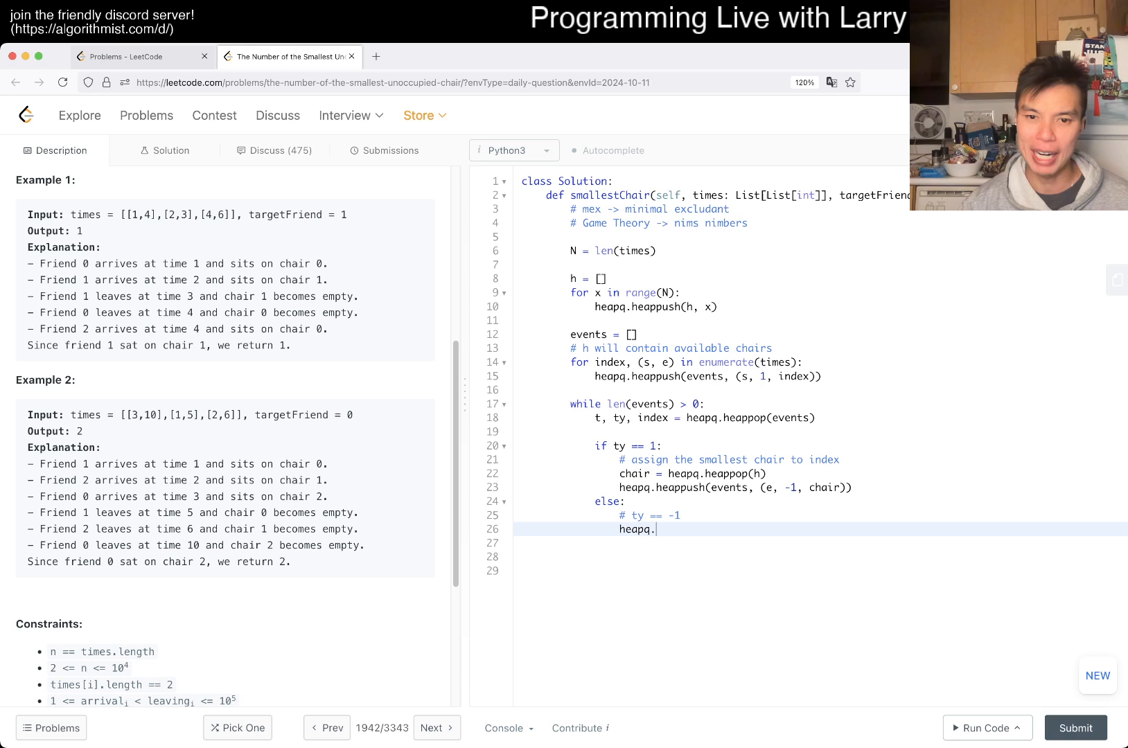
{"action": "type", "text": "heappush(h)"}
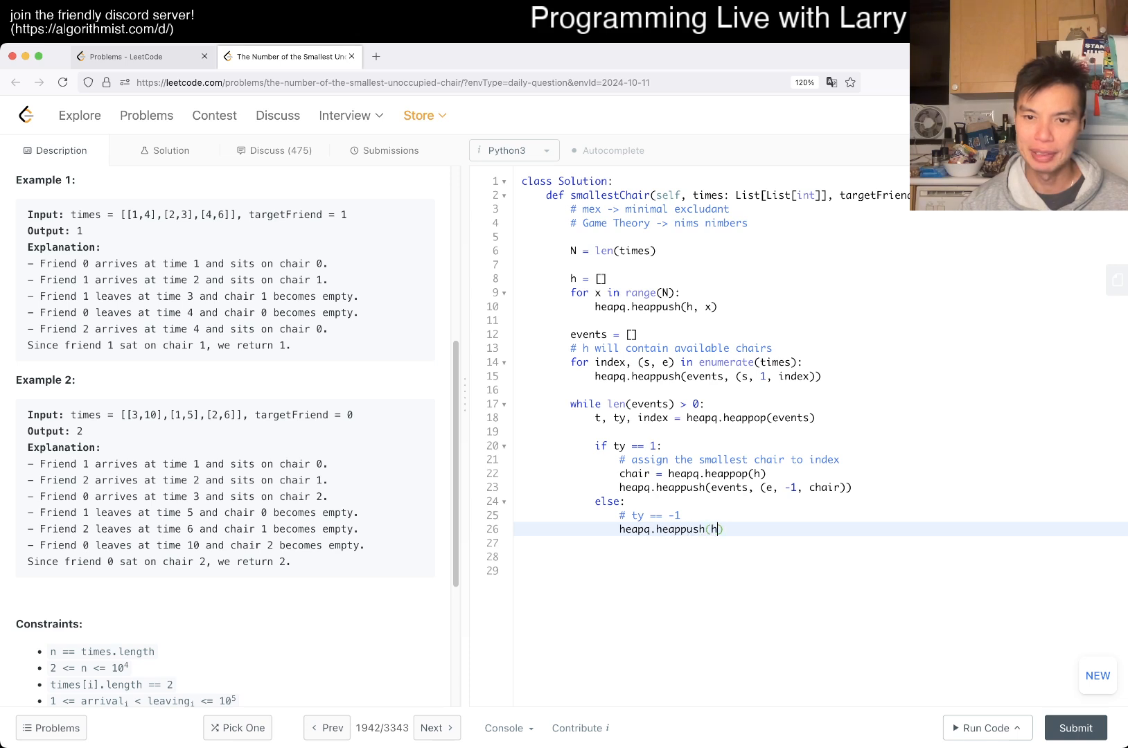
{"action": "type", "text": ","}
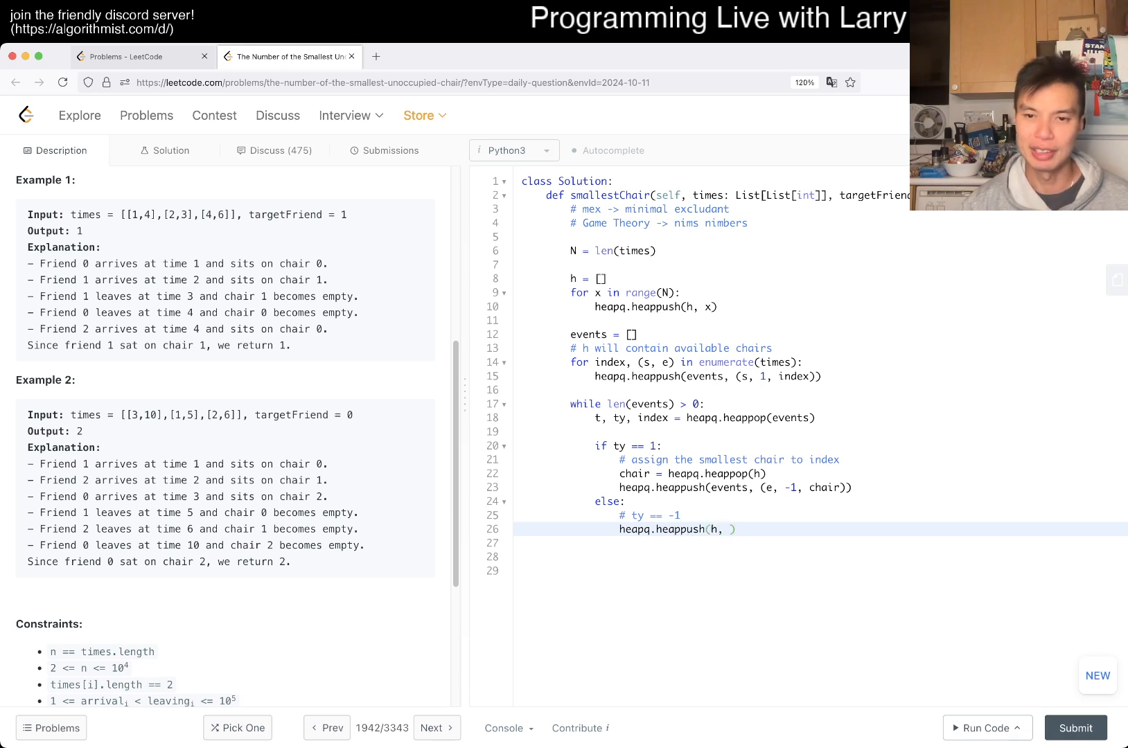
{"action": "type", "text": "cin"}
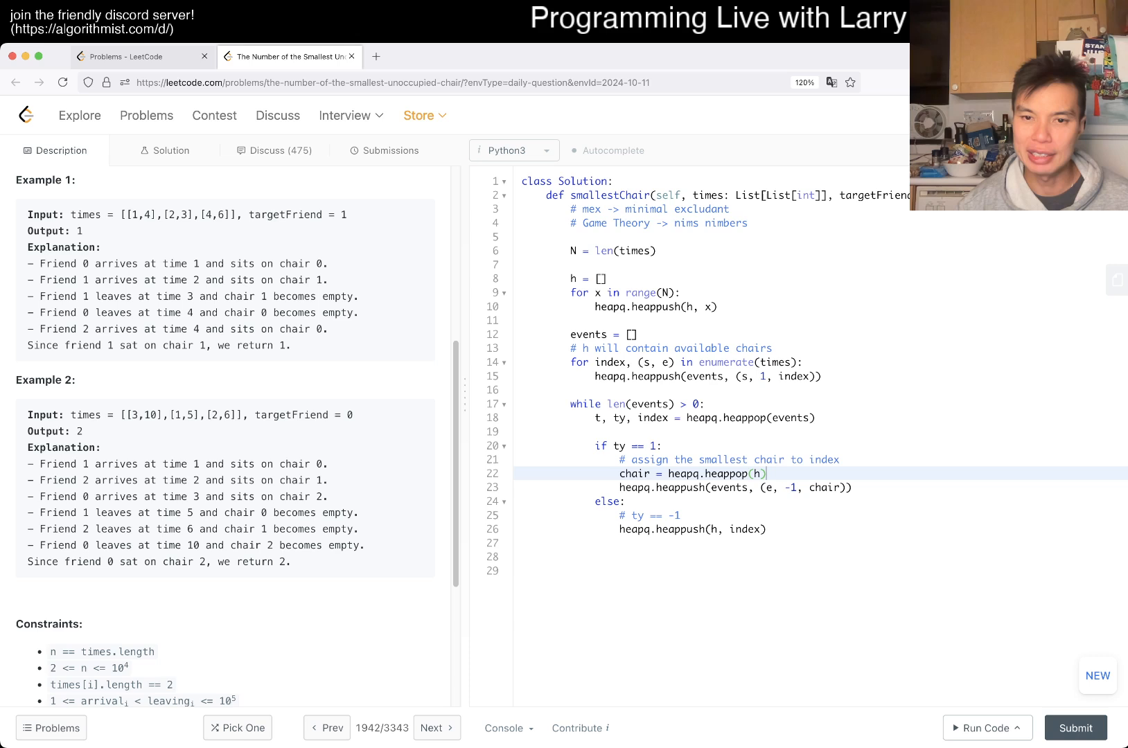
Step: Return the chair when index == targetFriend, add assert(False), and show the example testcases
{"action": "type", "text": "if"}
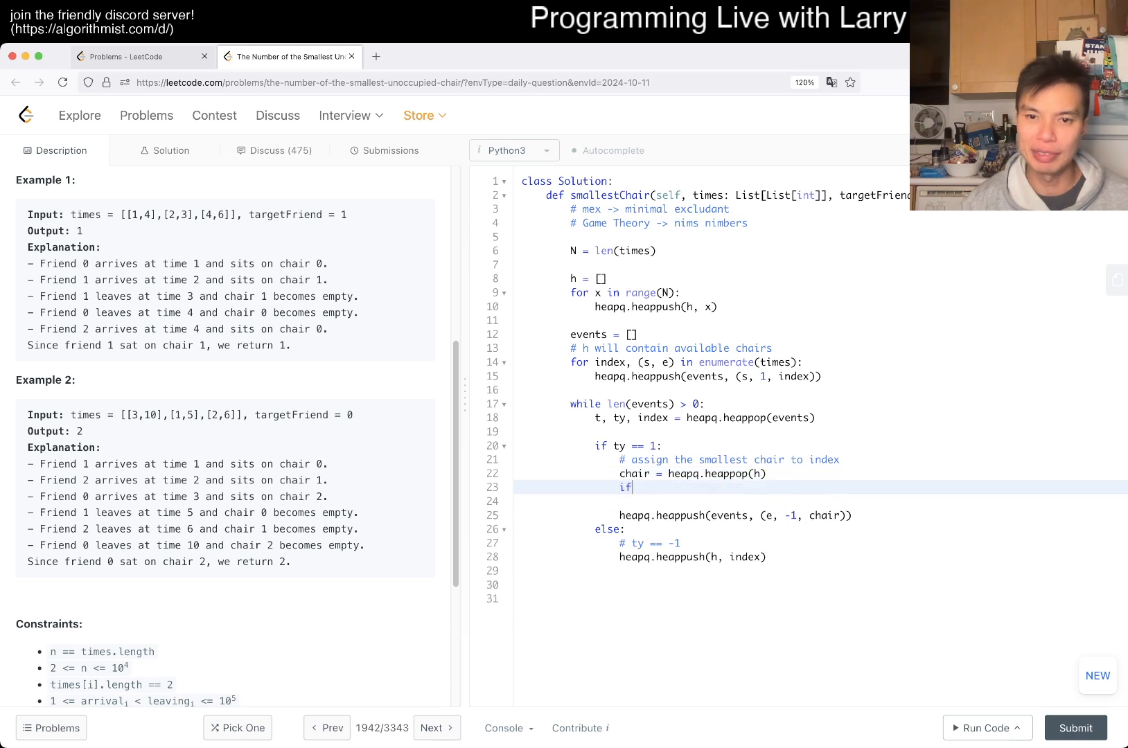
{"action": "type", "text": "index == targetF"}
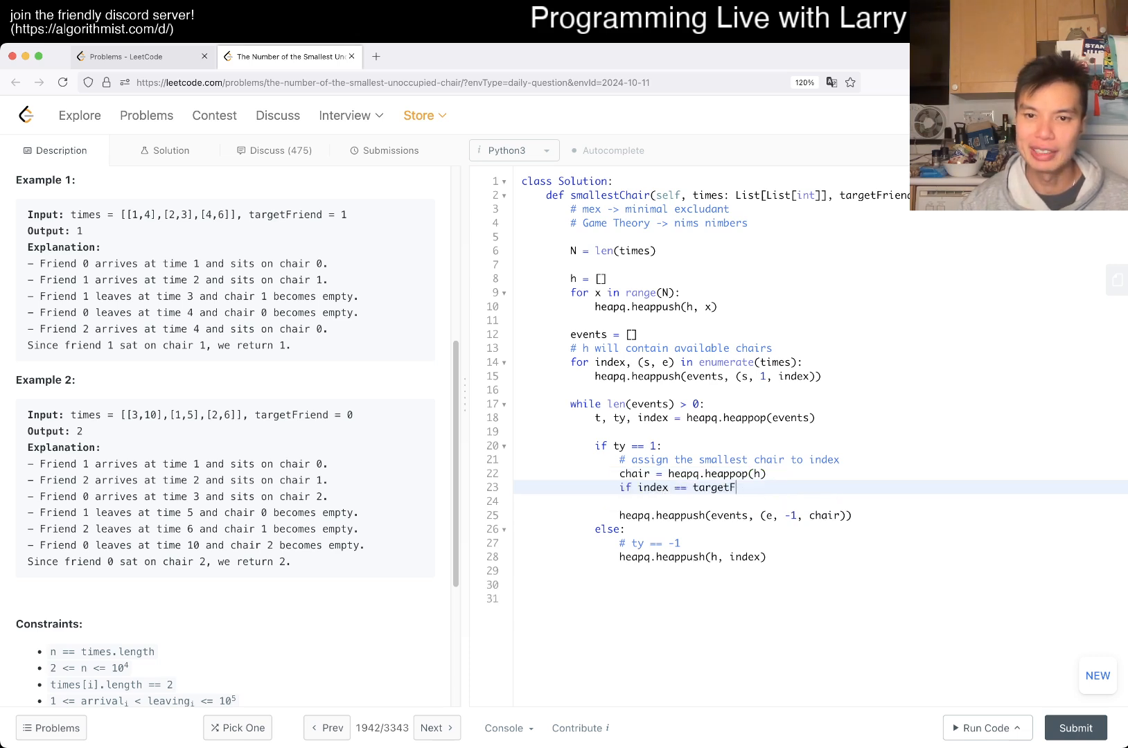
{"action": "type", "text": "riend:"}
{"action": "type", "text": "return chair"}
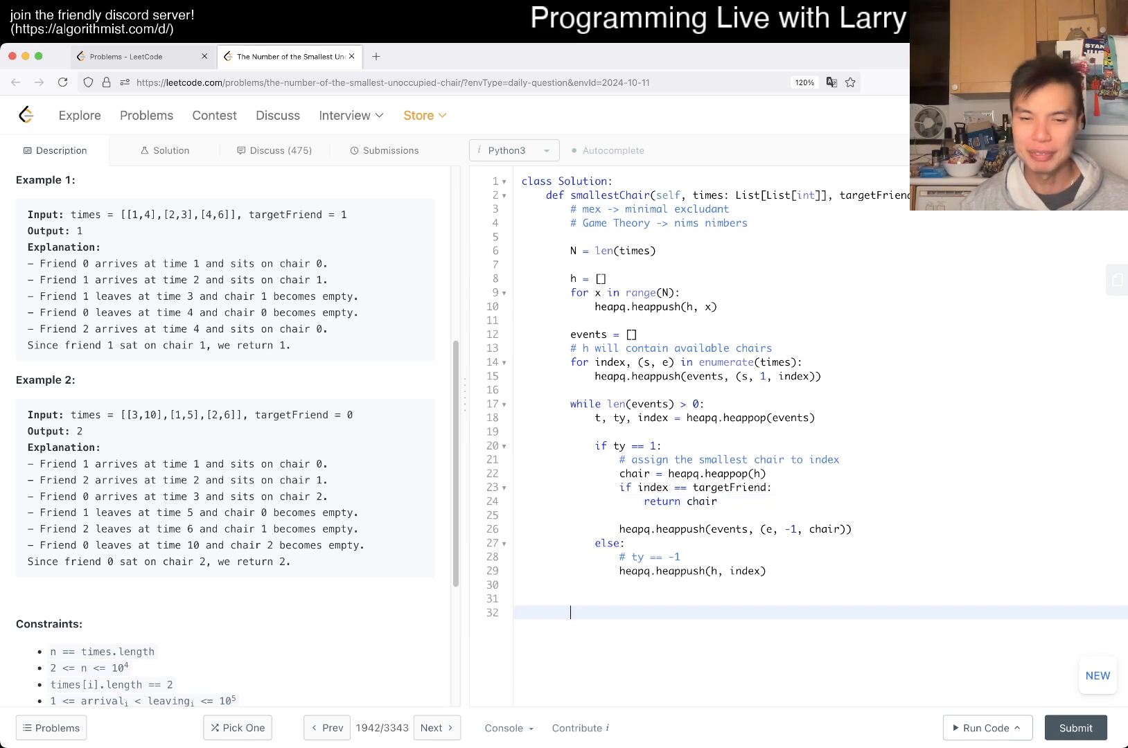
{"action": "type", "text": "assert(Fl)"}
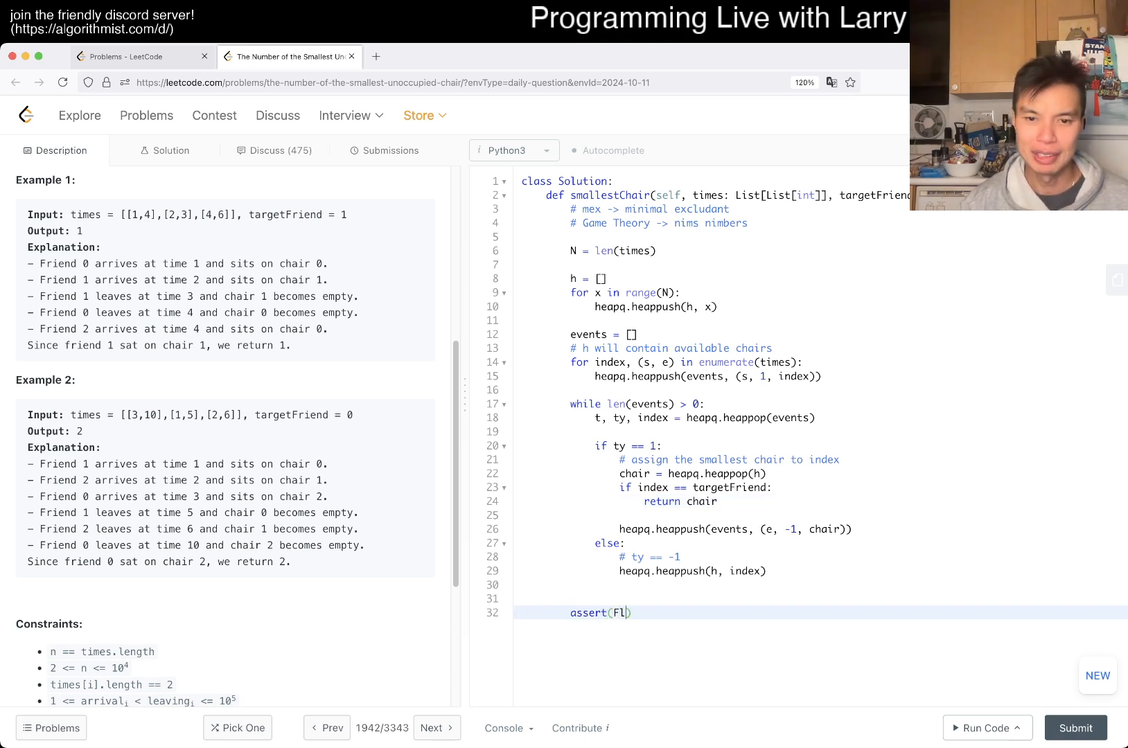
{"action": "type", "text": "alse"}
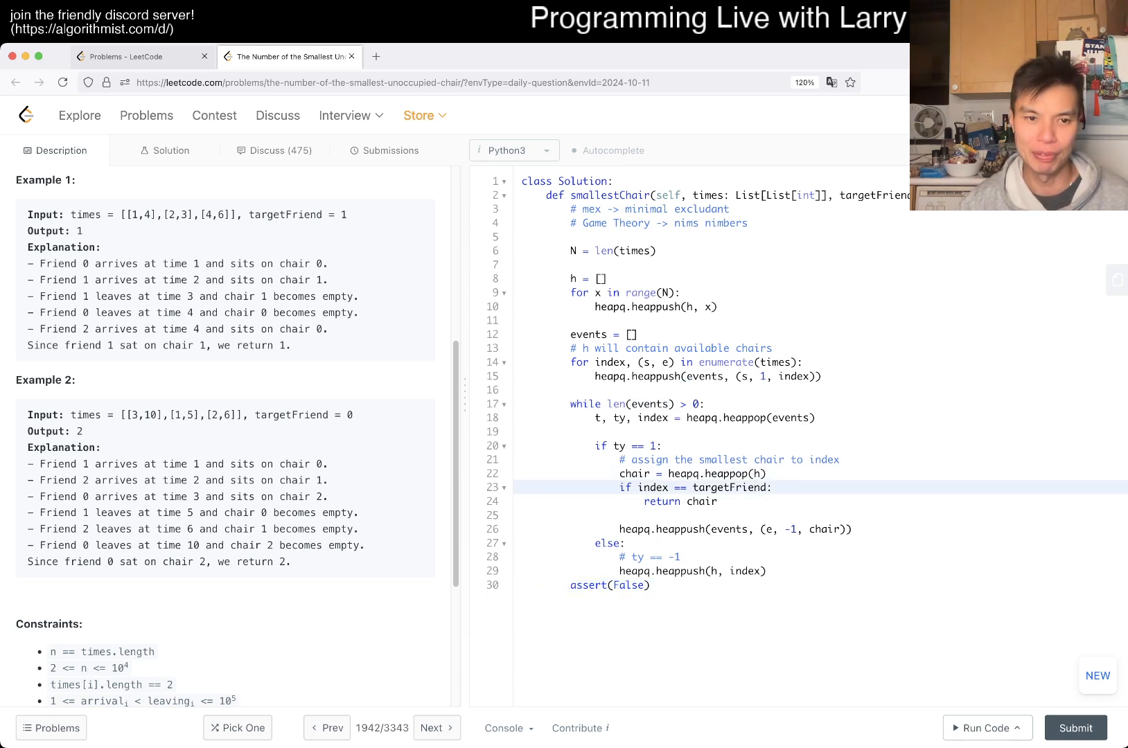
{"action": "left_click", "coordinate": [985, 727]}
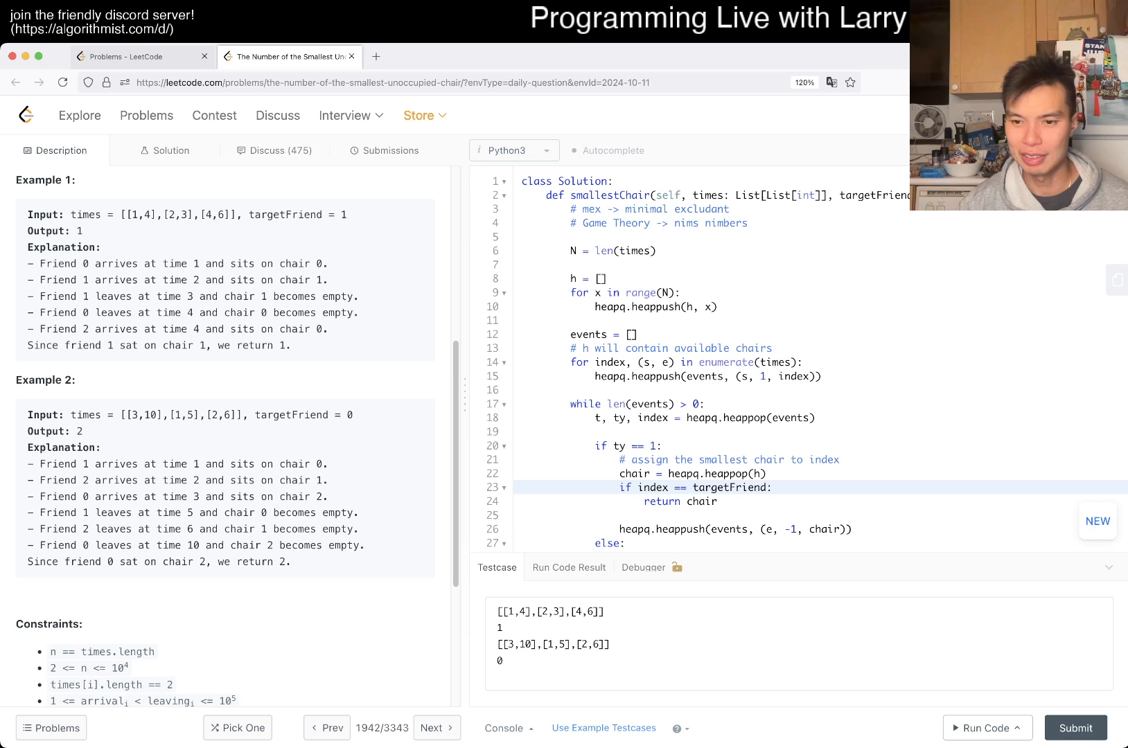
Step: Hide the testcase panel and submit, receiving Wrong Answer: output 12, expected 2
{"action": "left_click", "coordinate": [986, 728]}
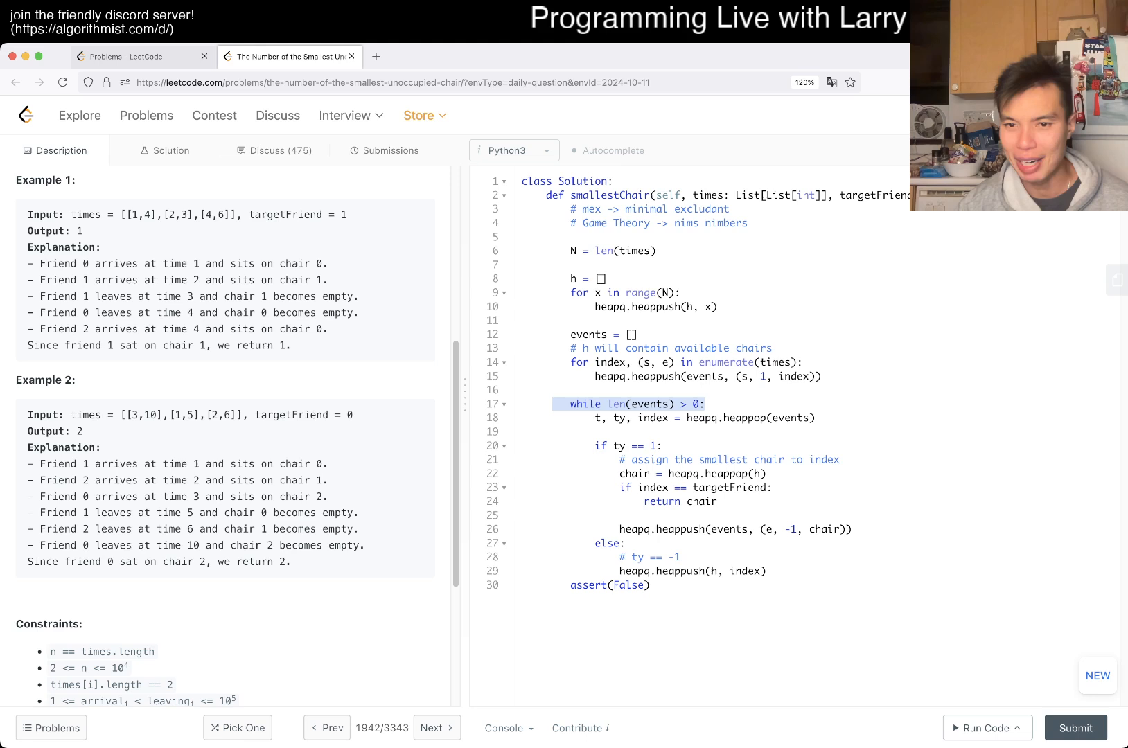
{"action": "left_click", "coordinate": [1075, 727]}
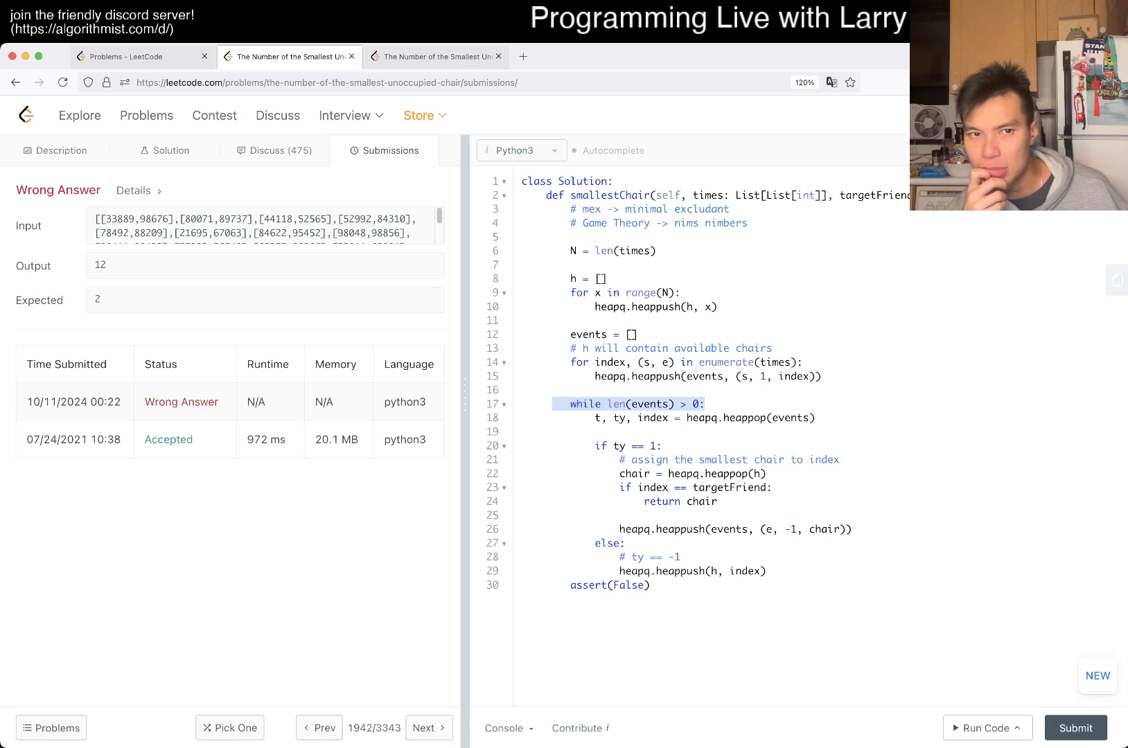
Step: Scroll back through the Description tab's rules, examples and constraints
{"action": "left_click", "coordinate": [55, 151]}
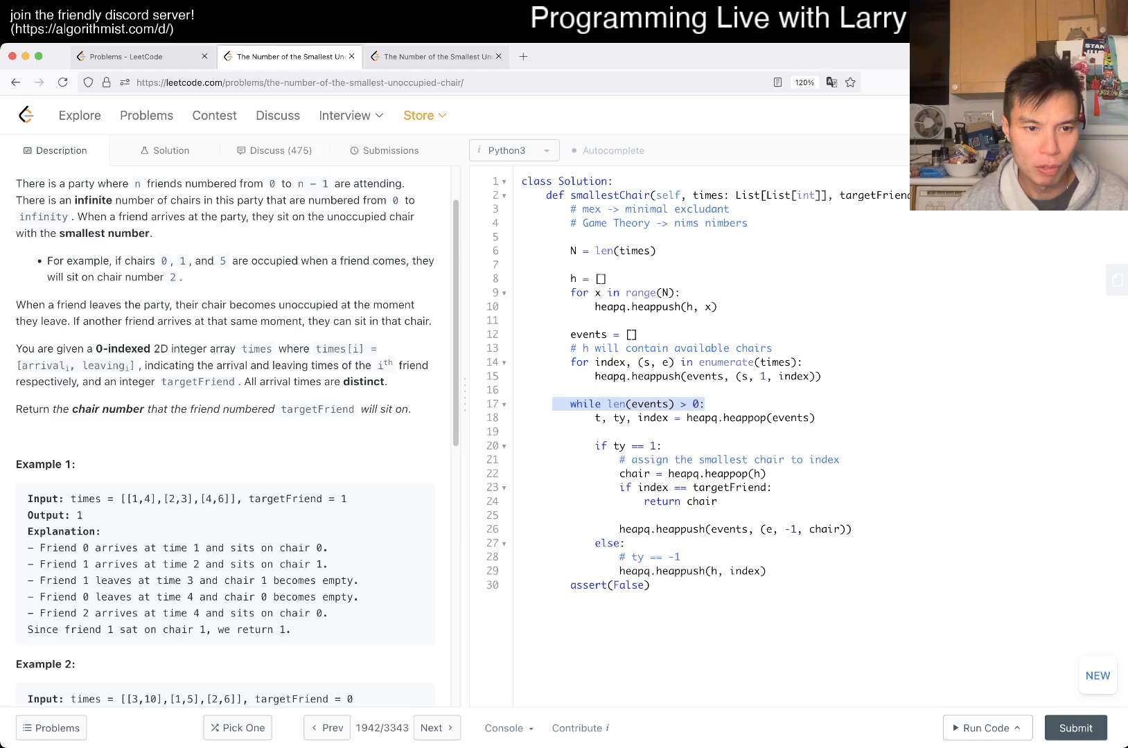
{"action": "double_click", "coordinate": [189, 597]}
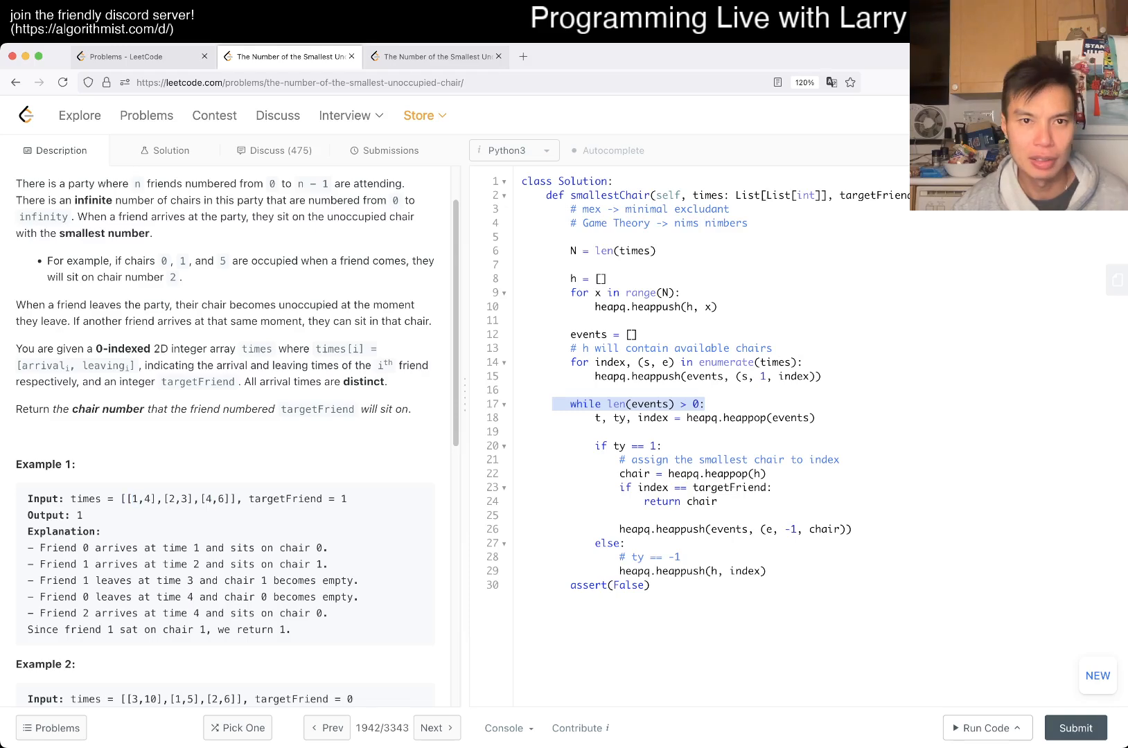
{"action": "left_click", "coordinate": [1075, 727]}
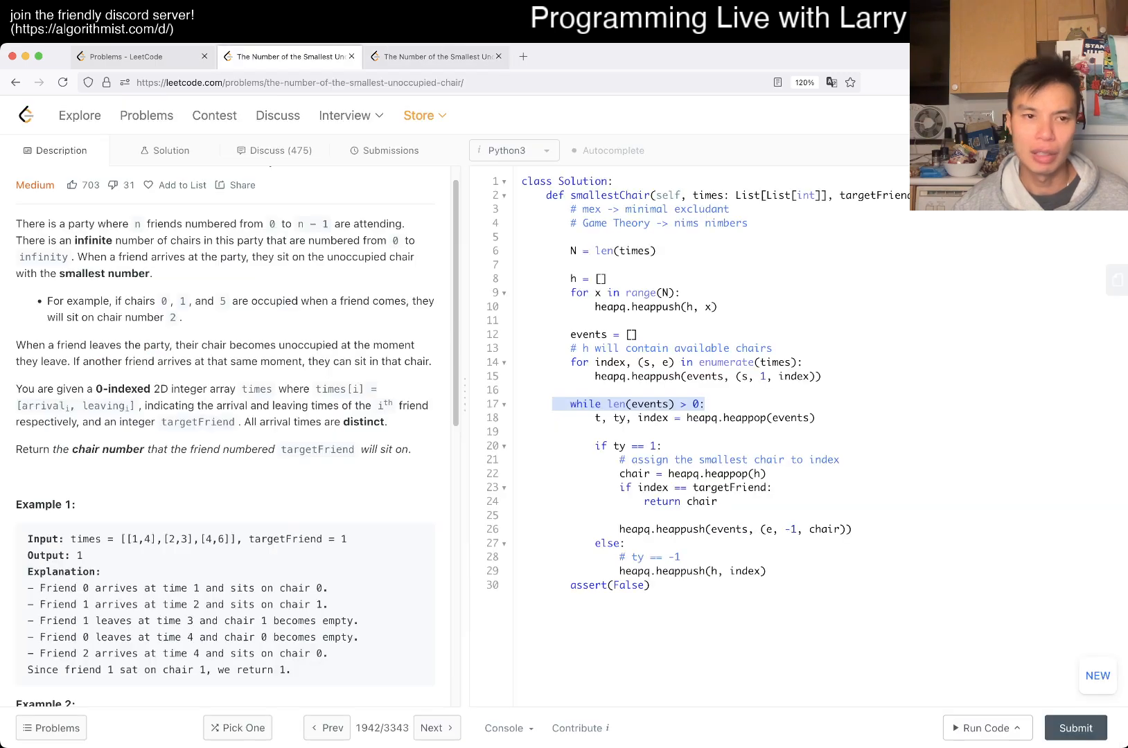
{"action": "scroll", "scroll_direction": "down", "scroll_amount": 3}
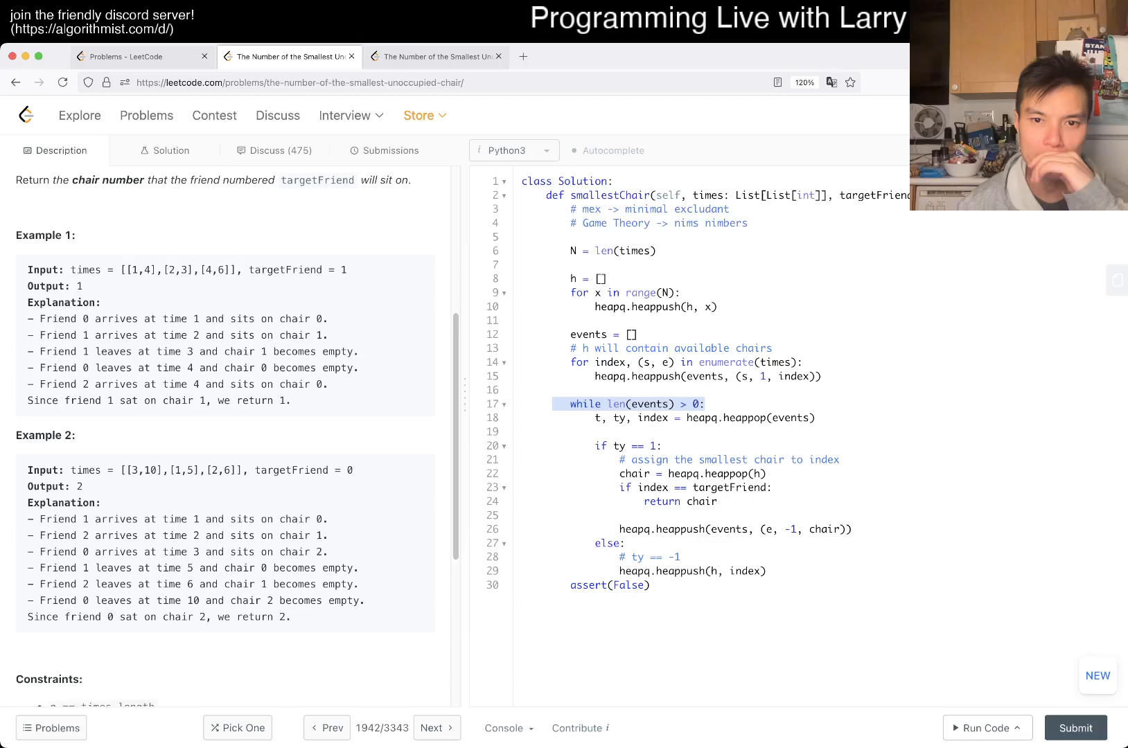
{"action": "scroll", "scroll_direction": "down", "scroll_amount": 3}
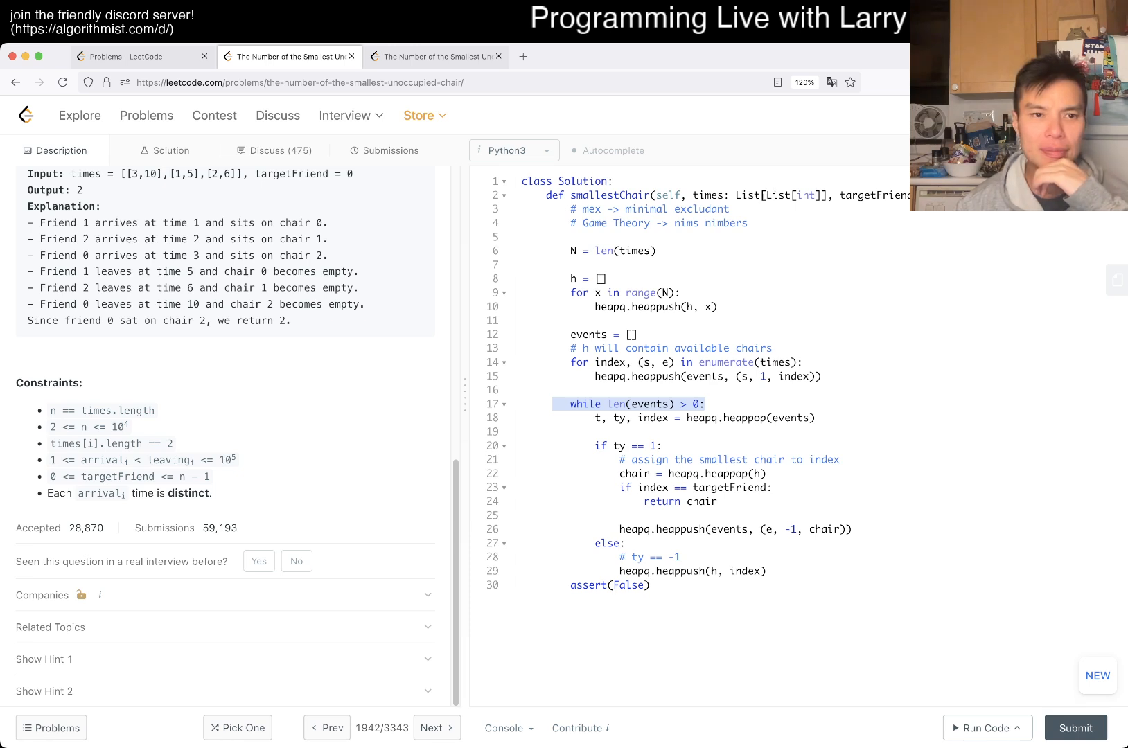
{"action": "scroll", "scroll_direction": "down", "scroll_amount": 3}
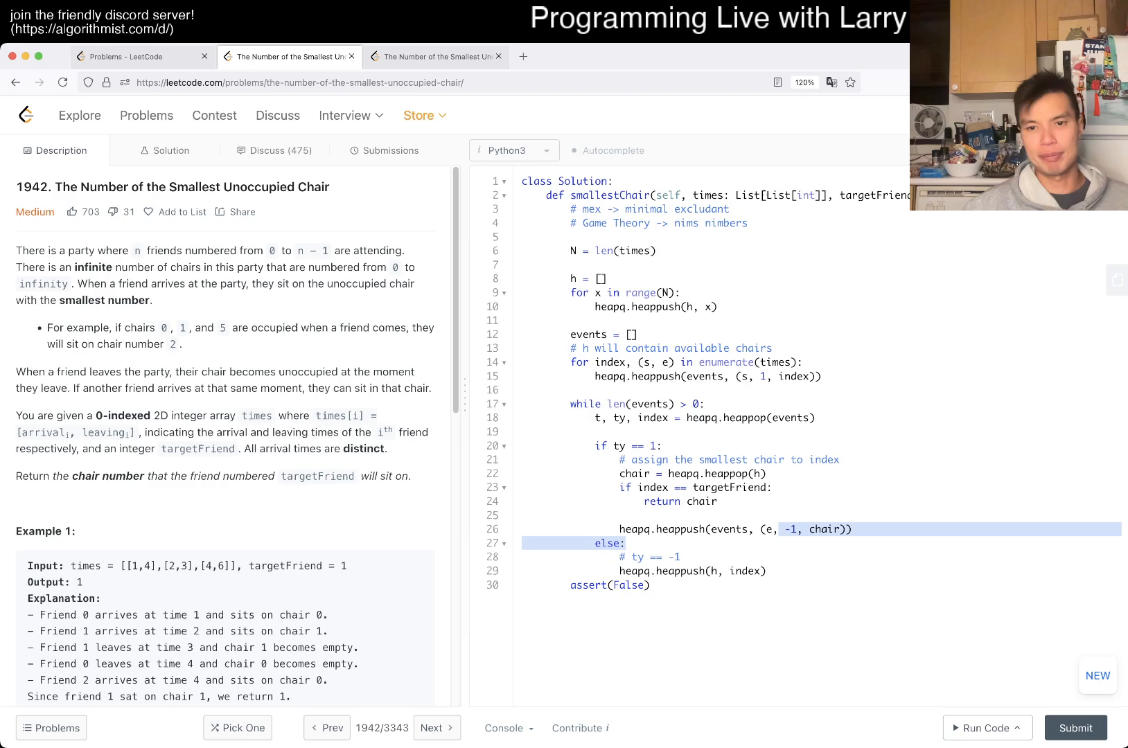
{"action": "left_click", "coordinate": [829, 529]}
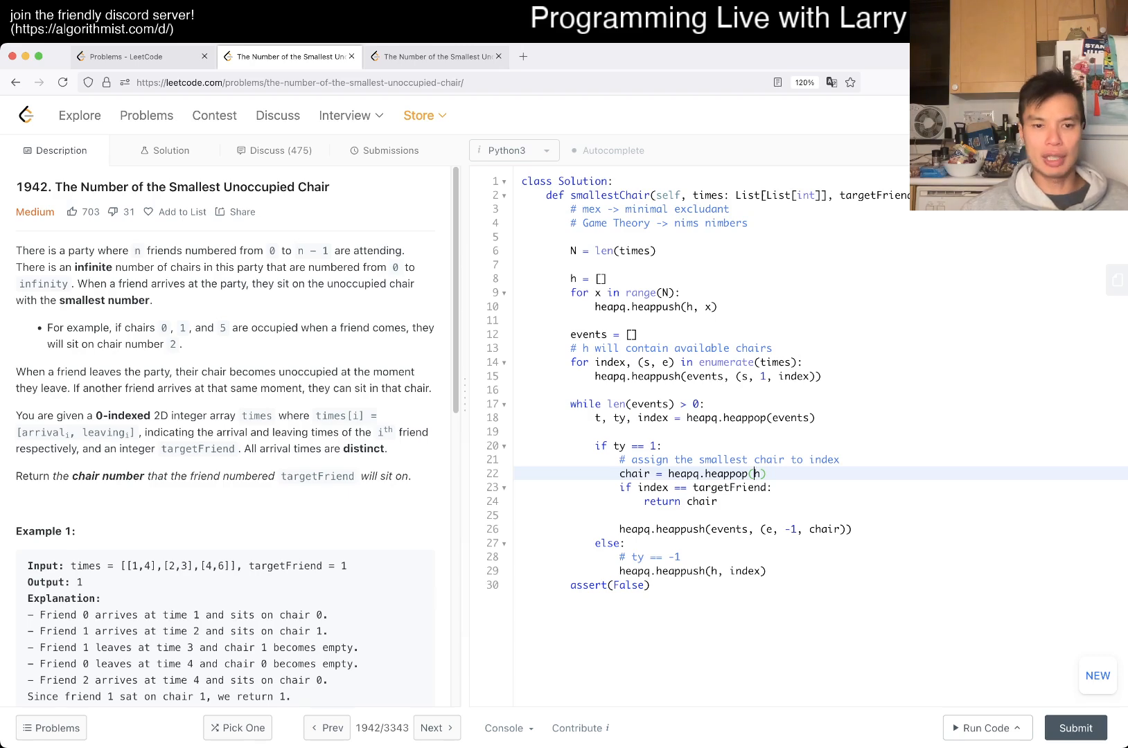
{"action": "scroll", "scroll_direction": "down", "scroll_amount": 3}
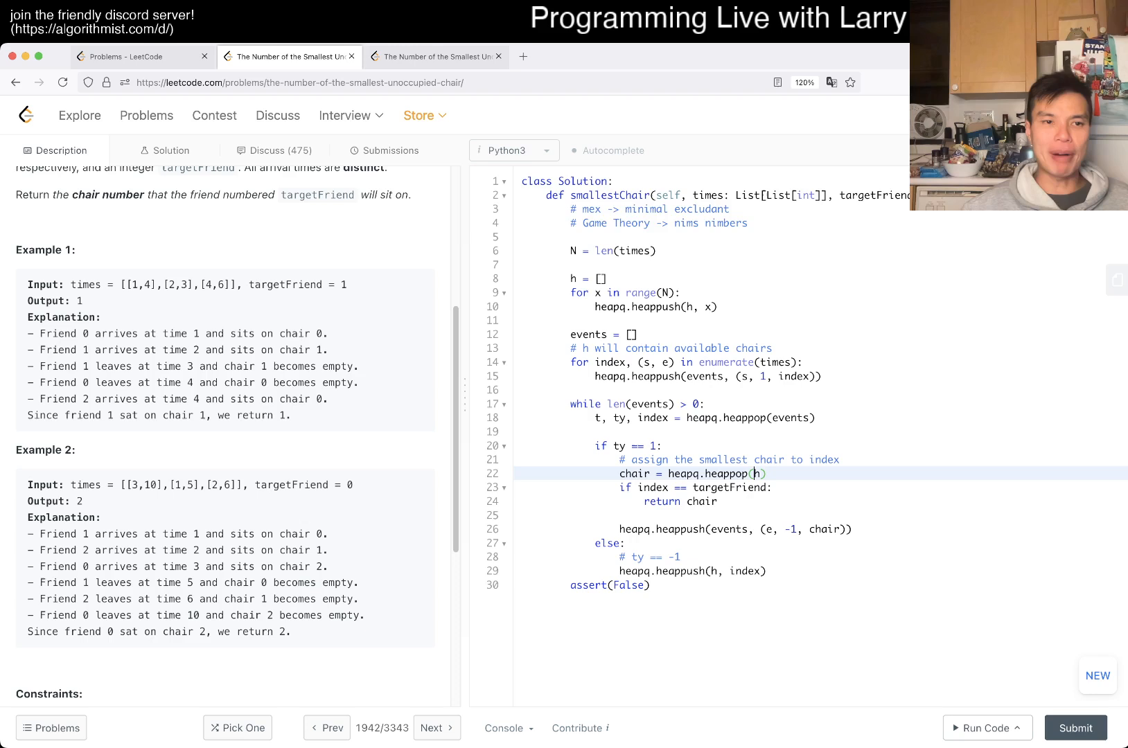
{"action": "left_click_drag", "start_coordinate": [26, 317], "coordinate": [328, 399]}
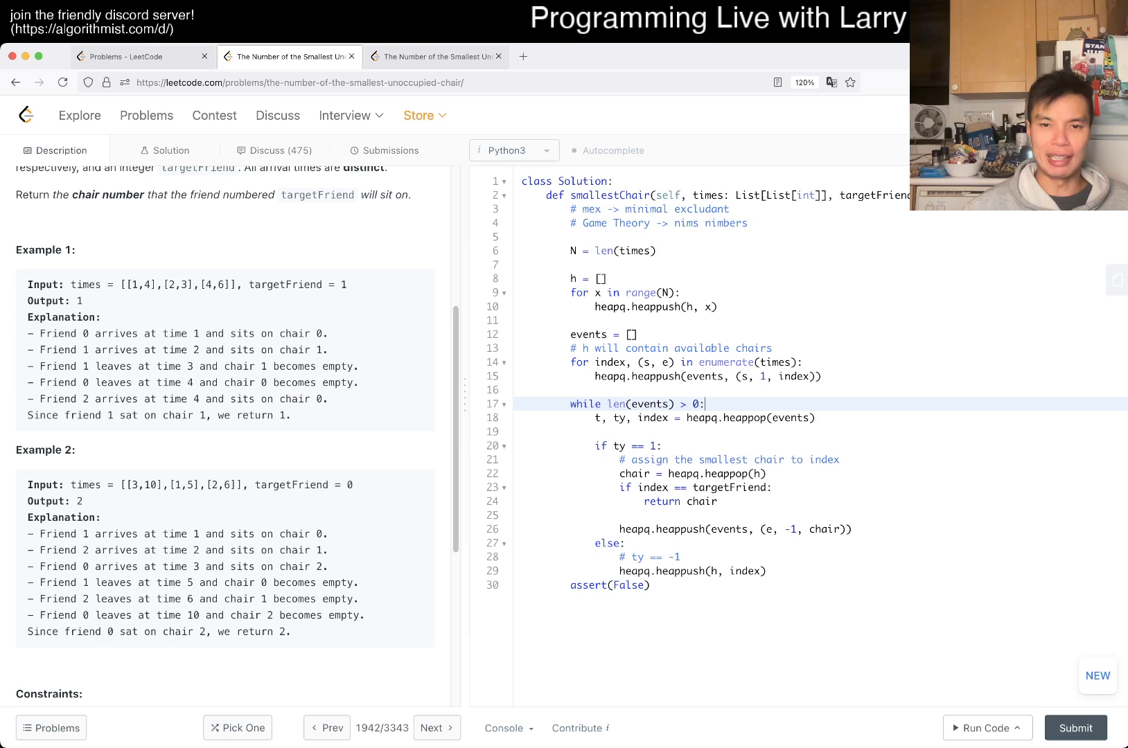
{"action": "type", "text": "print()"}
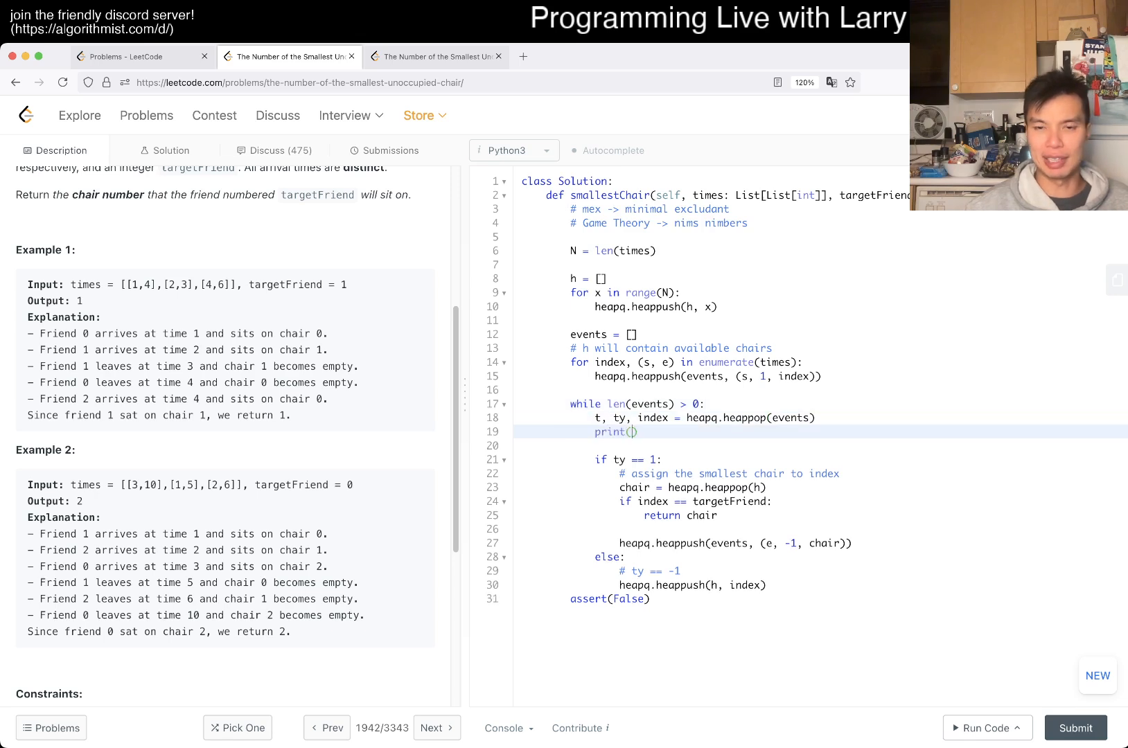
{"action": "type", "text": "t, ty, index,"}
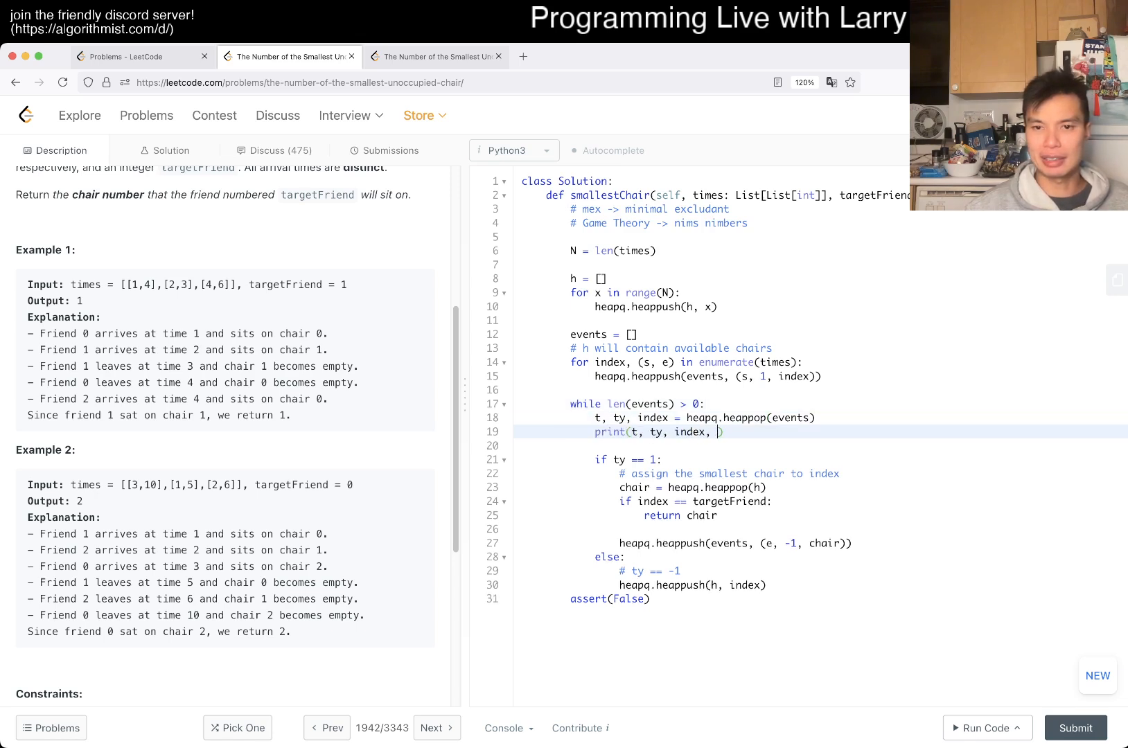
{"action": "type", "text": "h[0]"}
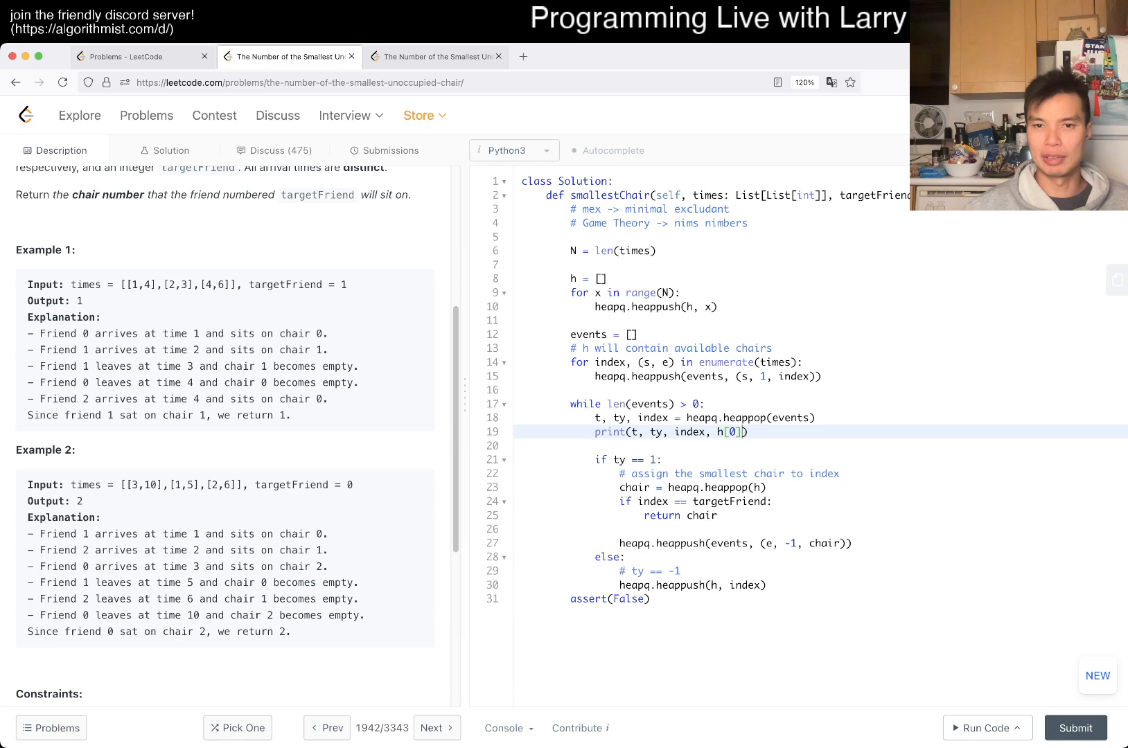
{"action": "left_click", "coordinate": [984, 727]}
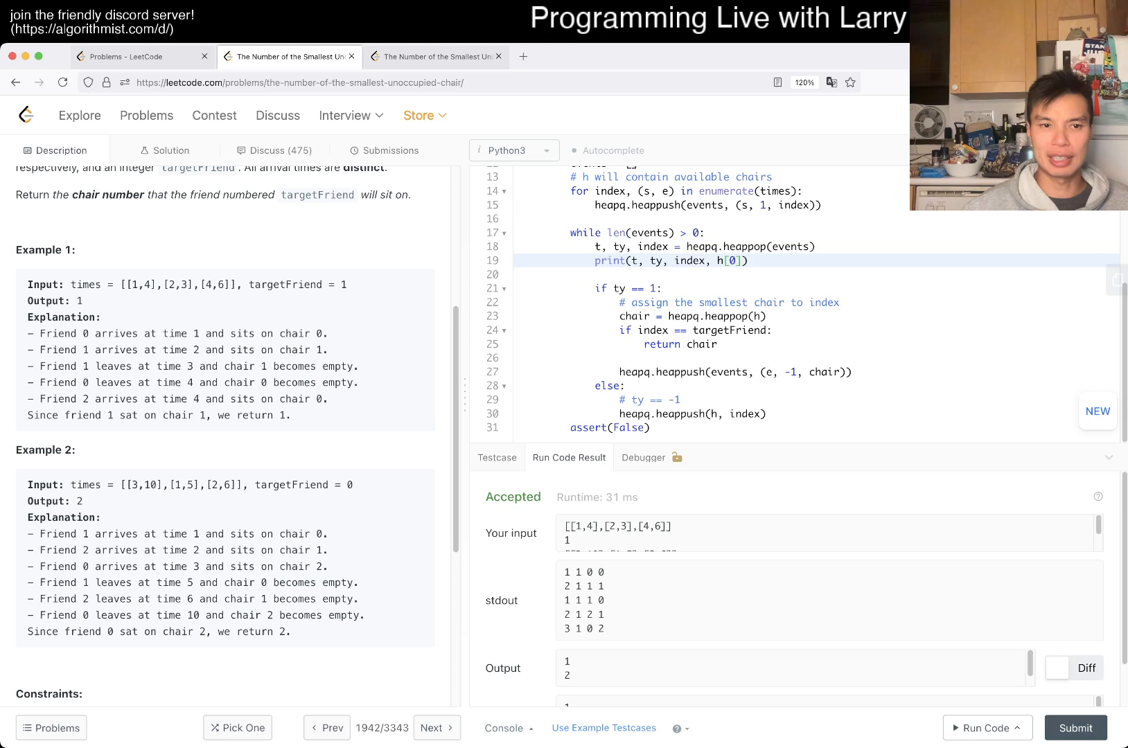
{"action": "double_click", "coordinate": [575, 586]}
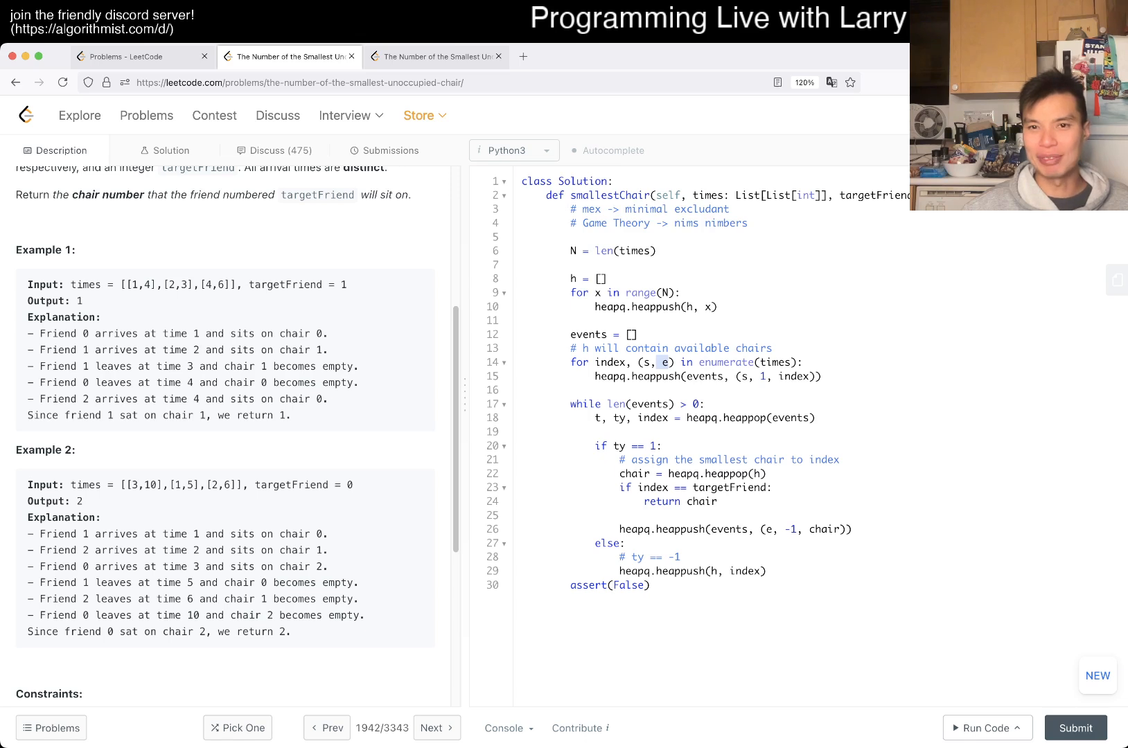
Step: Push the leave event with times[index][1], run the examples, and submit for Accepted
{"action": "type", "text": "times[index"}
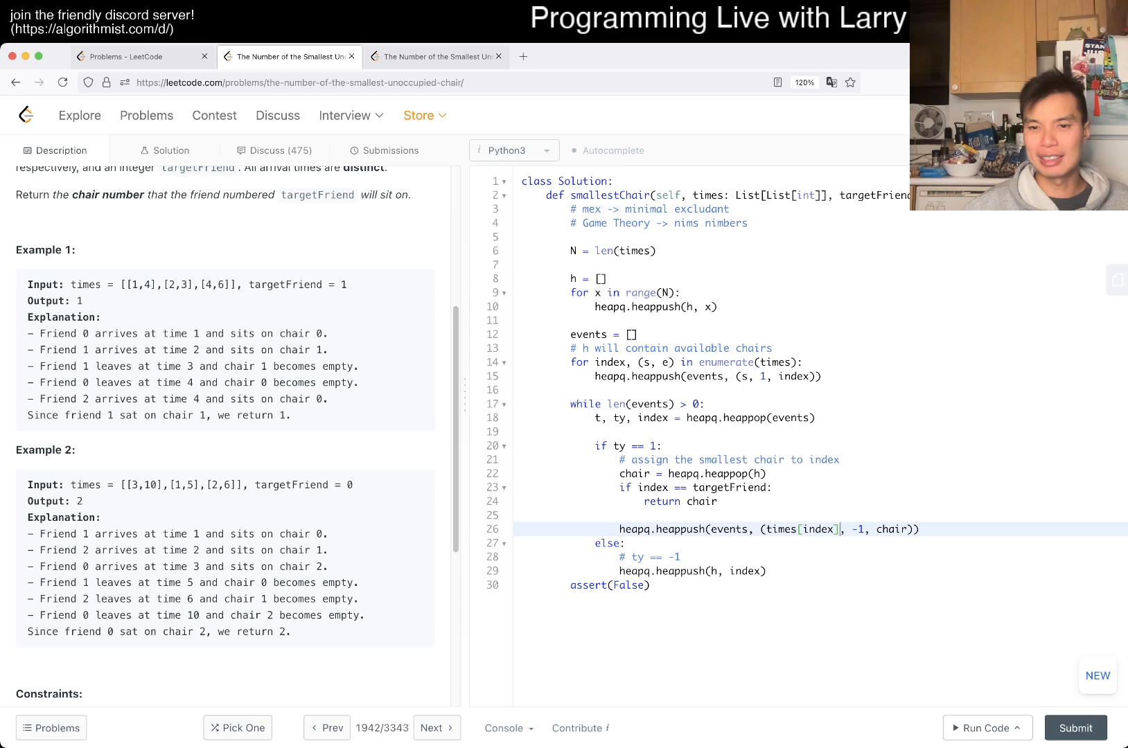
{"action": "type", "text": "[1]"}
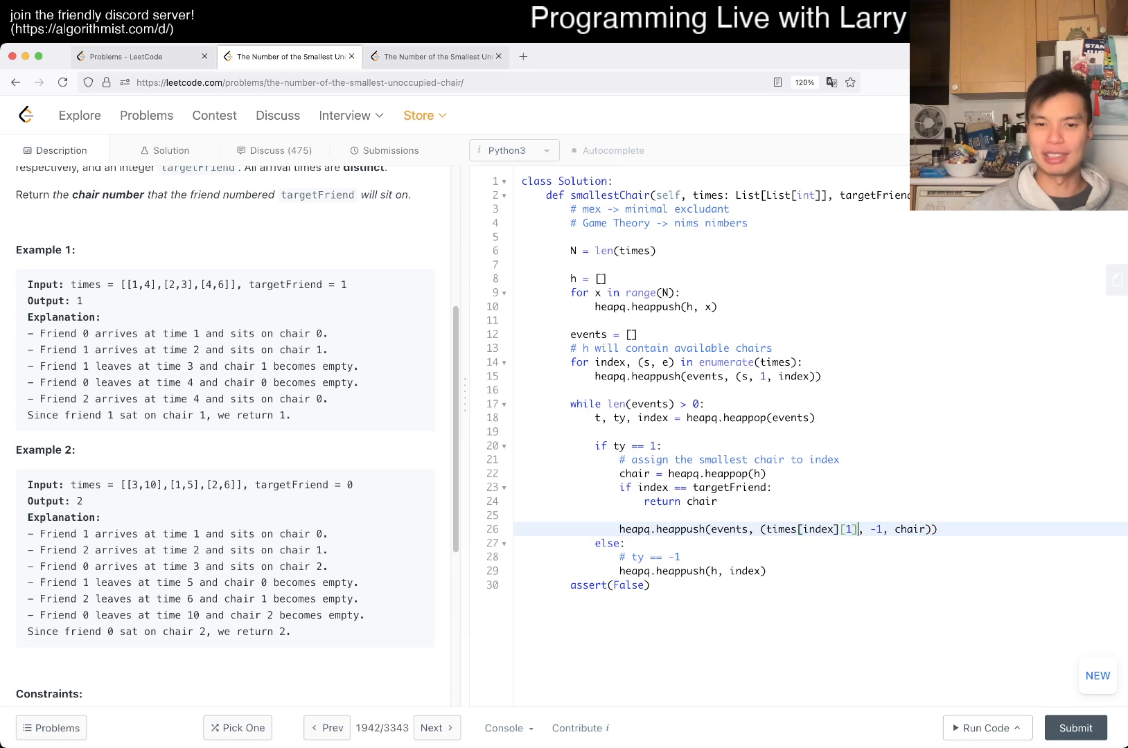
{"action": "left_click", "coordinate": [983, 727]}
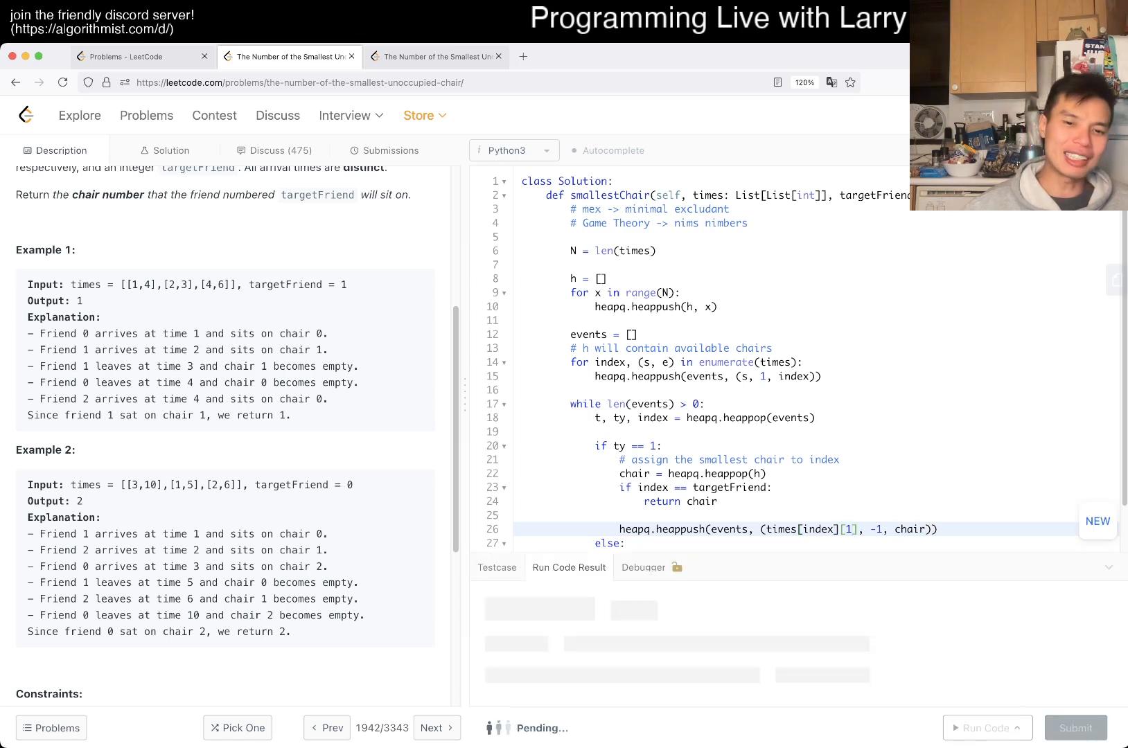
{"action": "left_click", "coordinate": [982, 727]}
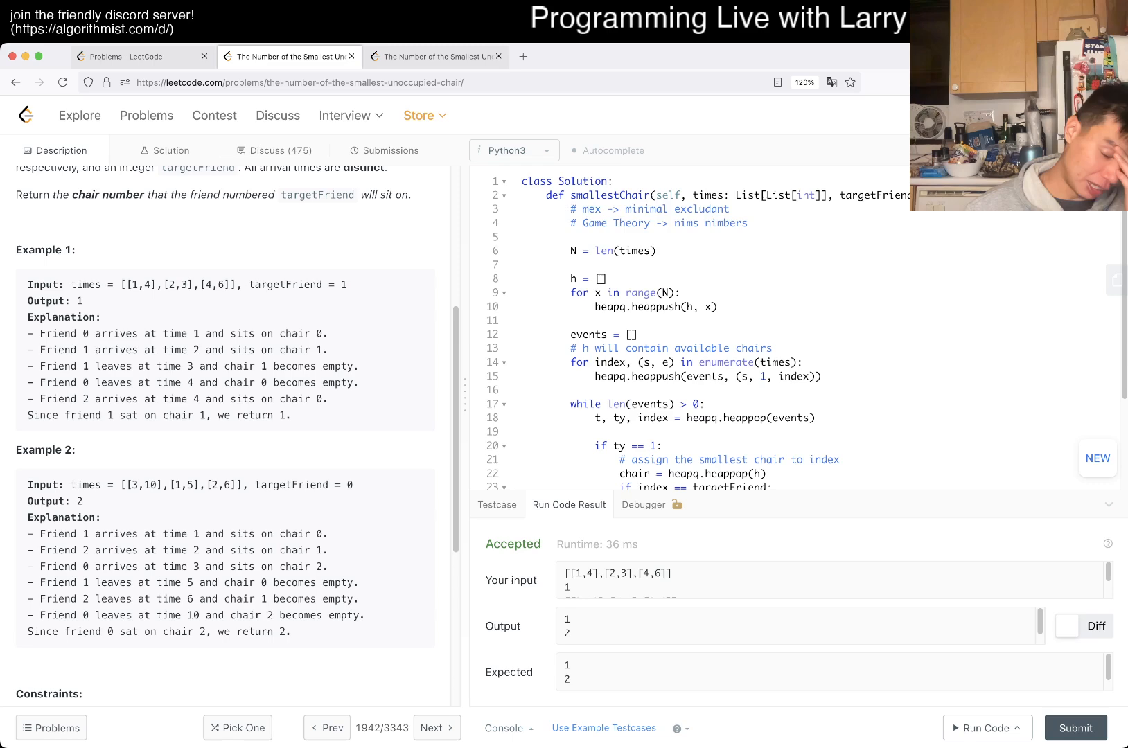
{"action": "left_click", "coordinate": [1074, 728]}
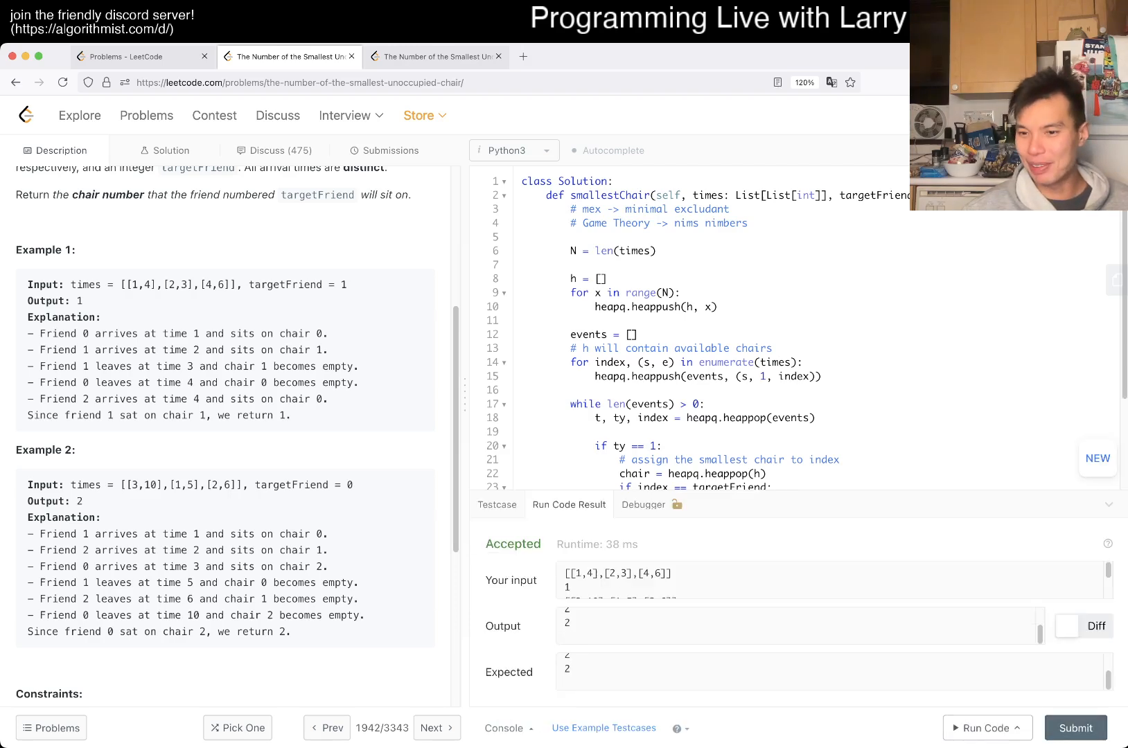
{"action": "left_click", "coordinate": [391, 150]}
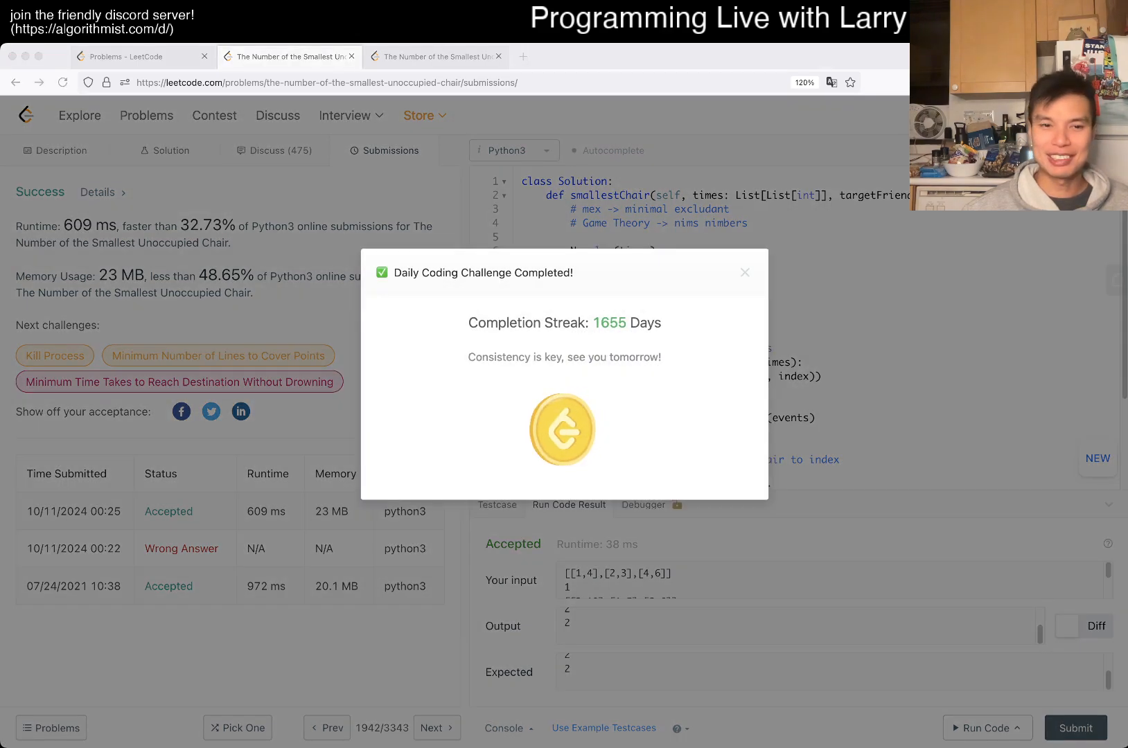
Step: Dismiss the Daily Coding Challenge popup and go back to problem 1942's Description tab
{"action": "left_click", "coordinate": [745, 273]}
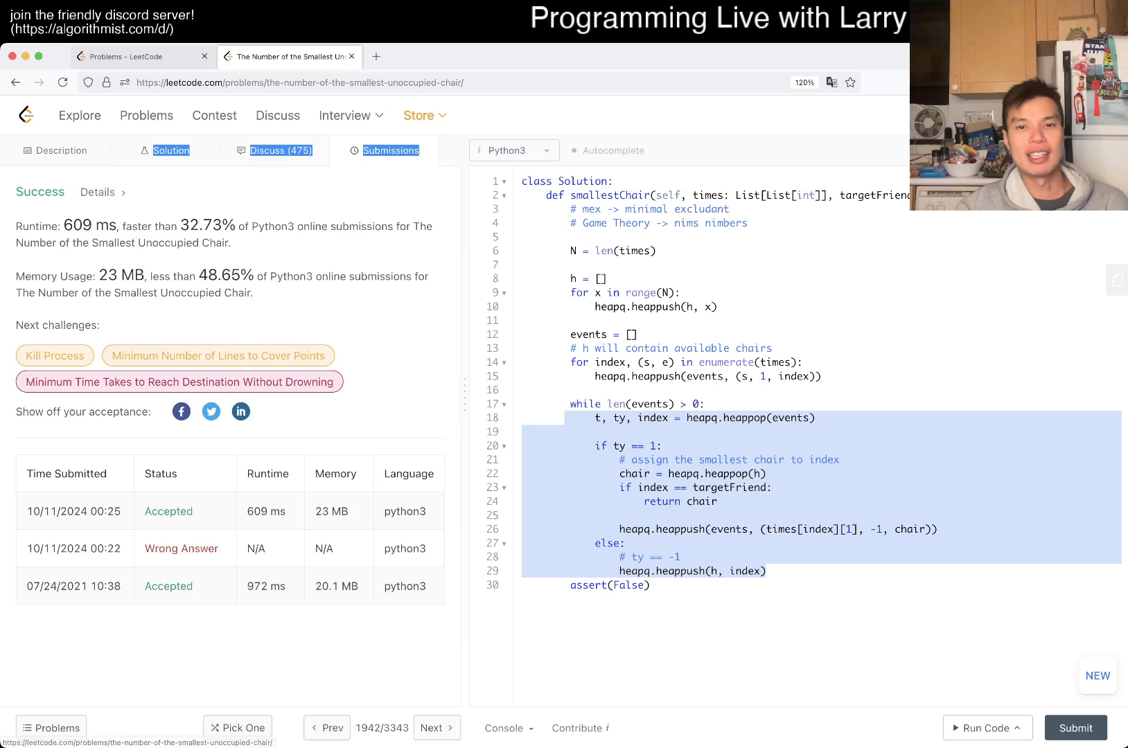
{"action": "left_click", "coordinate": [55, 150]}
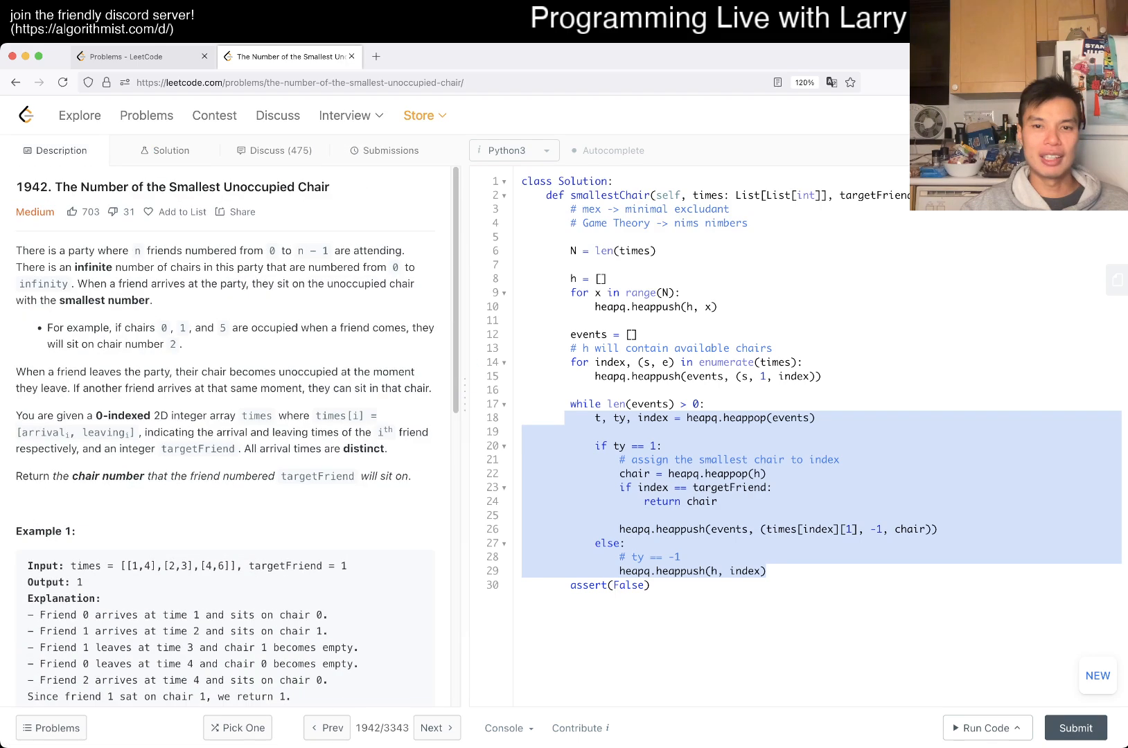